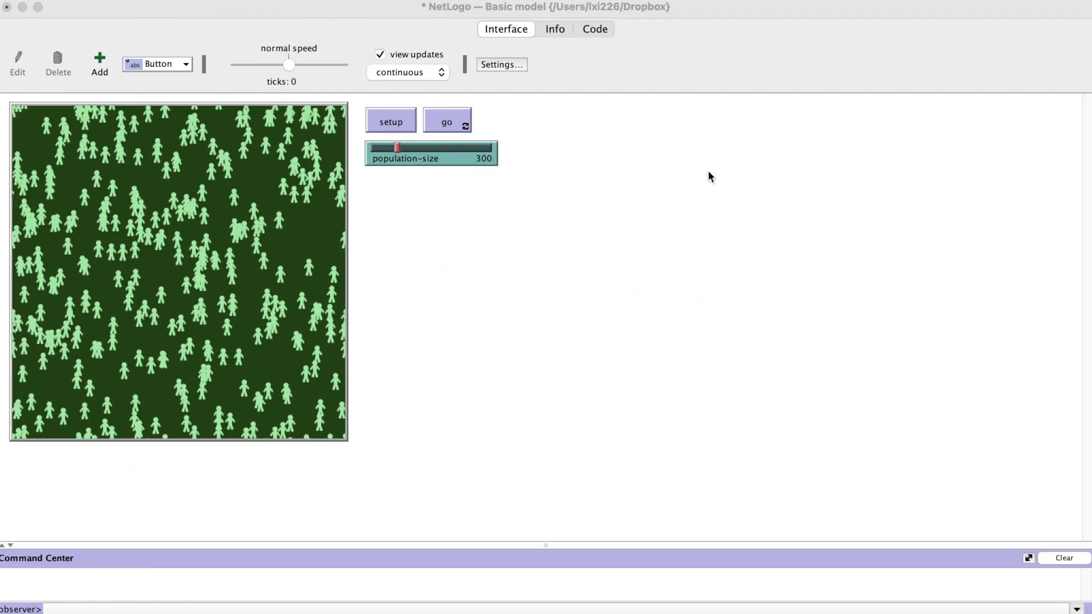
Step: Review the add-a-carrier procedure in Code, then begin editing the setup button on the Interface
click(594, 29)
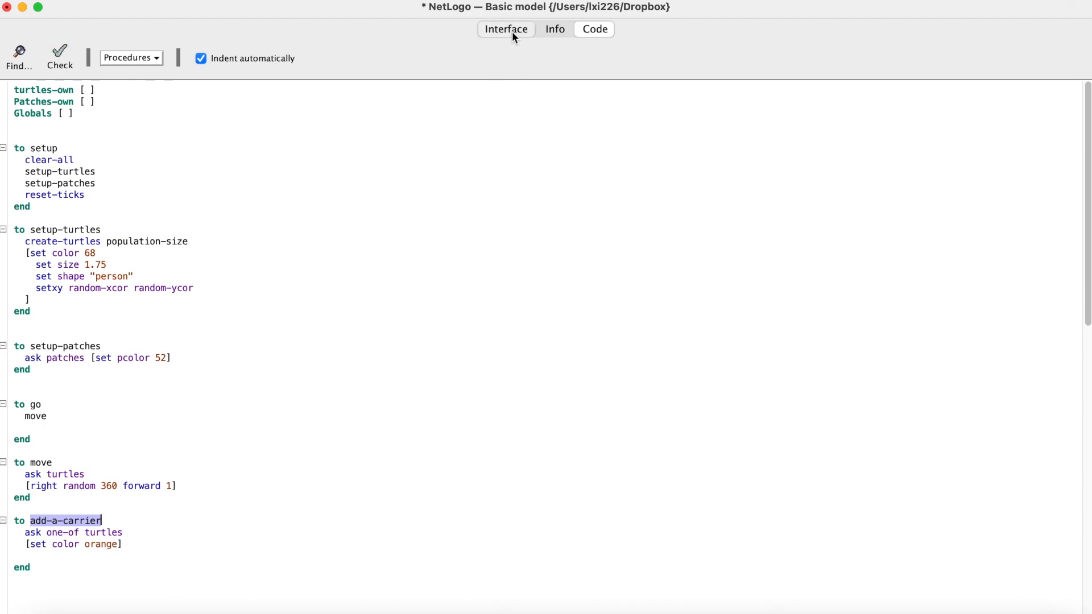
click(505, 28)
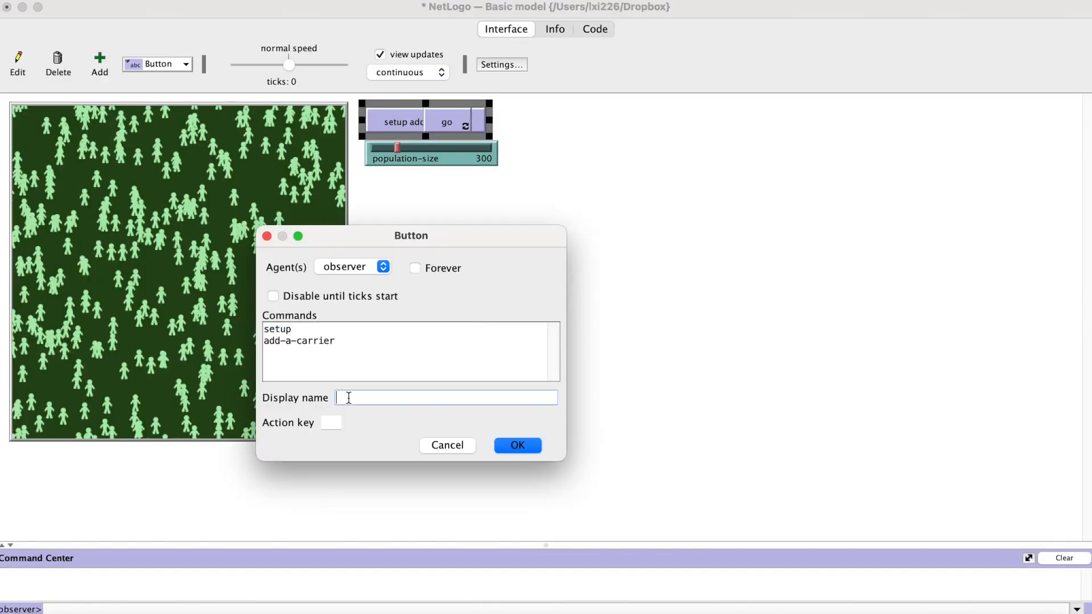
click(517, 445)
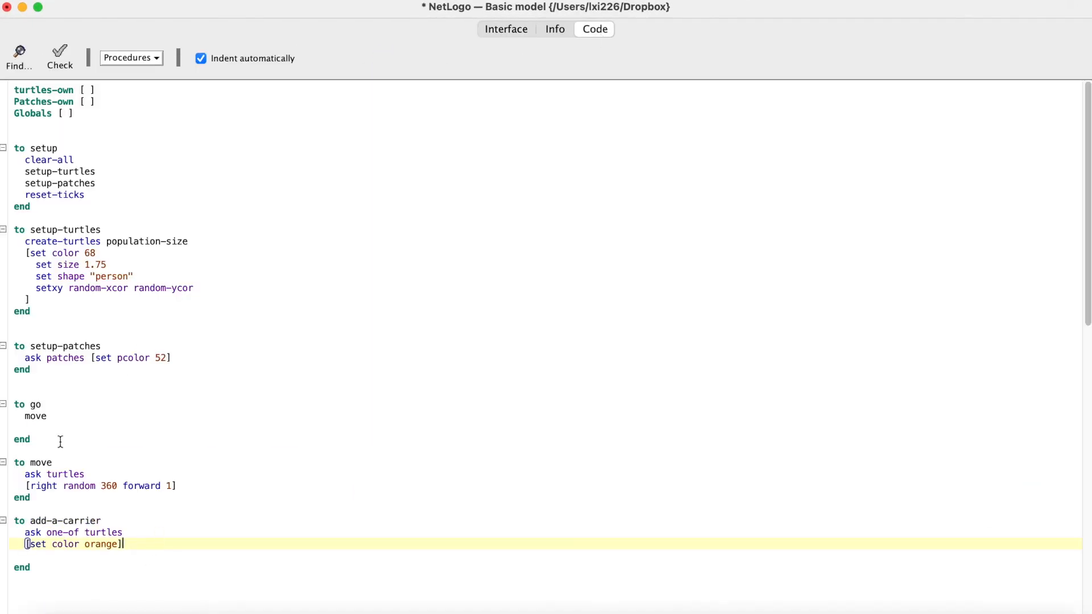
Step: Start the transmission procedure asking turtles with color = orange to act as carriers
text(transmission)
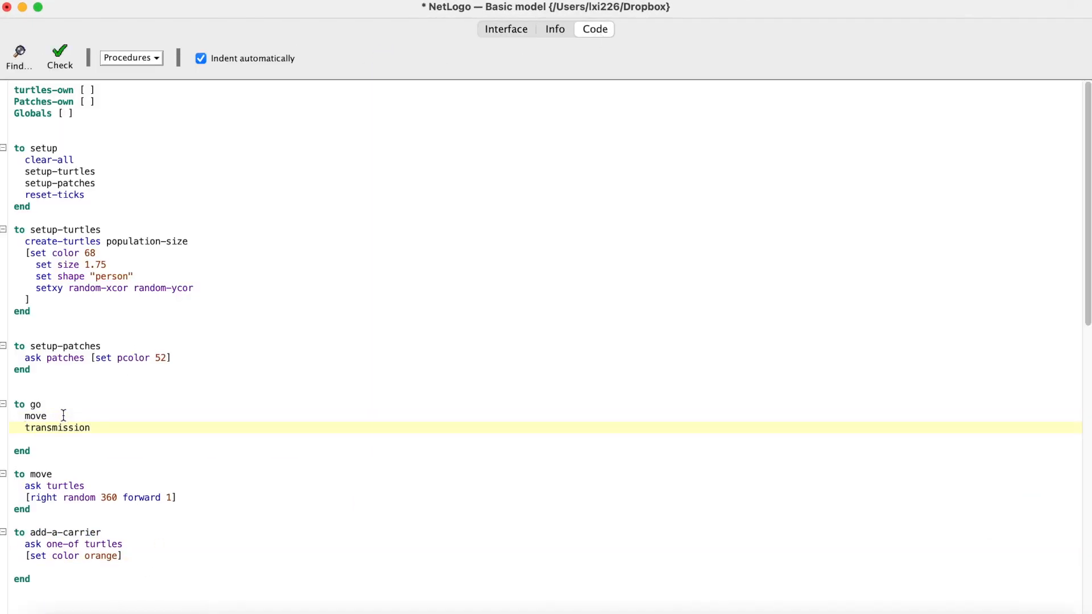
text(;S—)
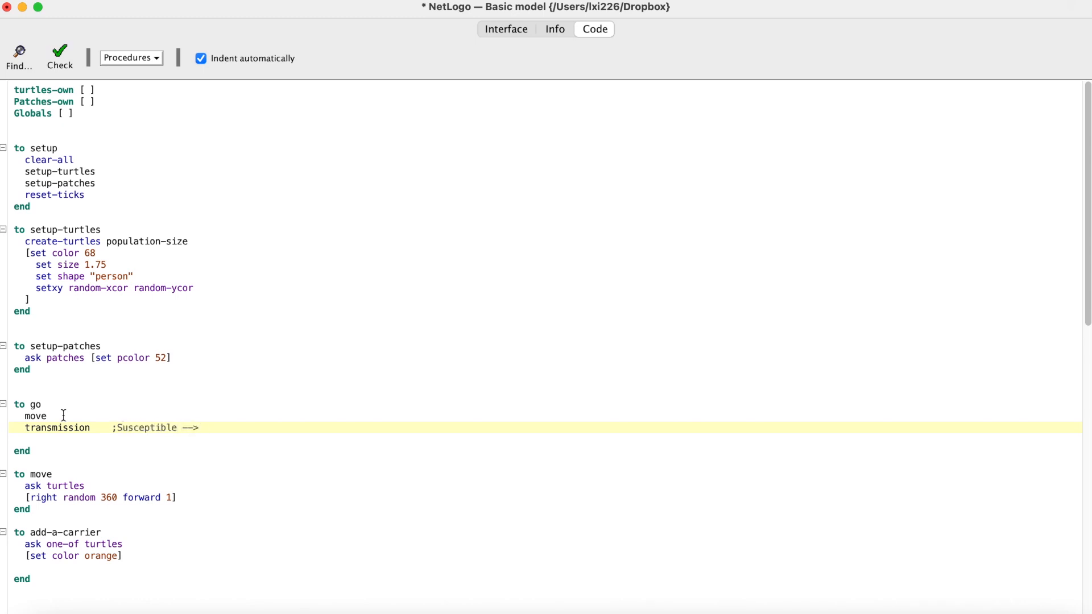
text(exposed)
text(to transmission)
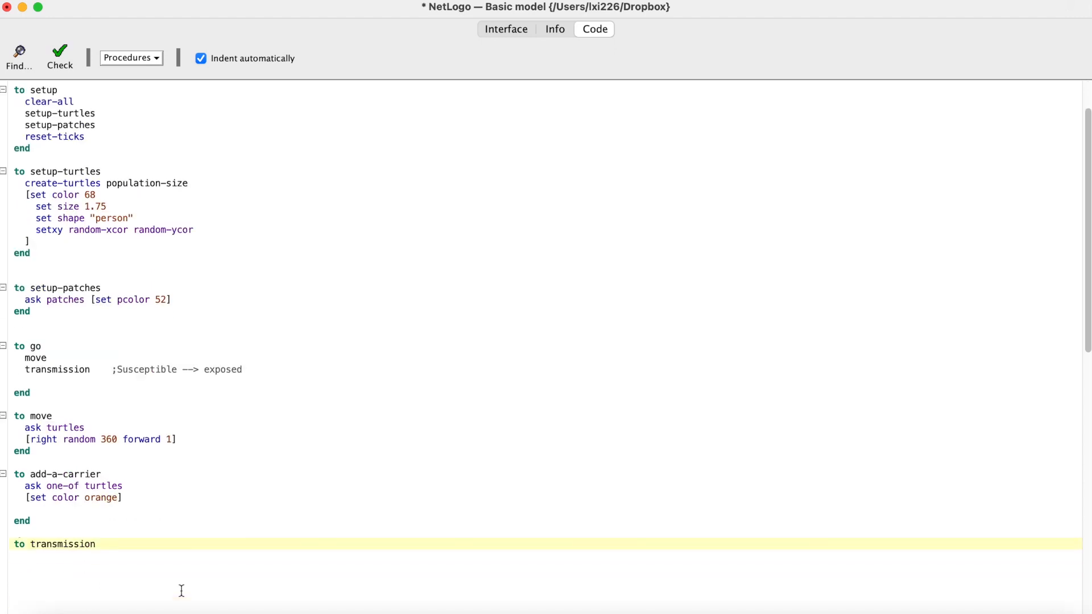
text(ask turtles with [color)
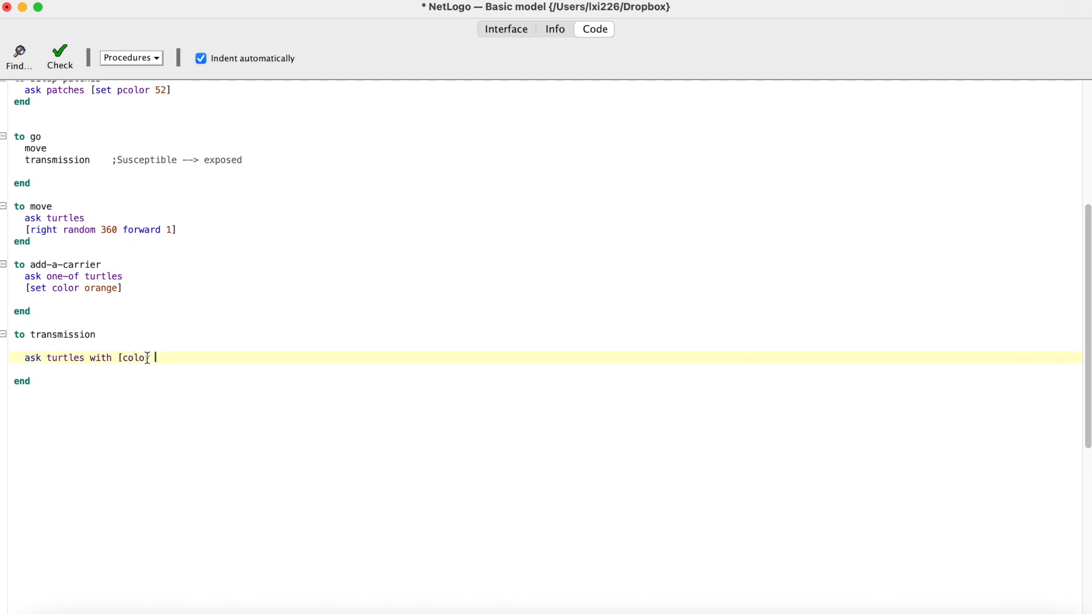
text(= orange])
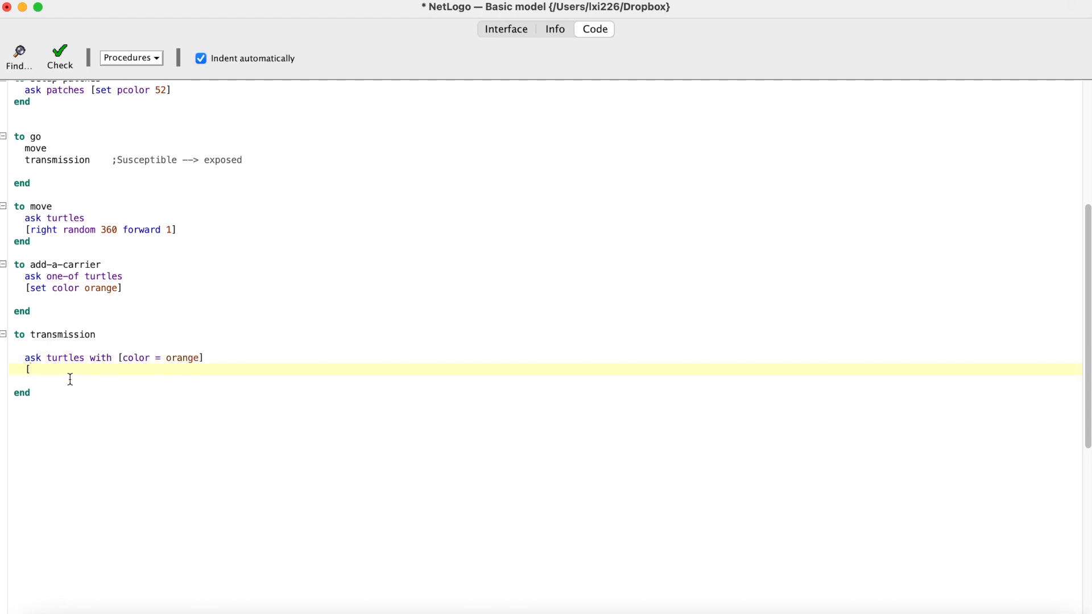
Step: Let susceptible-person be one-of other turtles in-radius 1.5 with color = 68
text(let susceptible-)
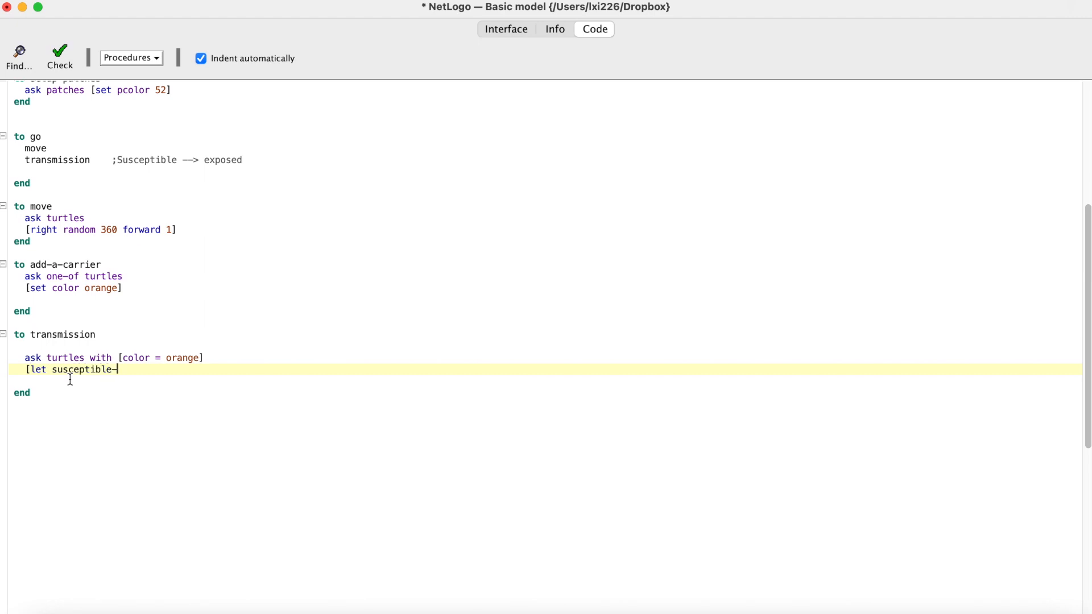
text(person one-of ot)
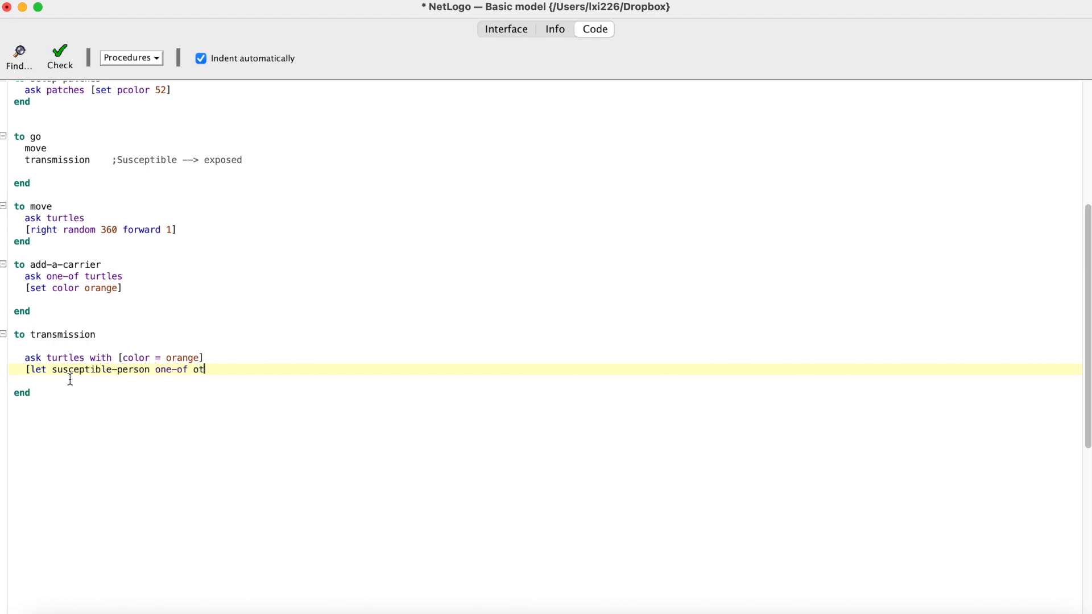
text(her turtles in-radius)
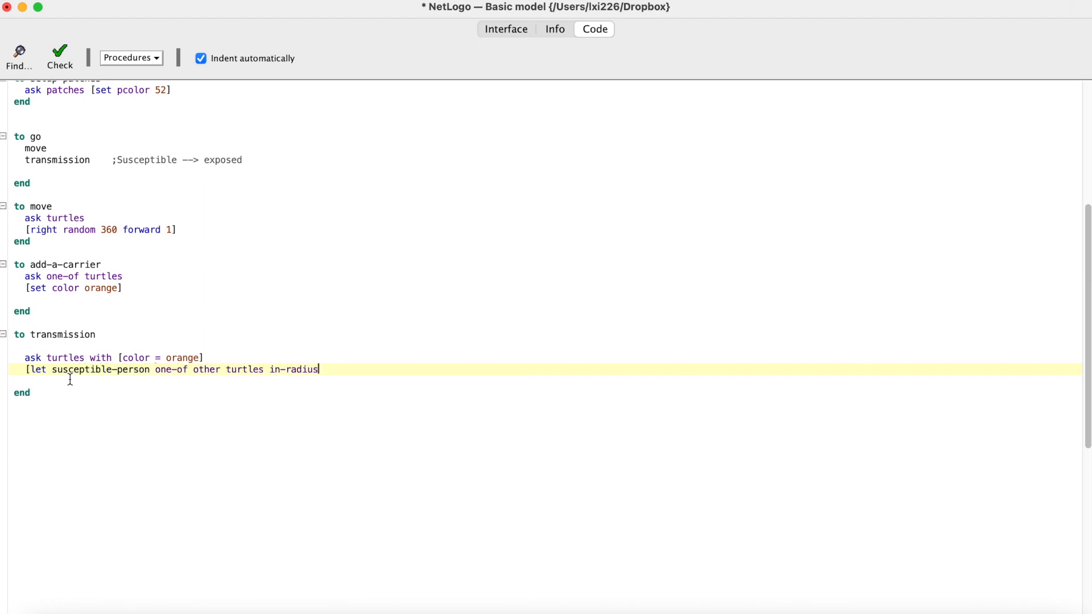
text(1.5 with [color = 68])
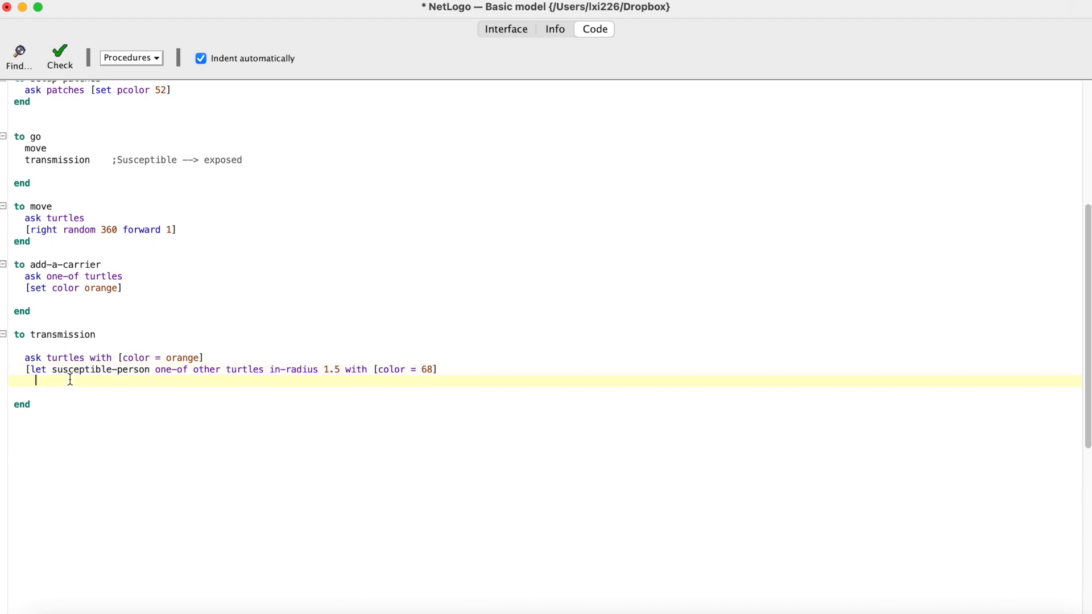
Step: If susceptible-person != nobody, ask it to set color orange
text(if susceptible-person)
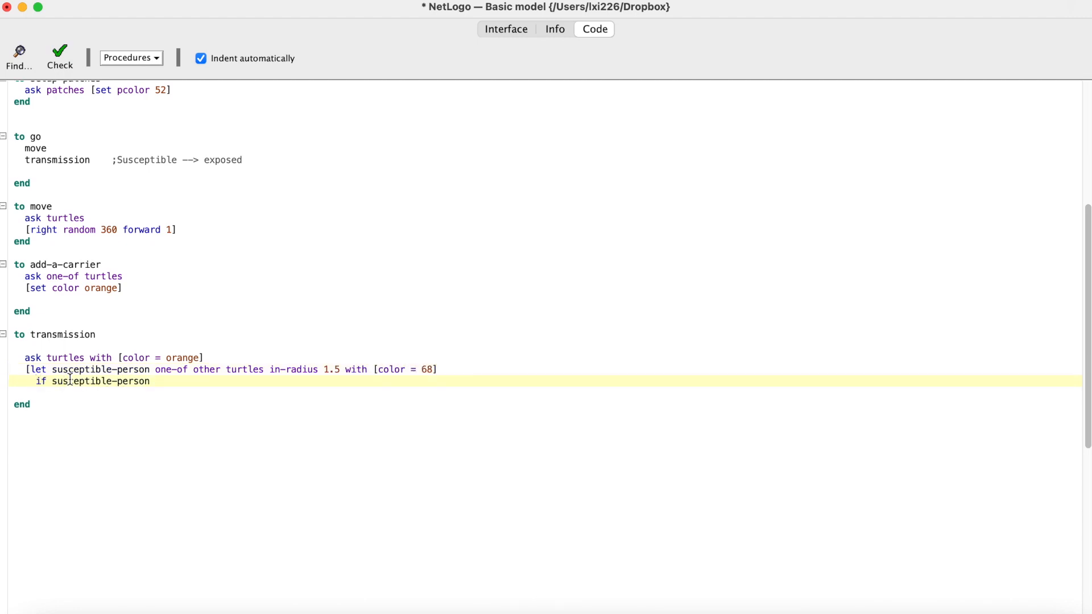
text(!= nobody)
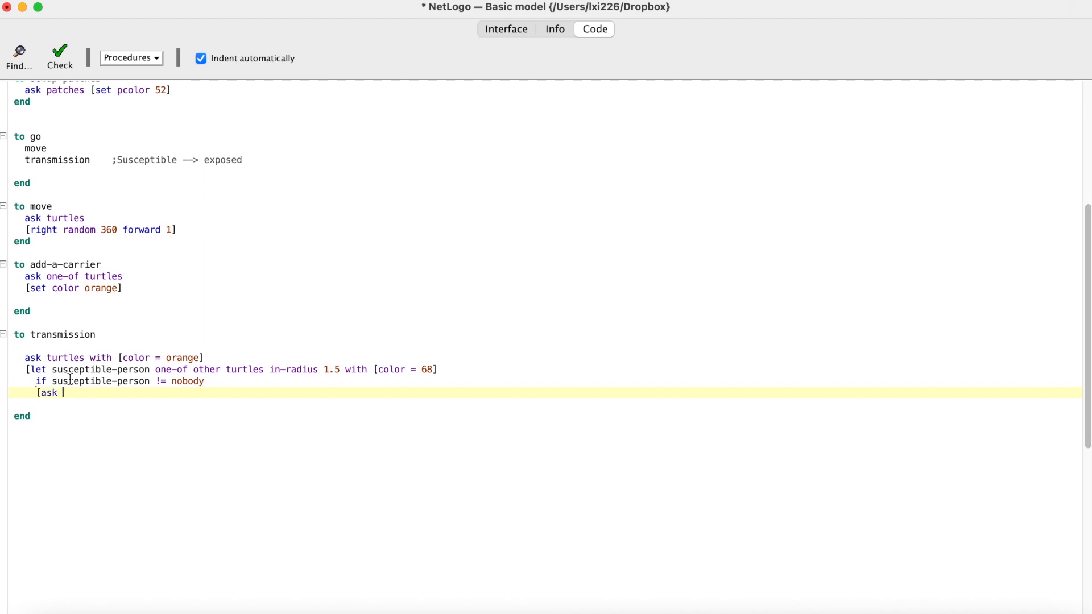
text(susceptible-)
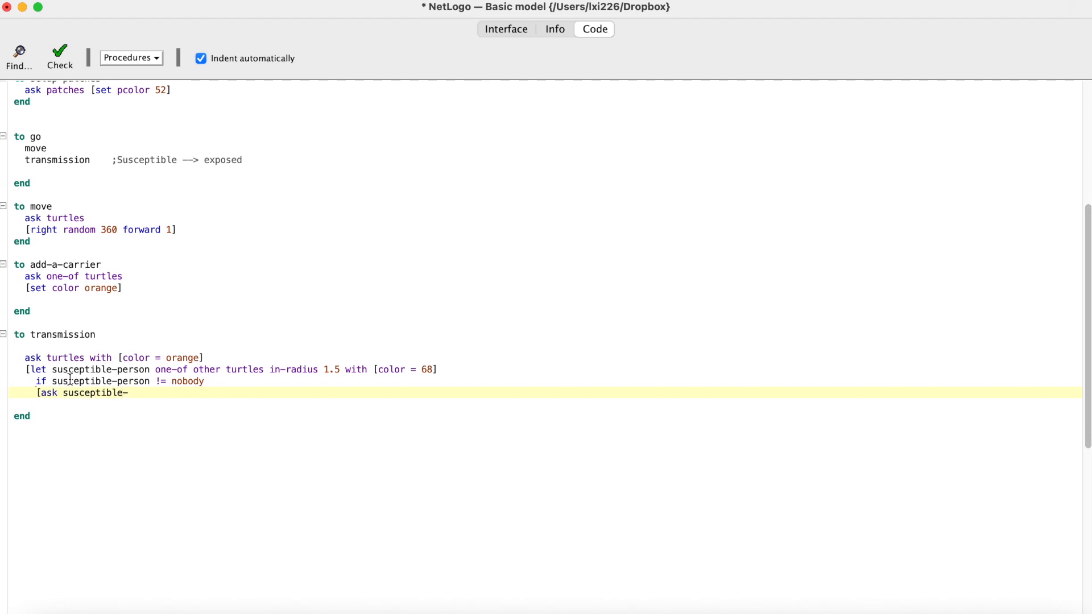
text(person)
text([if random 100 < transmission-rate)
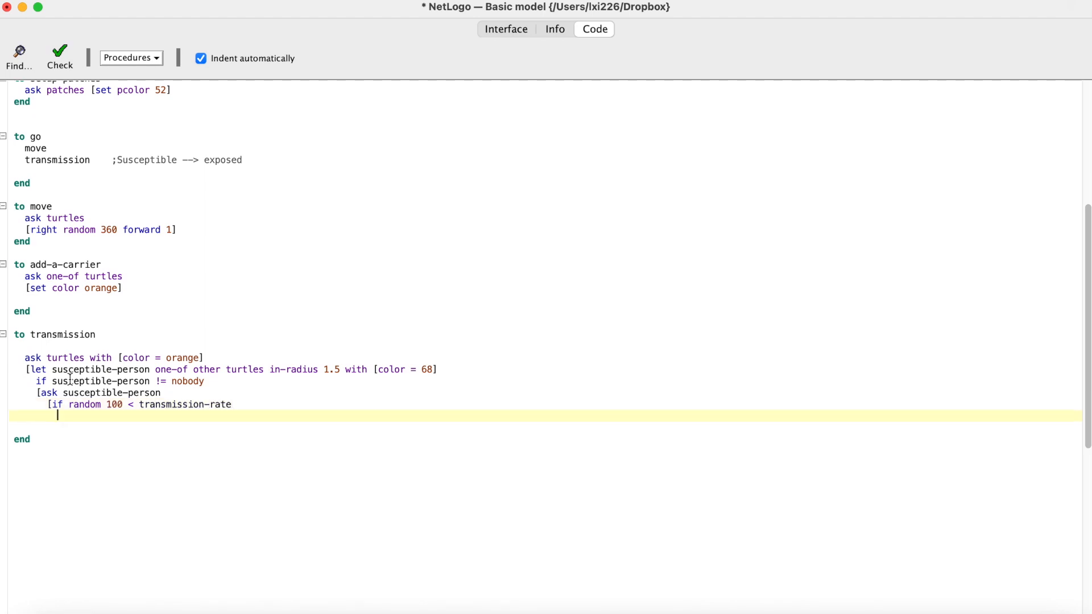
text([set color orange])
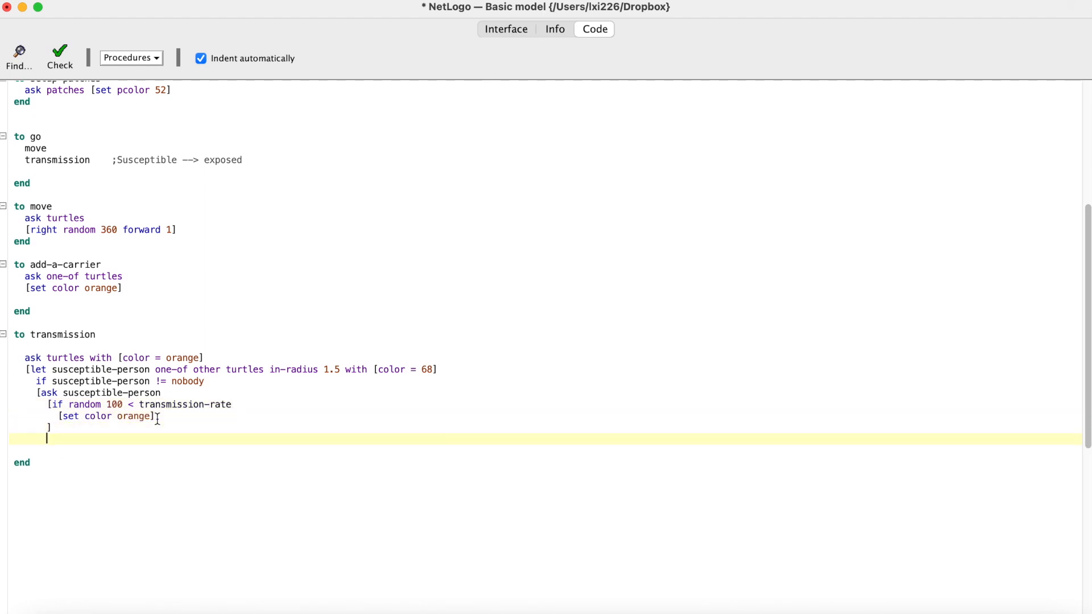
Step: Check the code, confirm a transmission-rate slider (0–100, value 100), and run go until everyone is orange
click(59, 52)
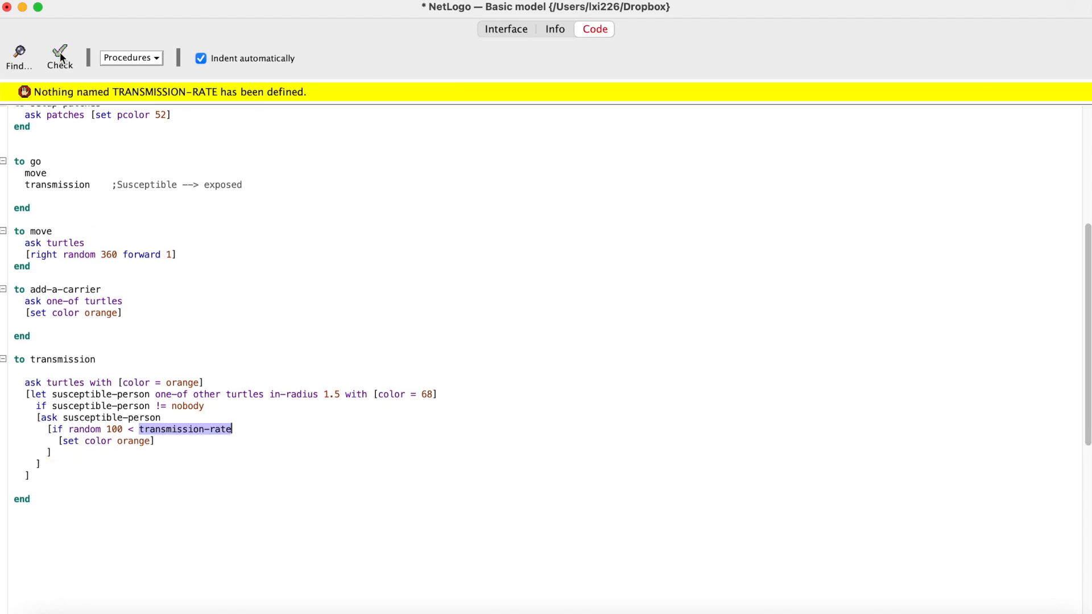
mouse_move(524, 109)
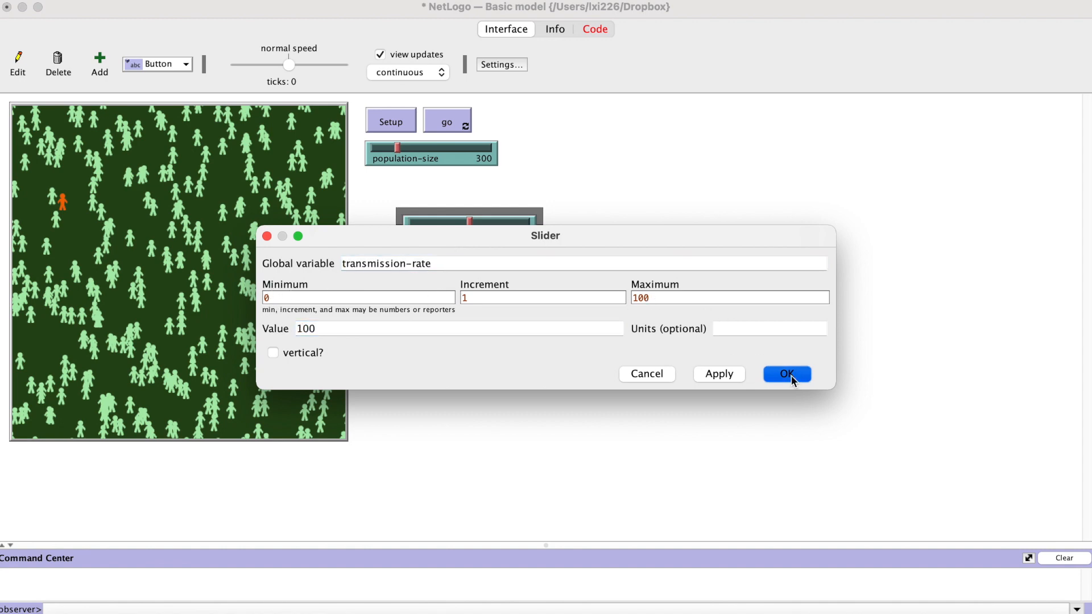
click(786, 374)
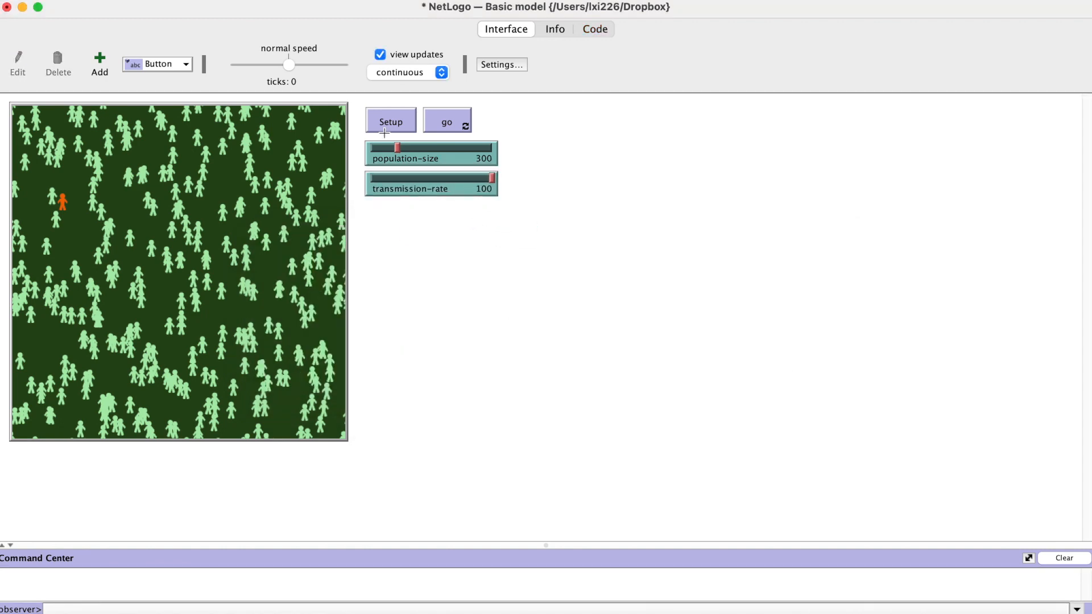
click(446, 121)
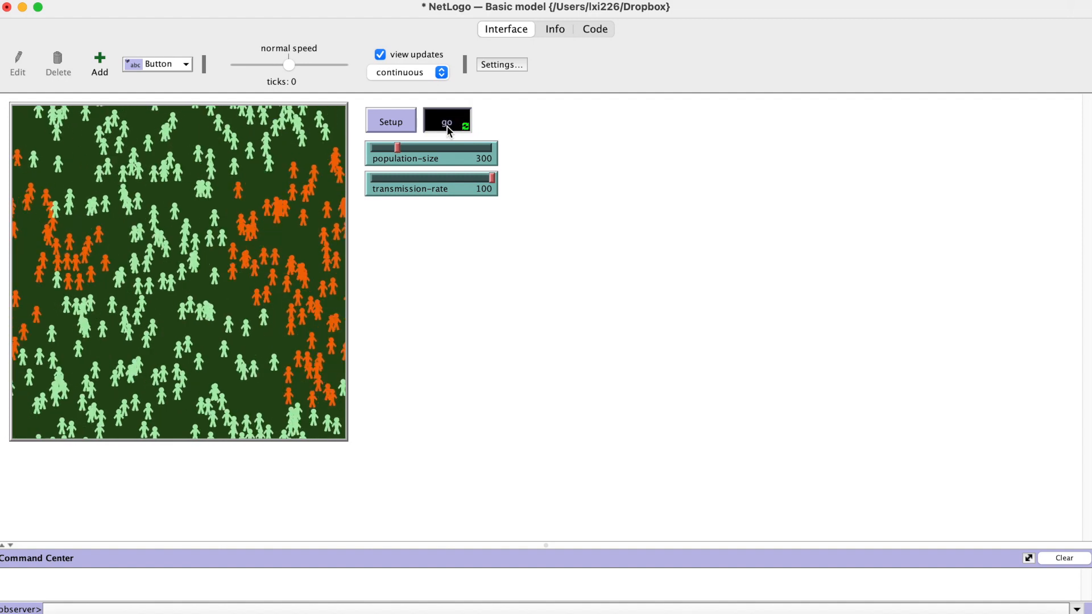
click(446, 121)
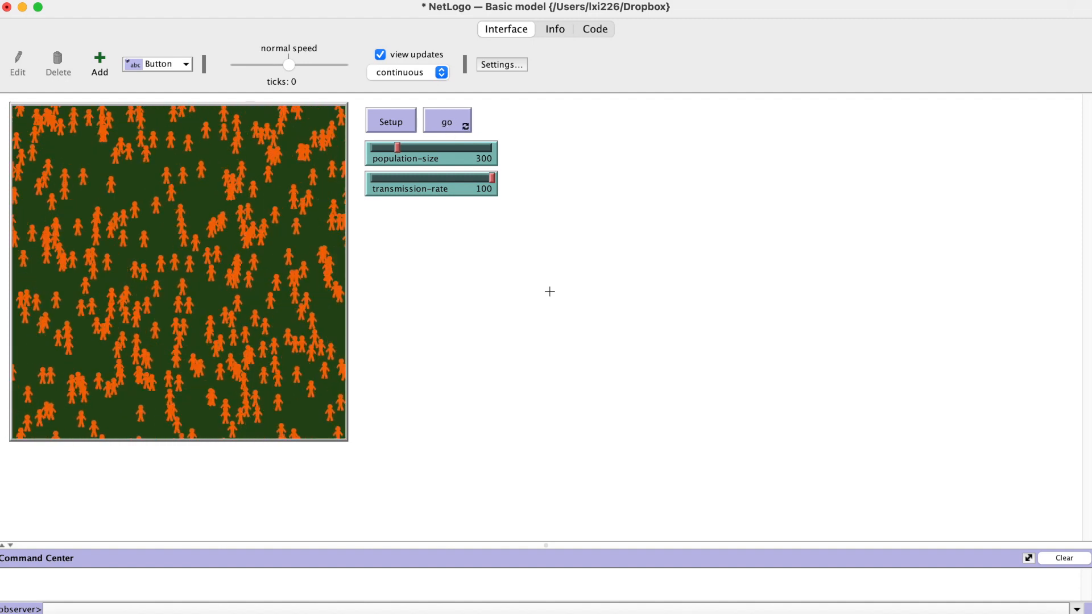
mouse_move(538, 283)
text(go)
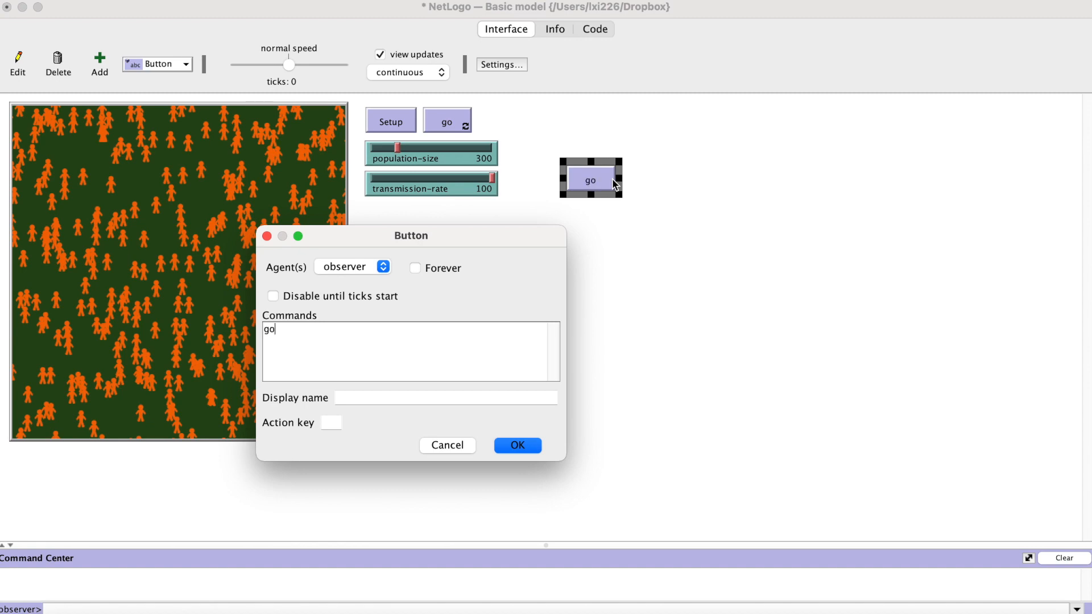
Step: Create the 'go a tick' button, disabled until ticks start, and place it beside go
click(272, 295)
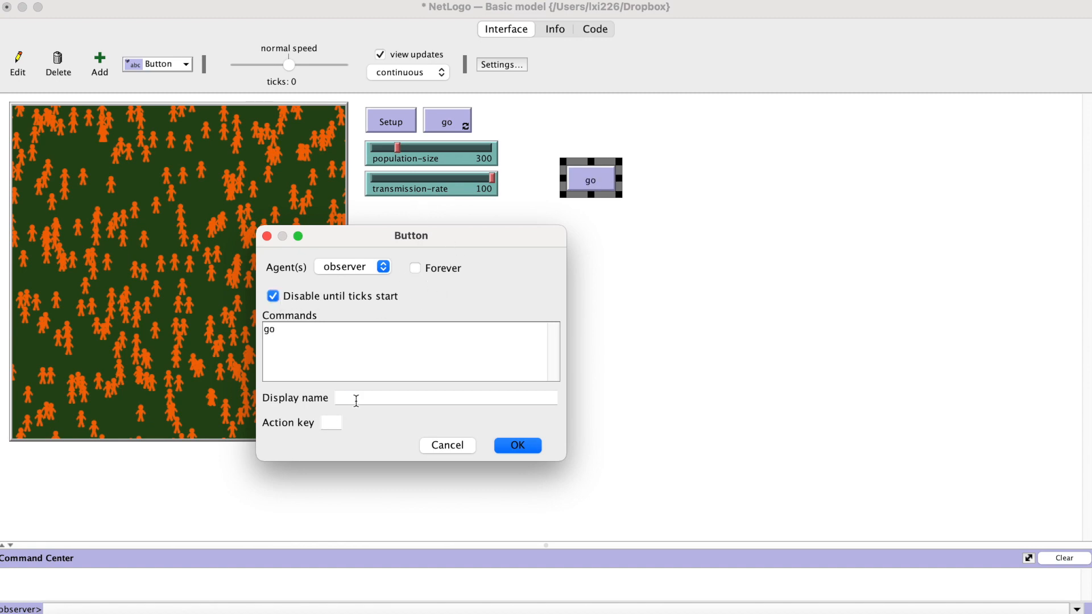
text(go a ti)
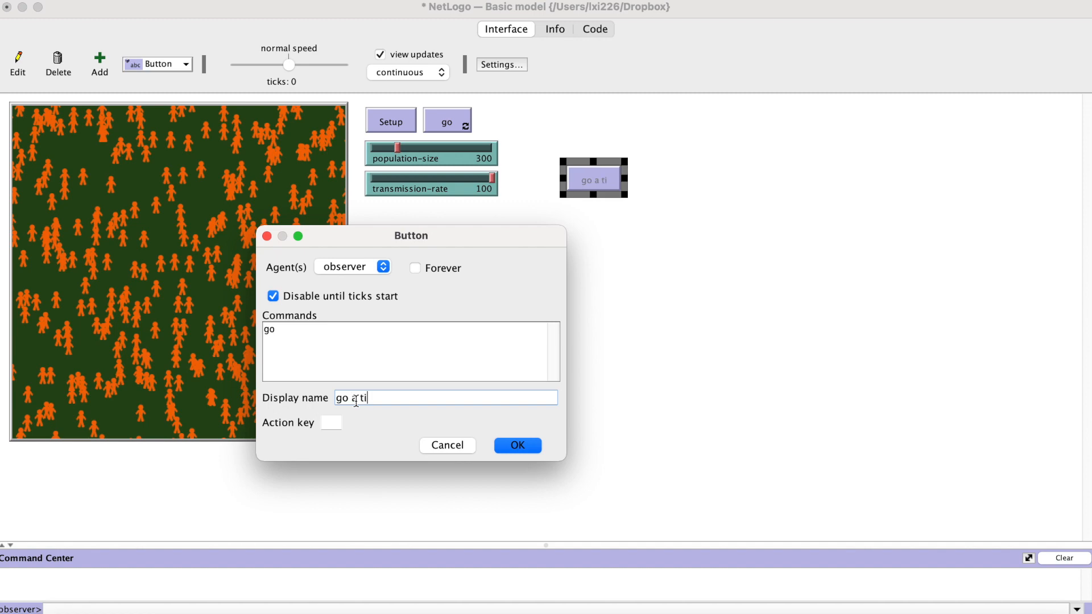
click(516, 444)
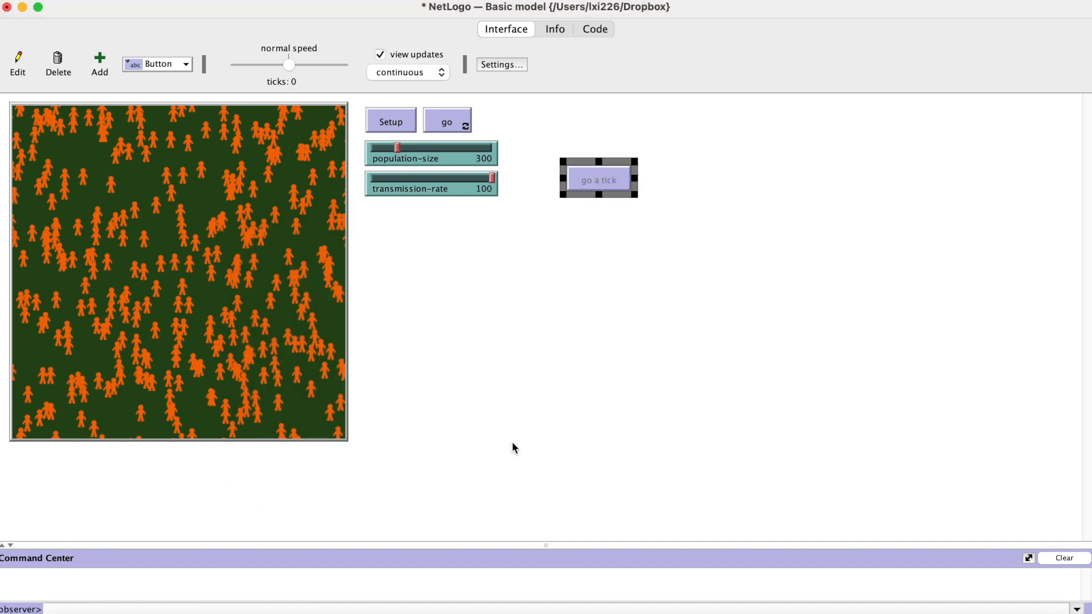
drag(597, 177, 528, 128)
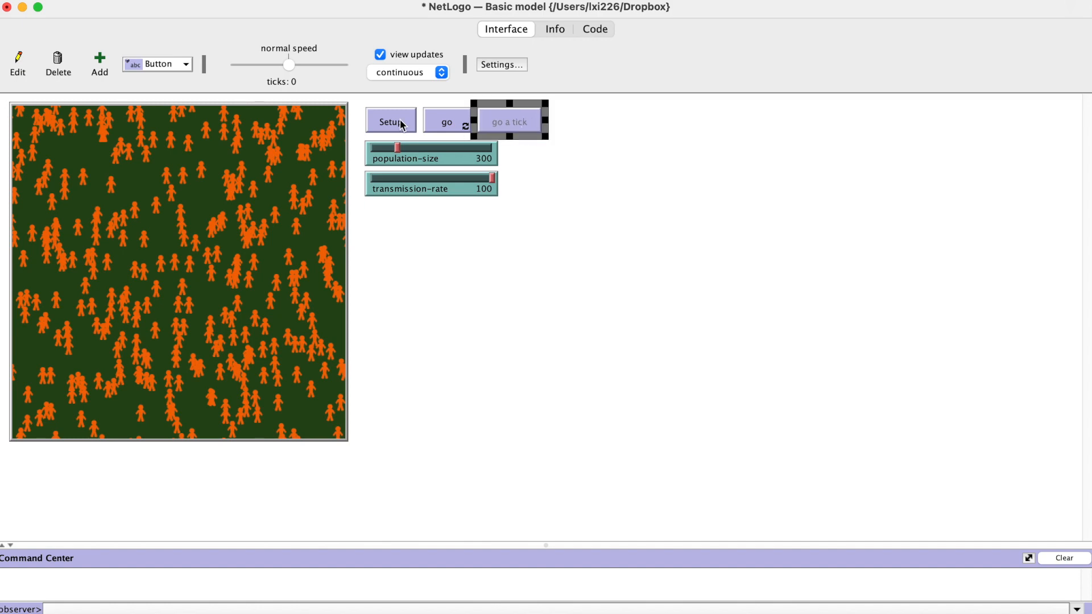
Step: Run setup, then step the model four single ticks so infection spreads from one carrier
click(390, 122)
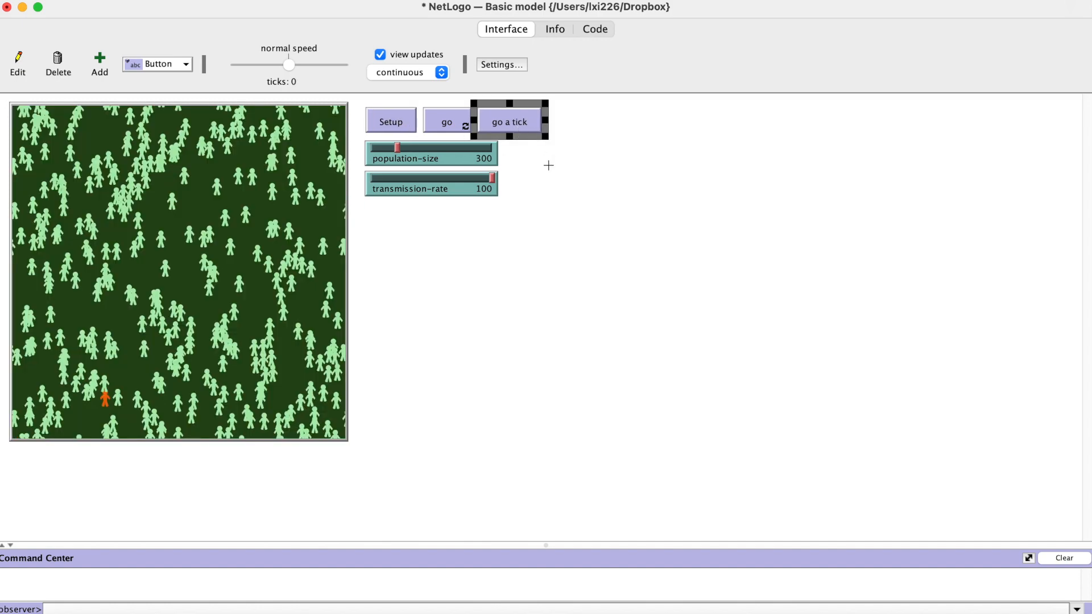
click(510, 122)
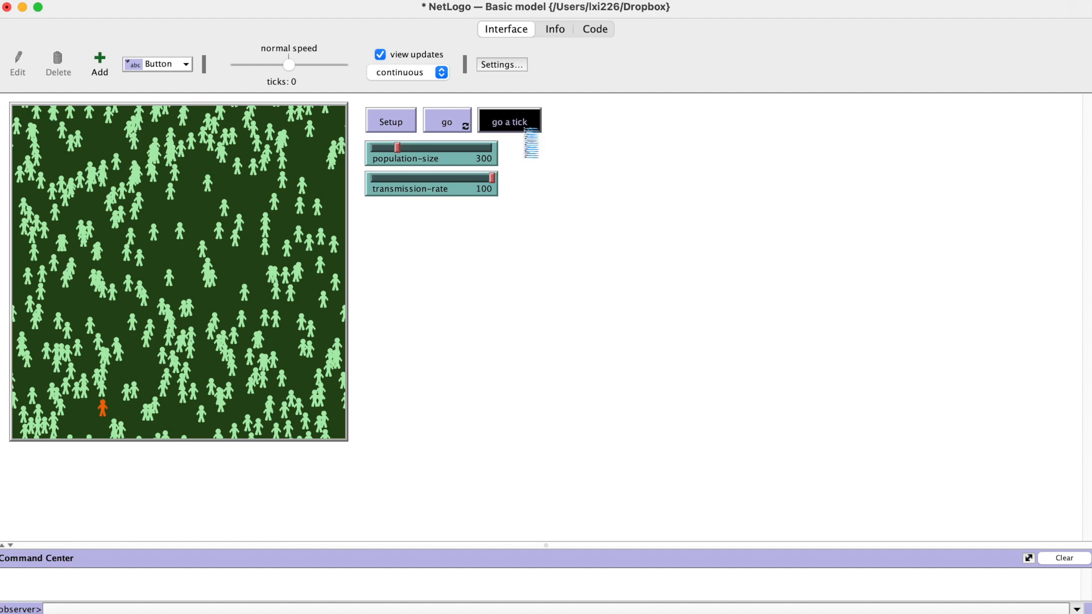
click(510, 121)
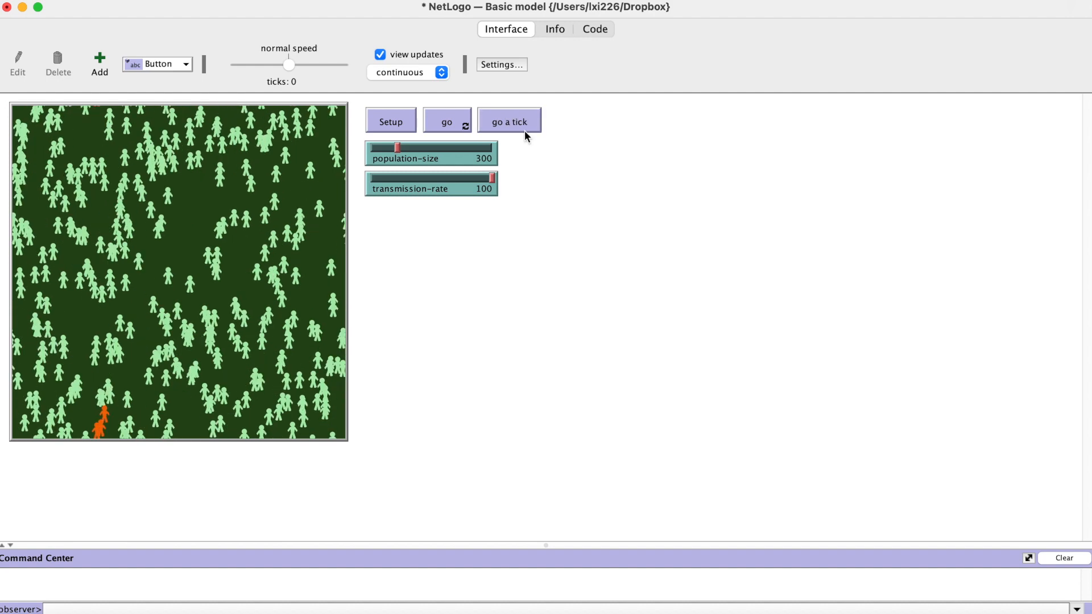
click(509, 122)
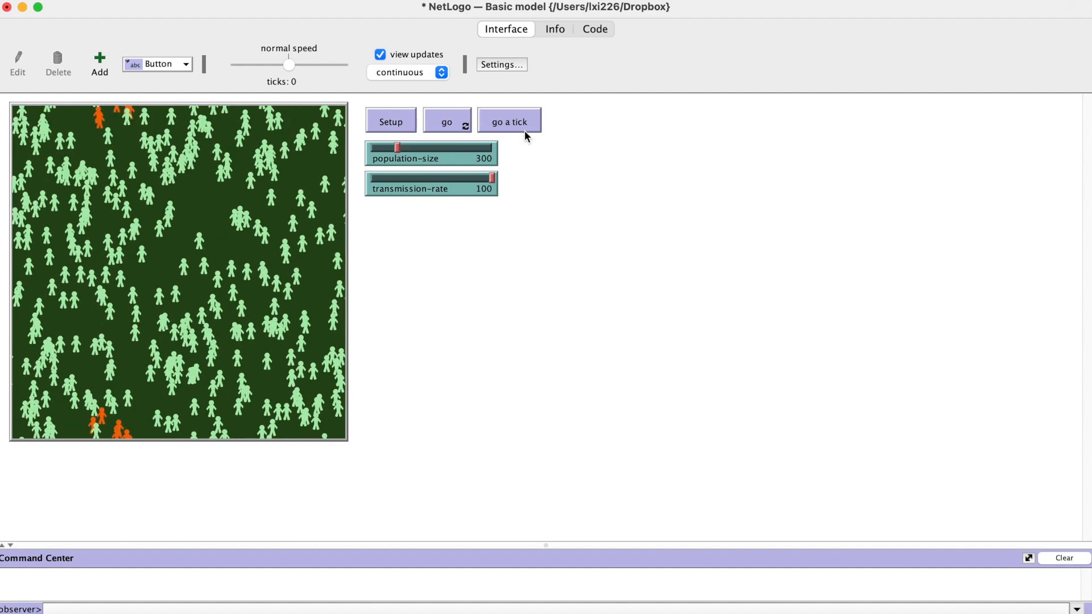
click(509, 120)
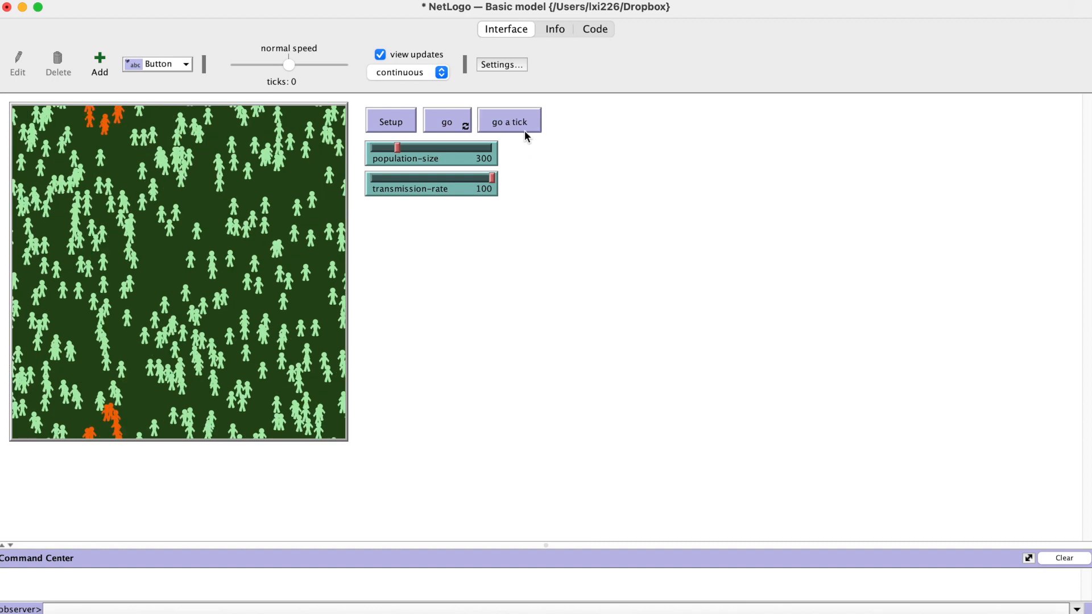
mouse_move(434, 272)
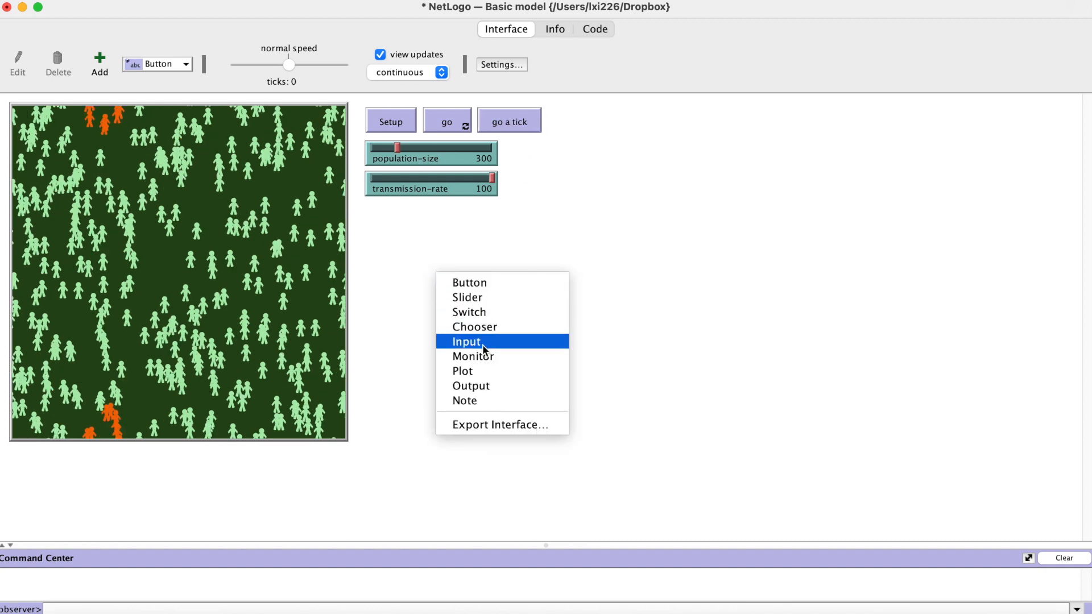
Step: Create a monitor reporting count turtles with [color = 68], named susceptible
click(473, 356)
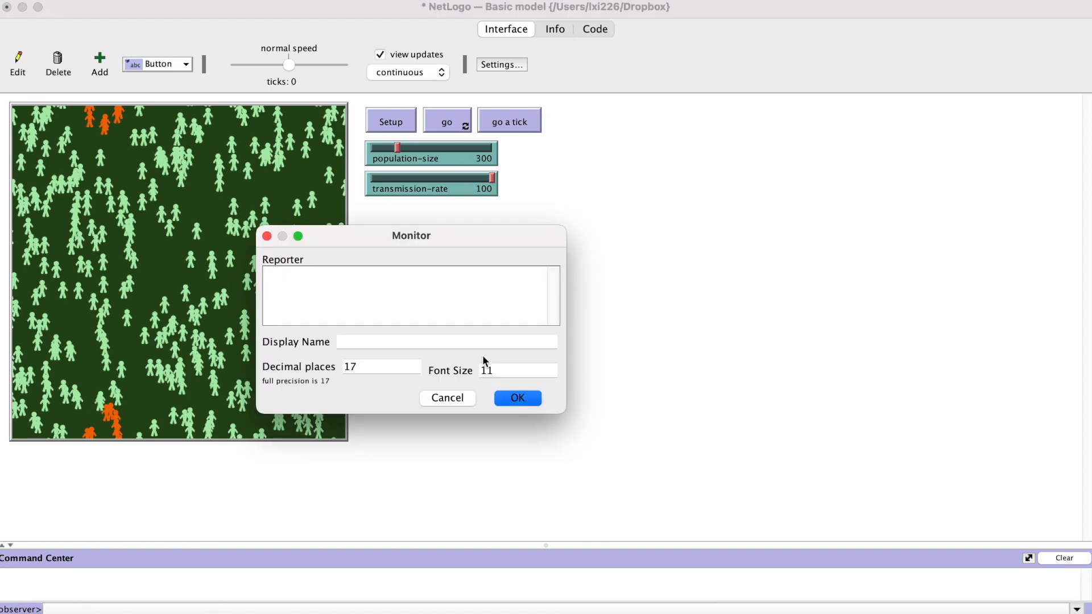
text(count t)
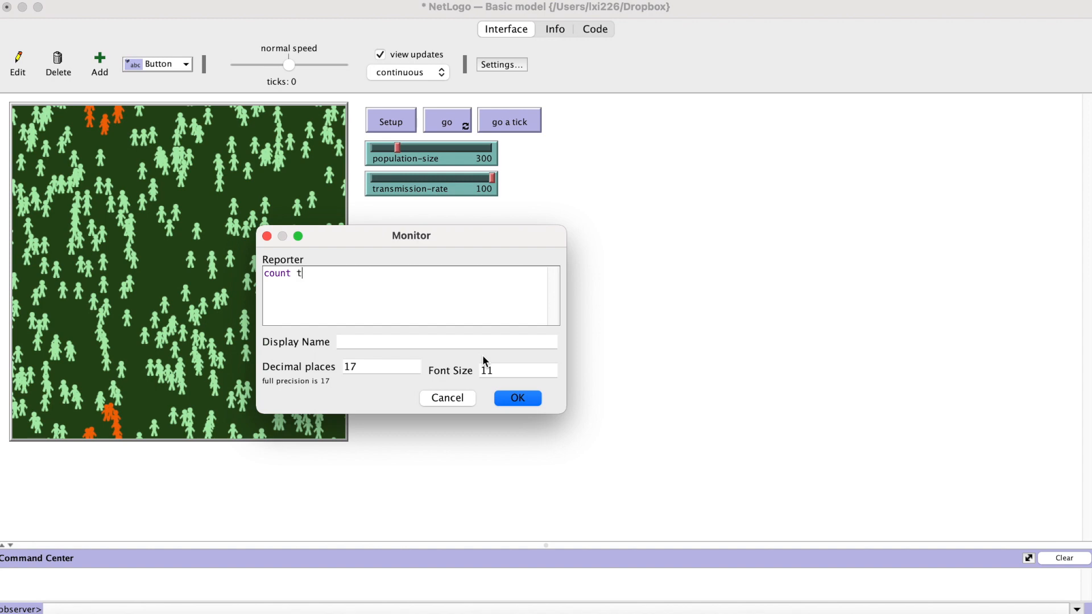
text(urtles with [c)
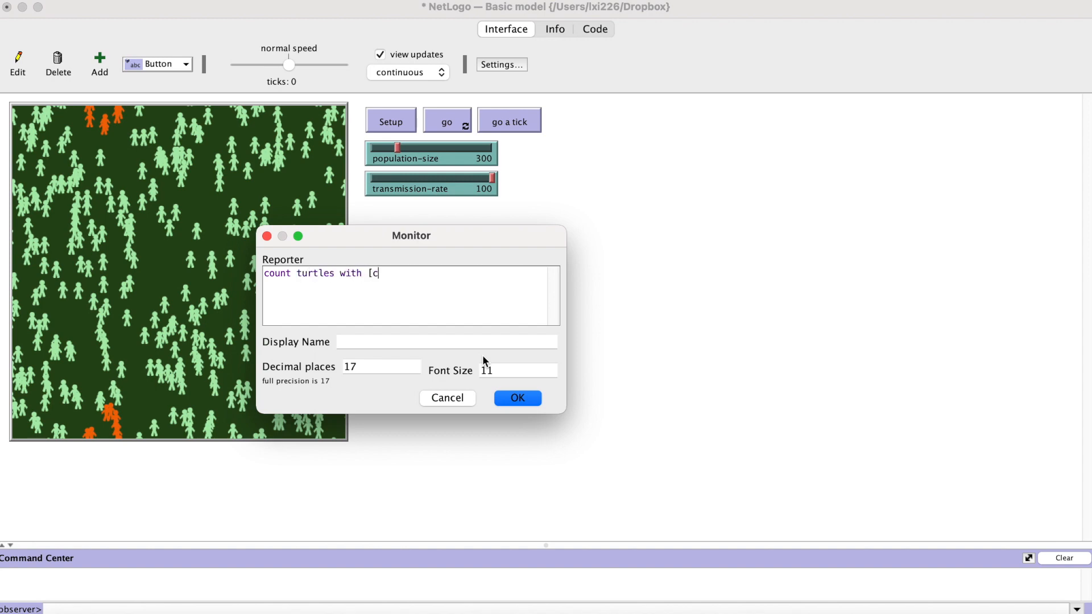
text(olor = 68])
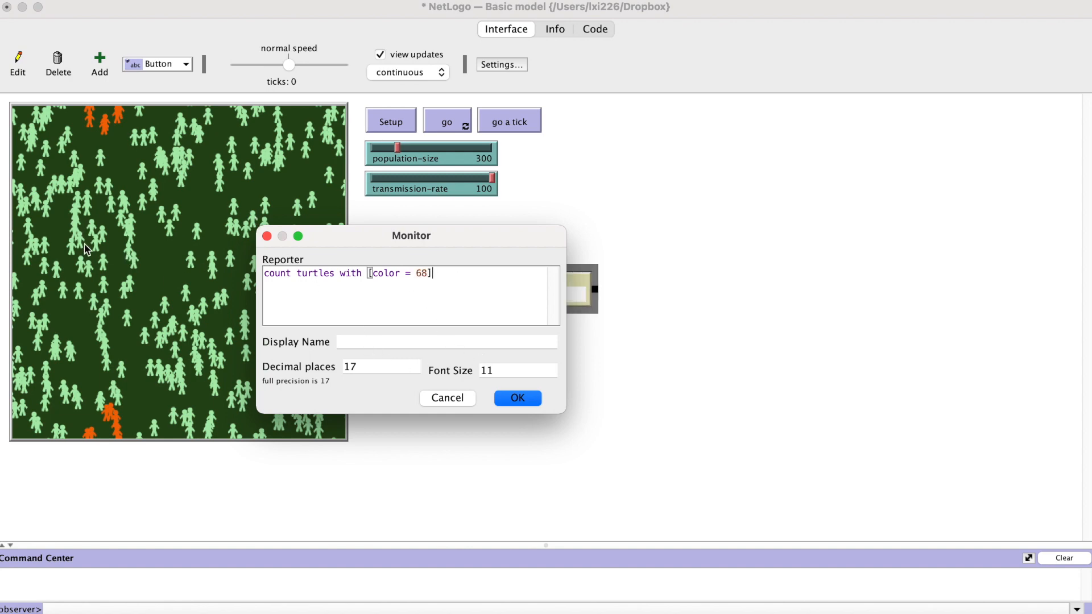
text(sps)
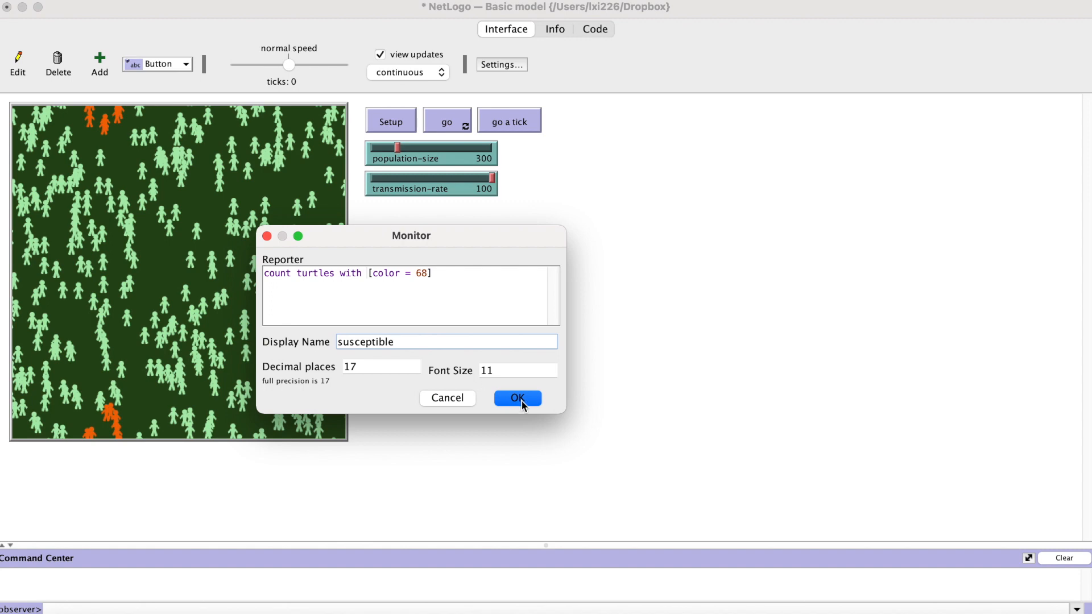
click(517, 398)
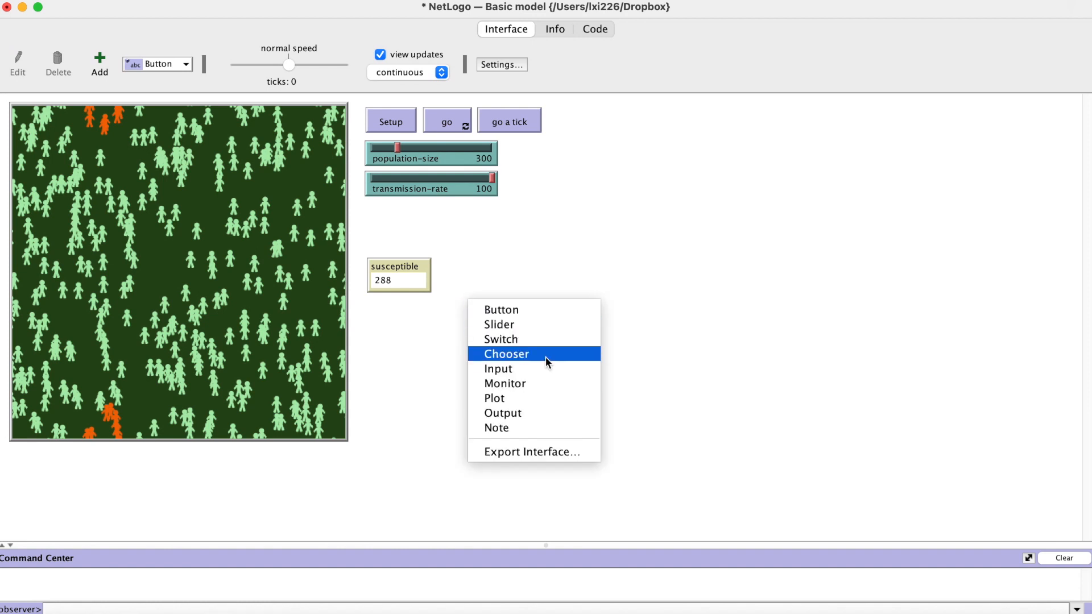
Step: Create a carriers monitor counting turtles with color = orange and place it beside susceptible
click(505, 384)
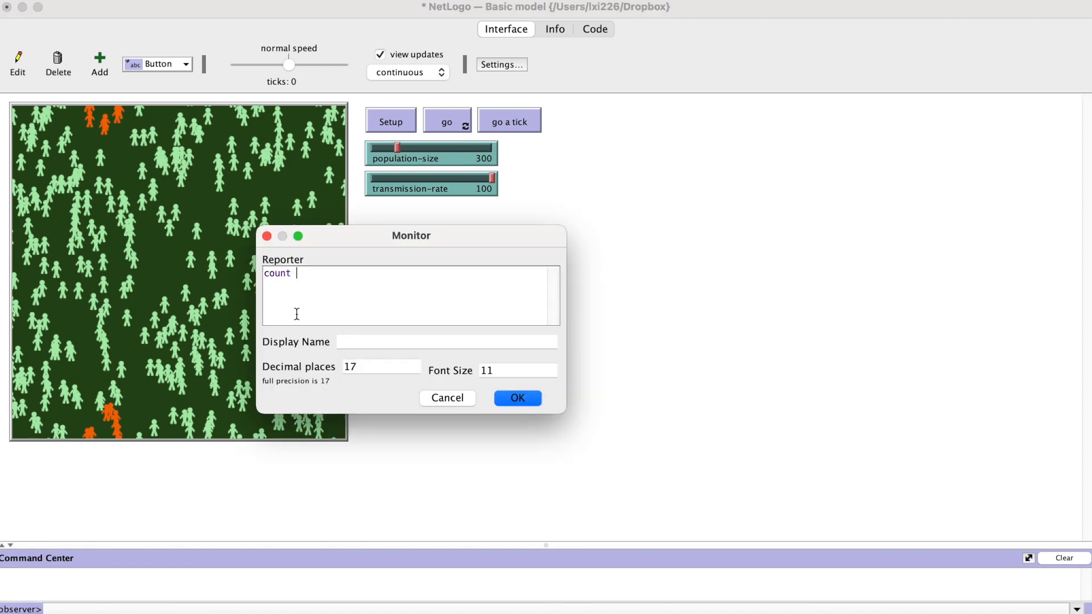
text(turtles with [col)
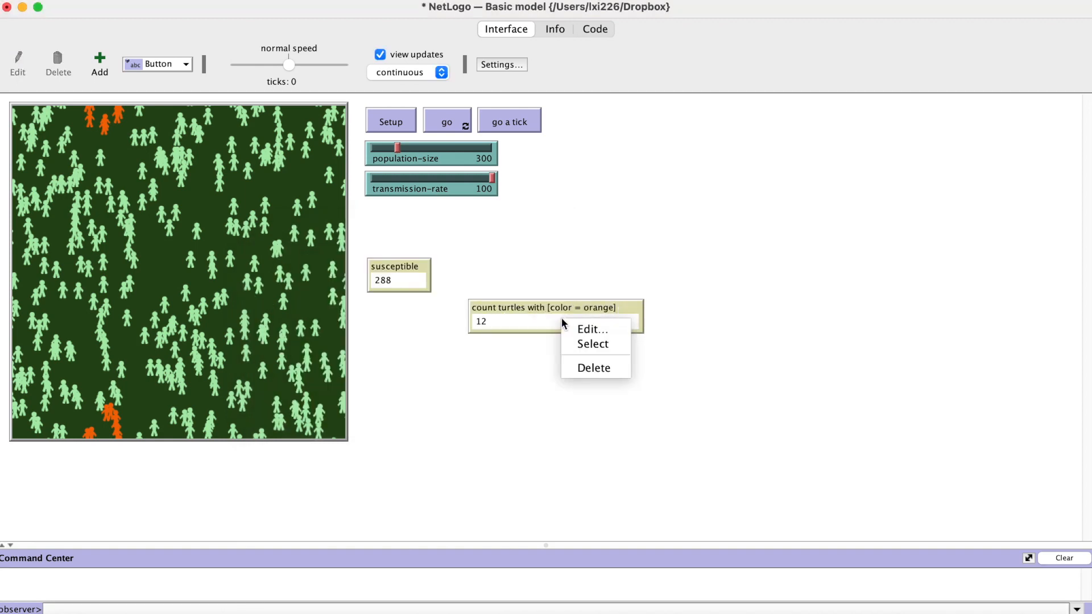
click(591, 329)
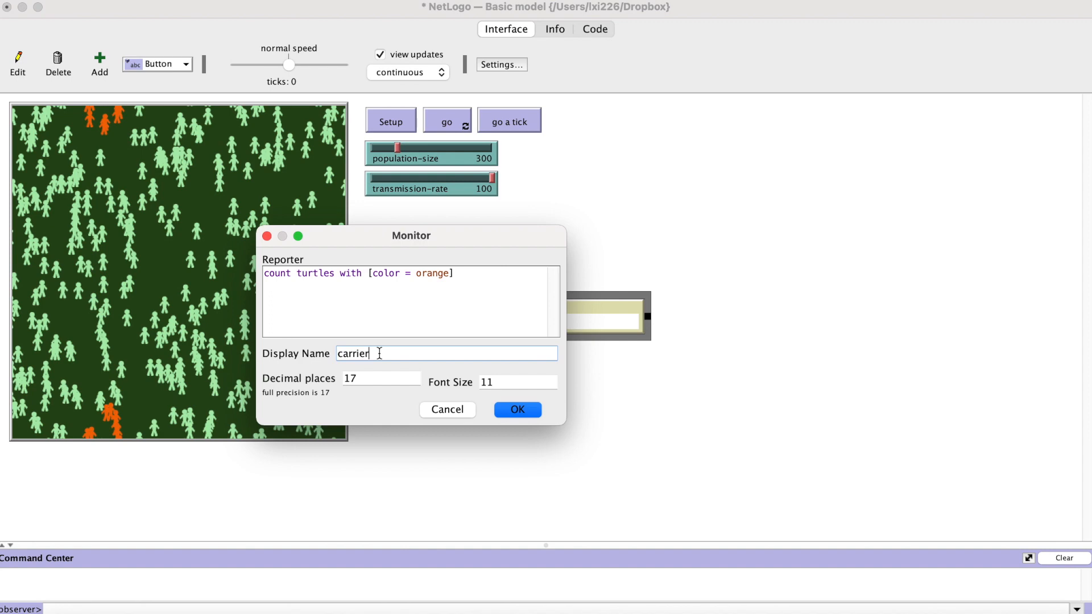
click(517, 409)
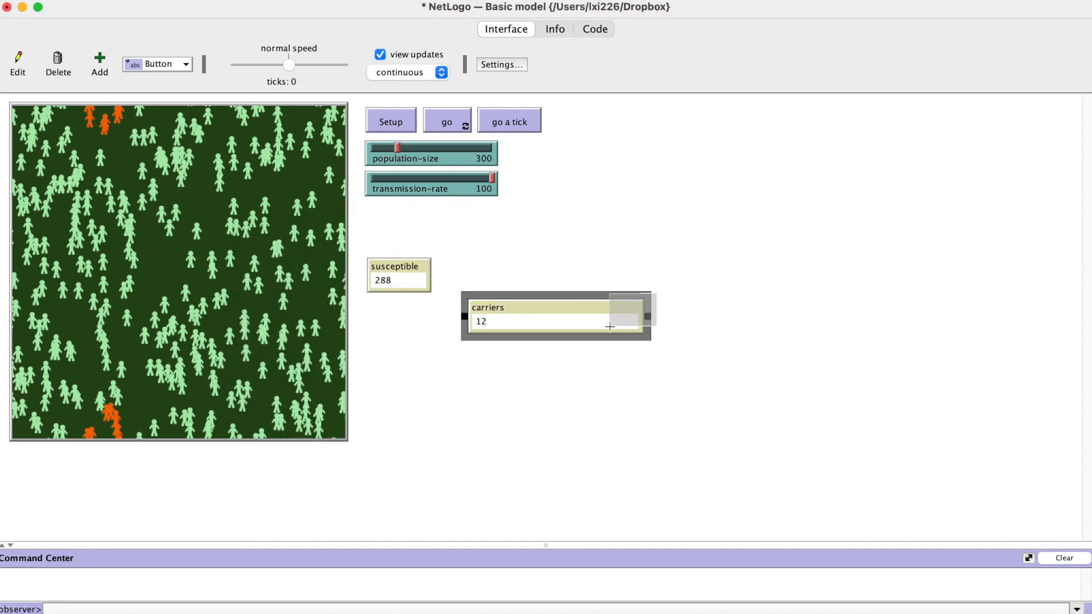
drag(557, 316, 470, 275)
text(Population Changes Over T)
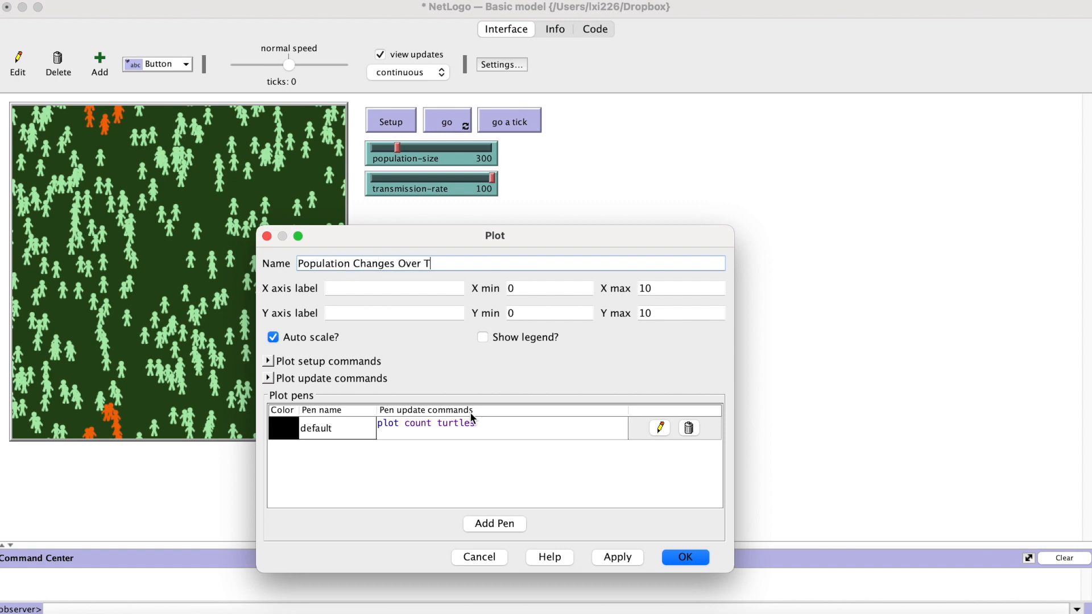
Step: Name the plot Population Changes Over Time with a susceptible pen plotting count of color-68 turtles
text(ime)
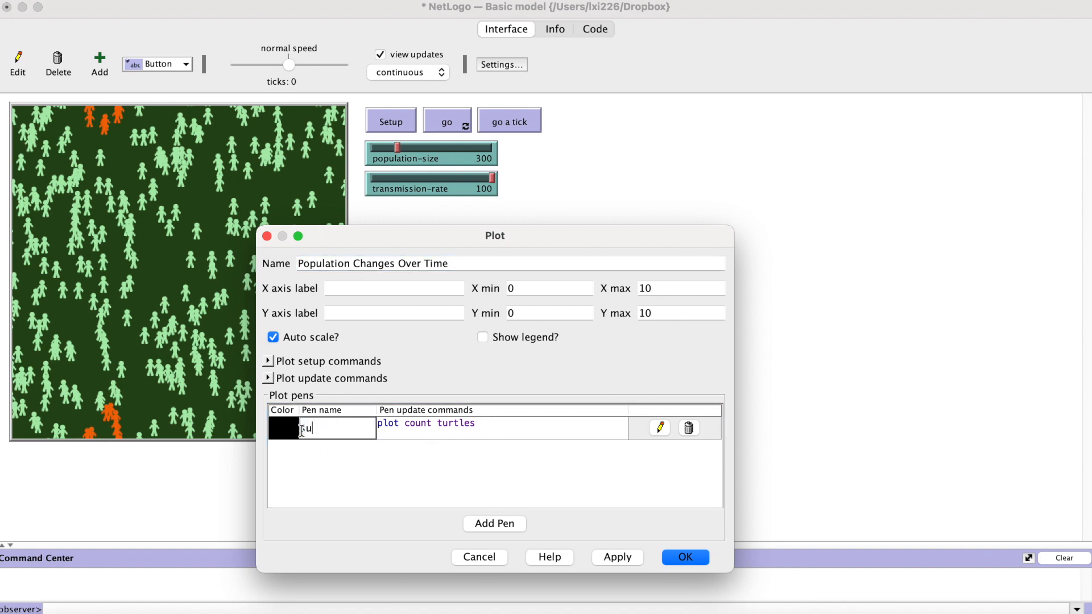
text(susceptible)
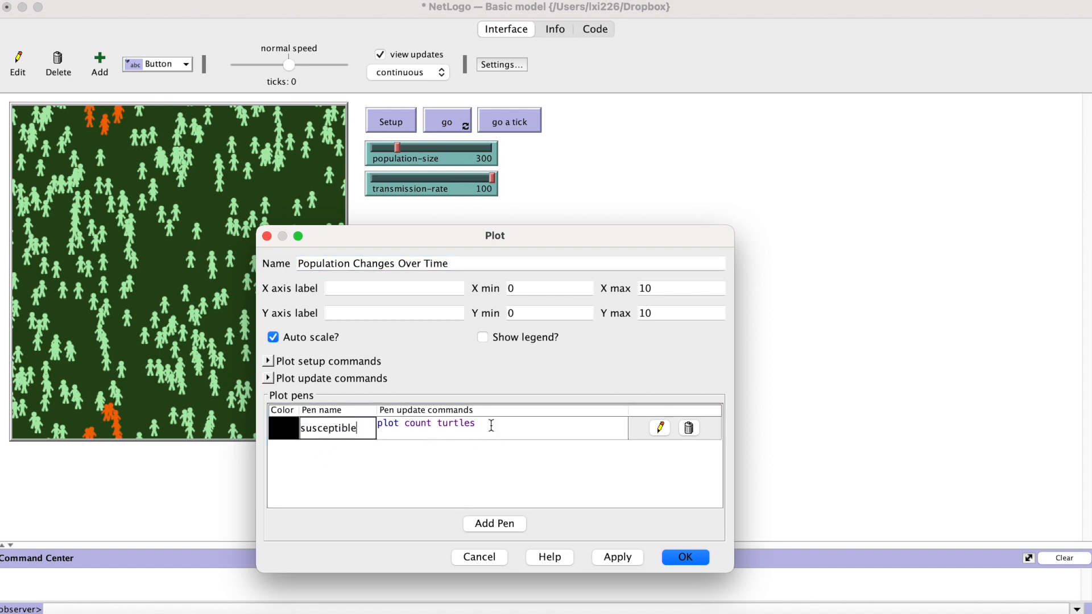
text(with [color = 68)
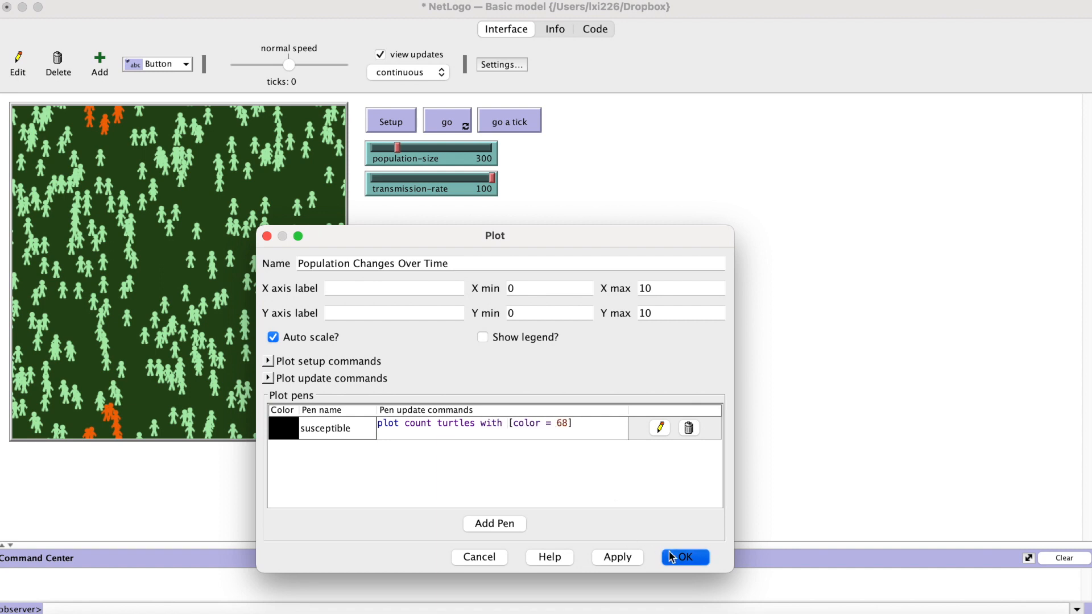
click(683, 556)
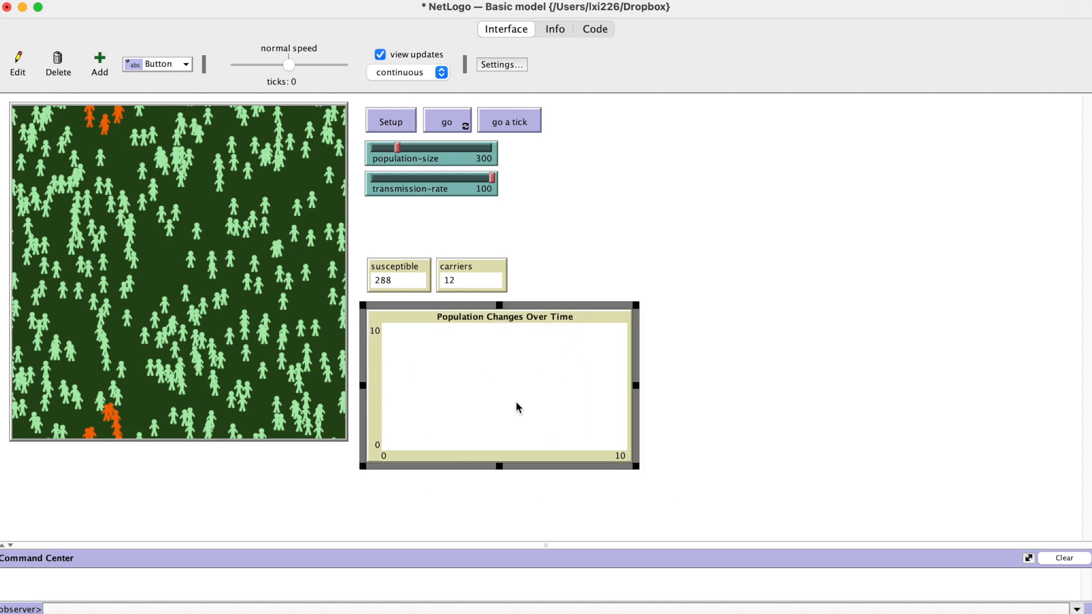
Step: Run and stop the model, then add tick at the end of the go procedure
click(446, 122)
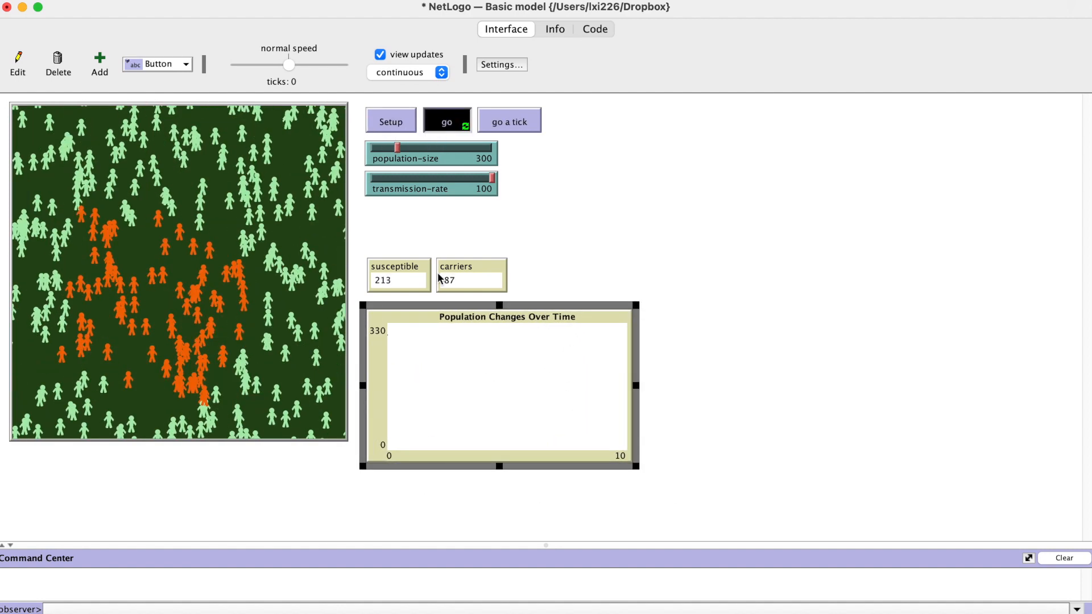
click(446, 122)
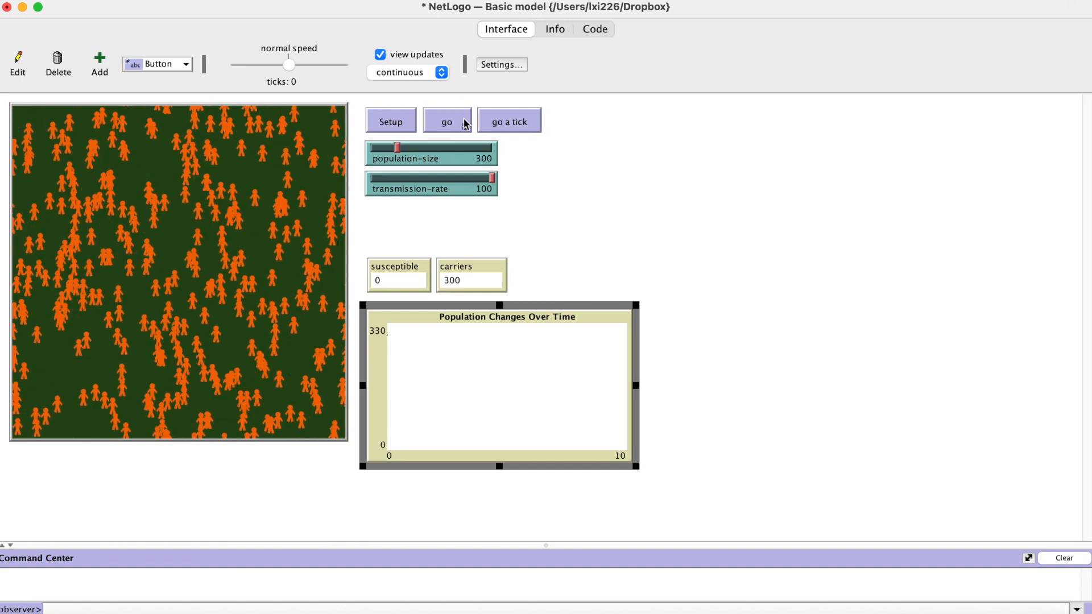
click(593, 28)
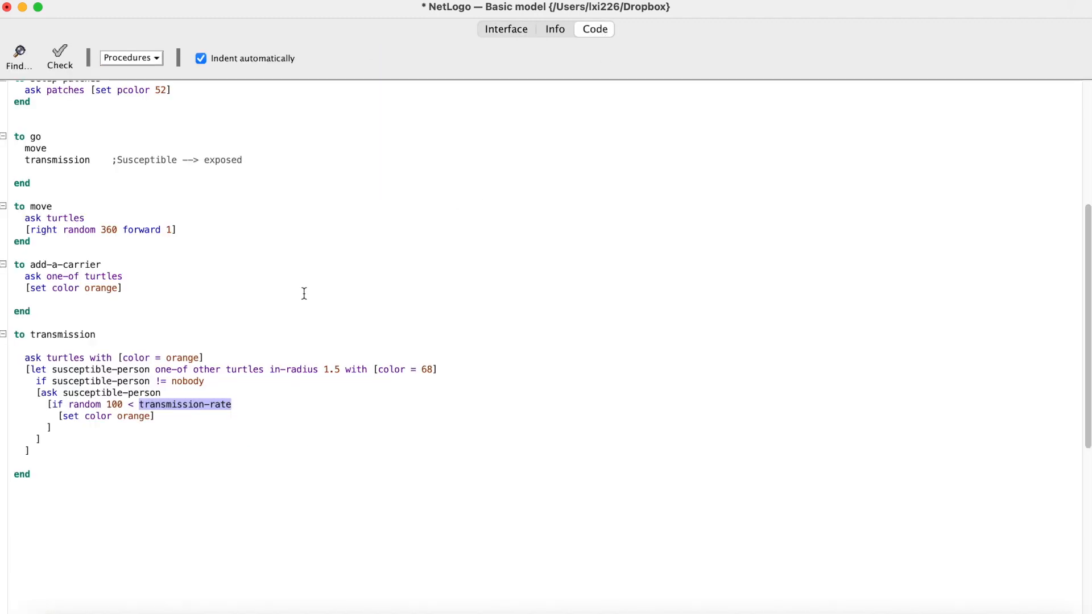
mouse_move(33, 174)
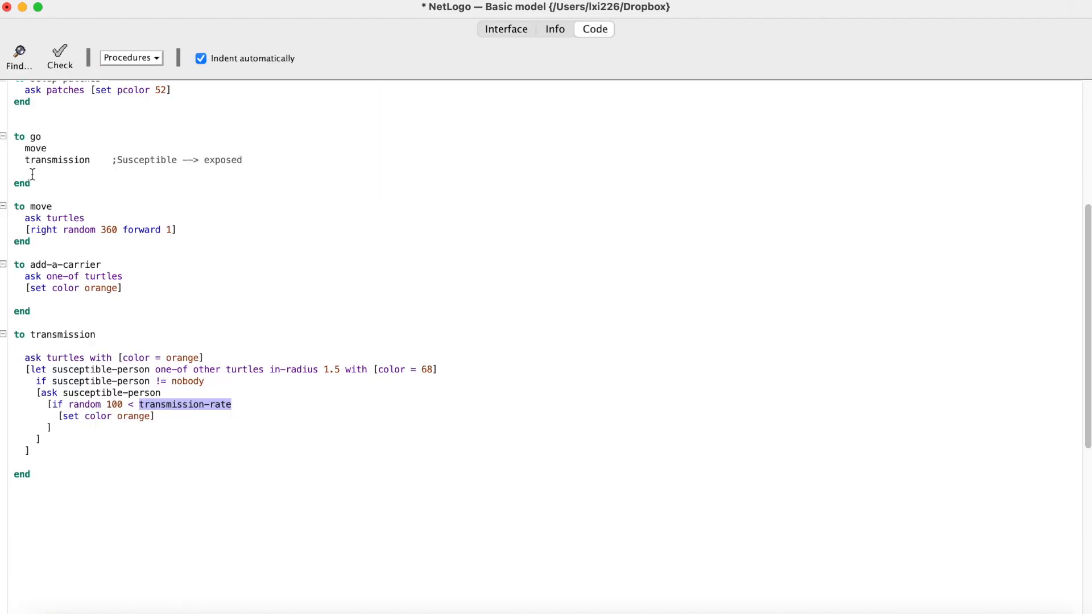
text(tick)
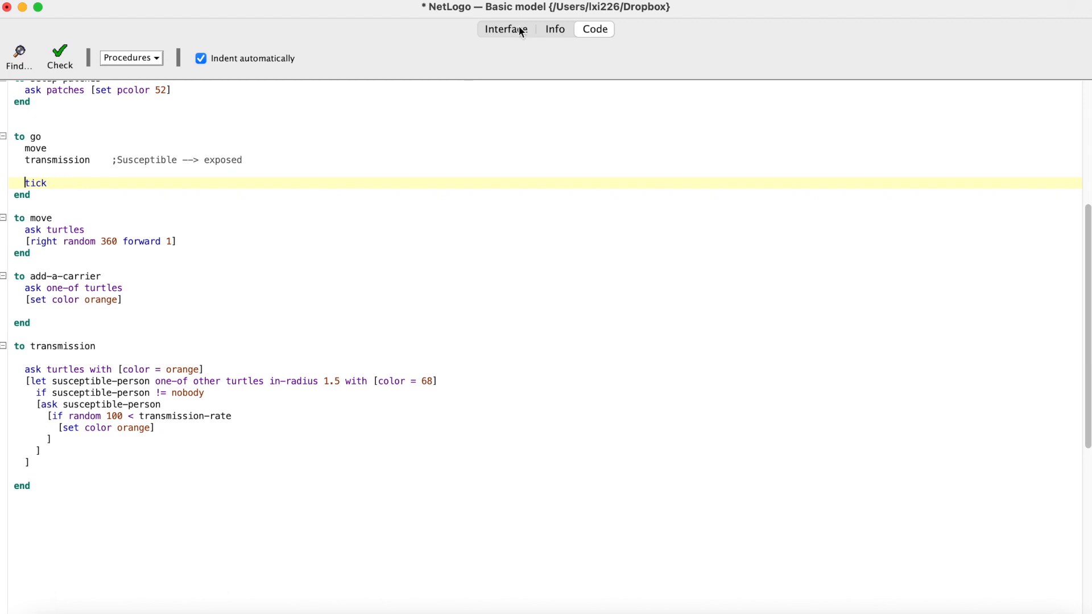
click(505, 28)
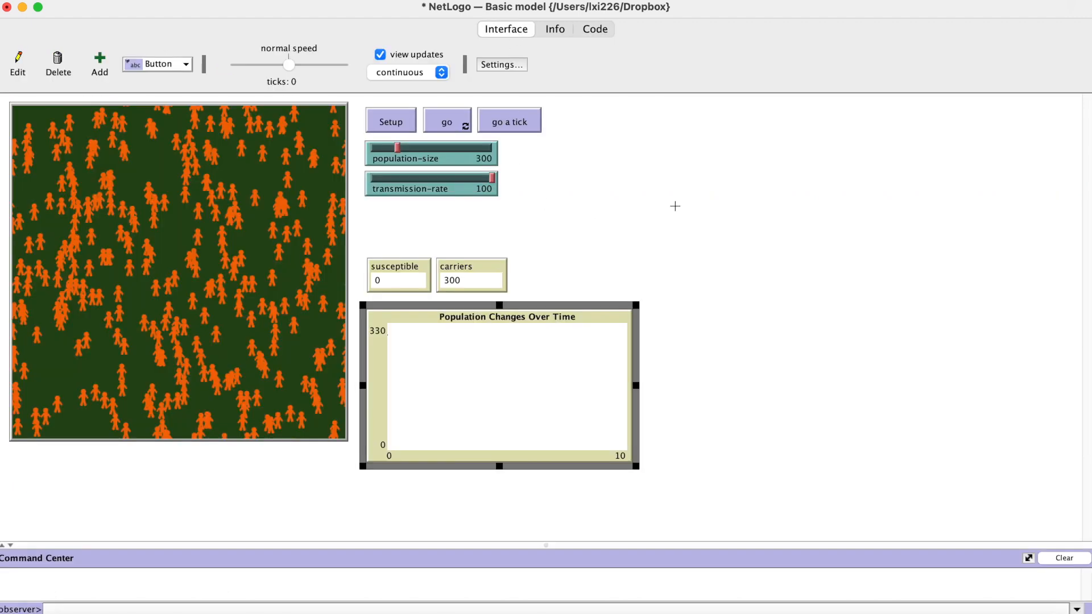
Step: Rerun setup and go so the susceptible curve falls as everyone turns orange
click(391, 122)
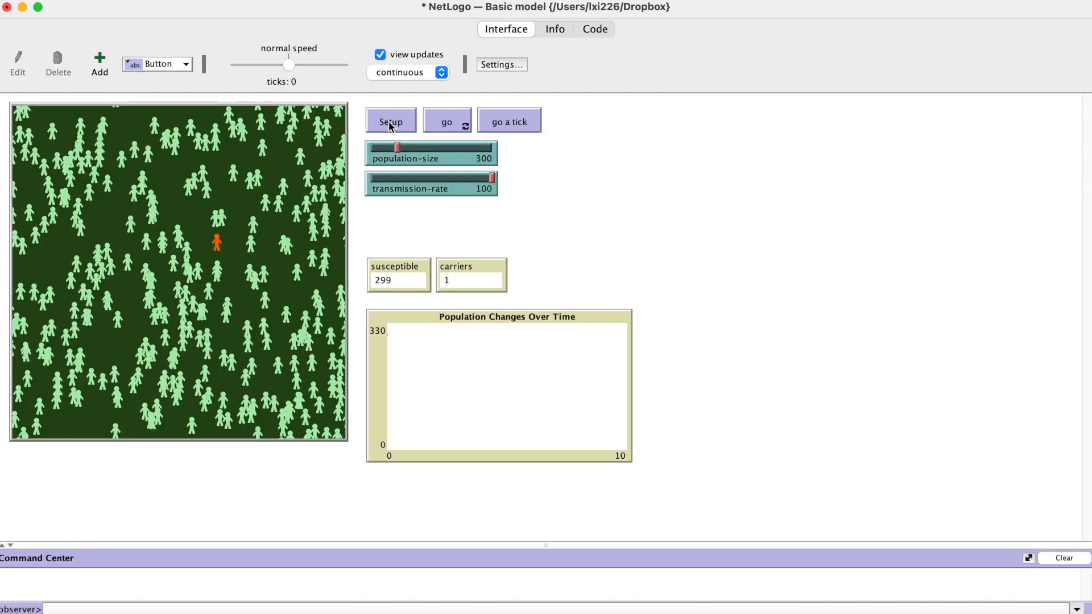
click(446, 122)
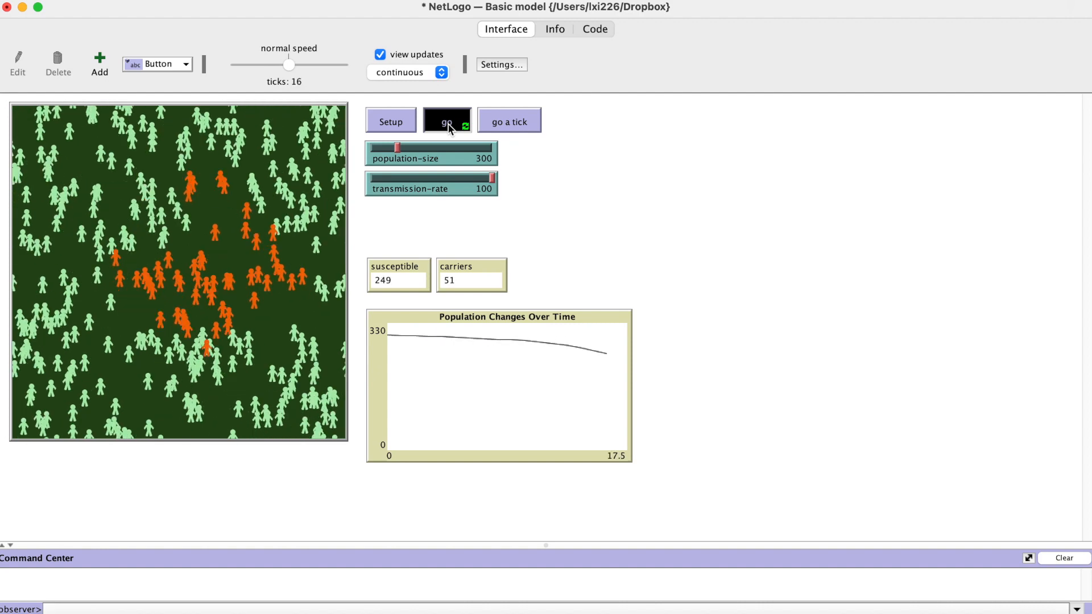
click(446, 122)
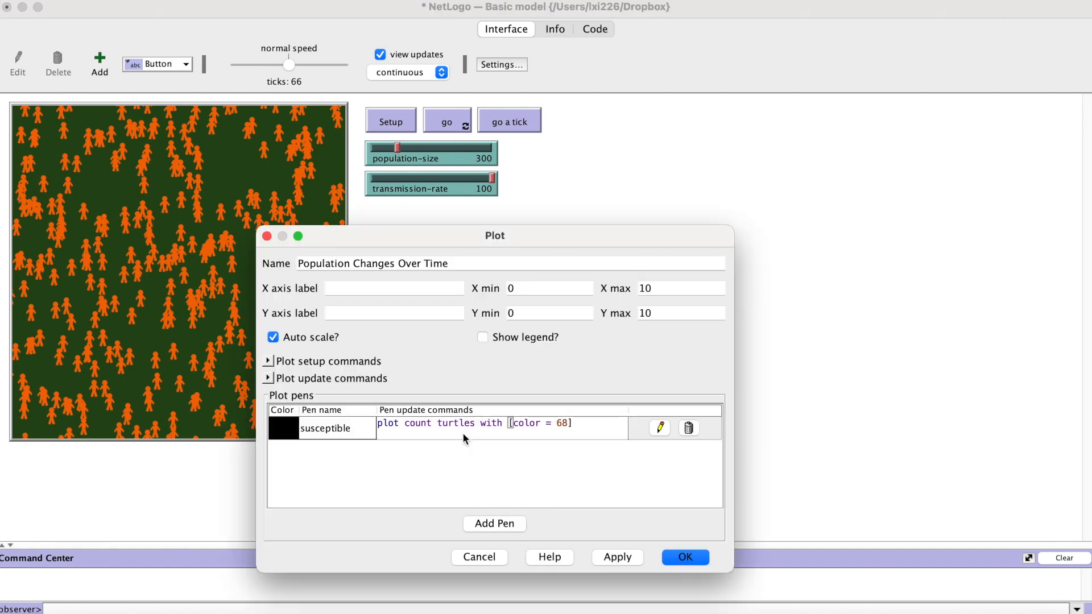
Step: Add an orange carrier pen plotting count turtles with [color = orange] to the population plot
click(494, 524)
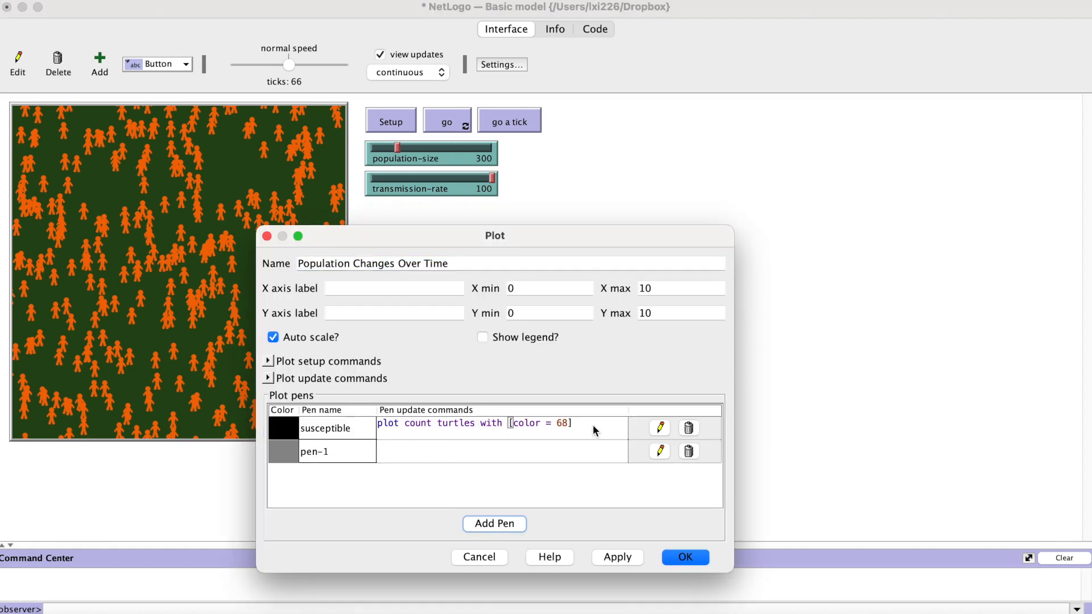
text(plot count turtles with [color = 68])
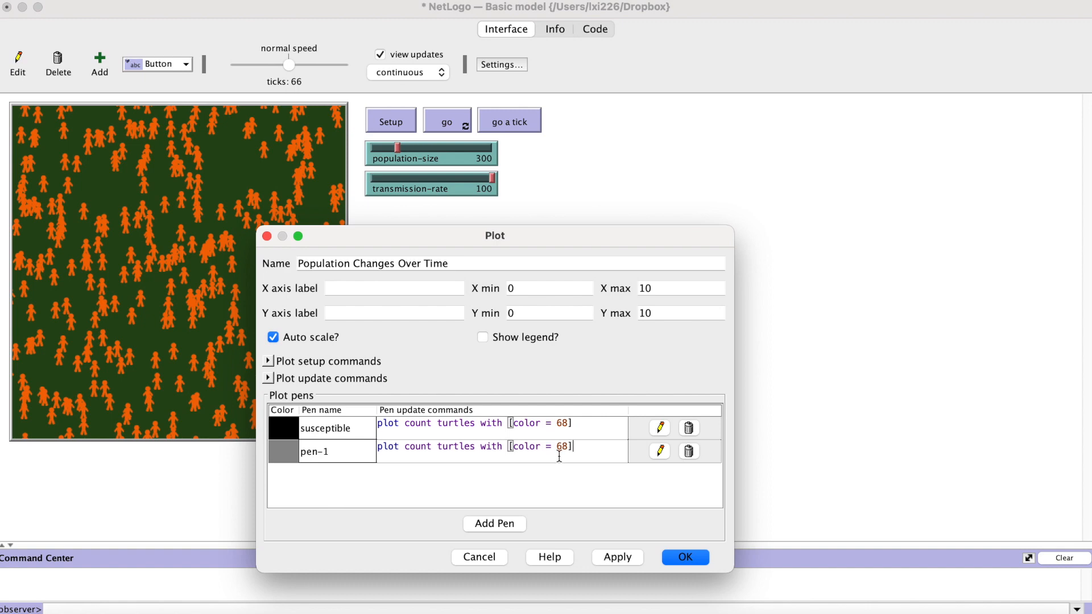
text(orange)
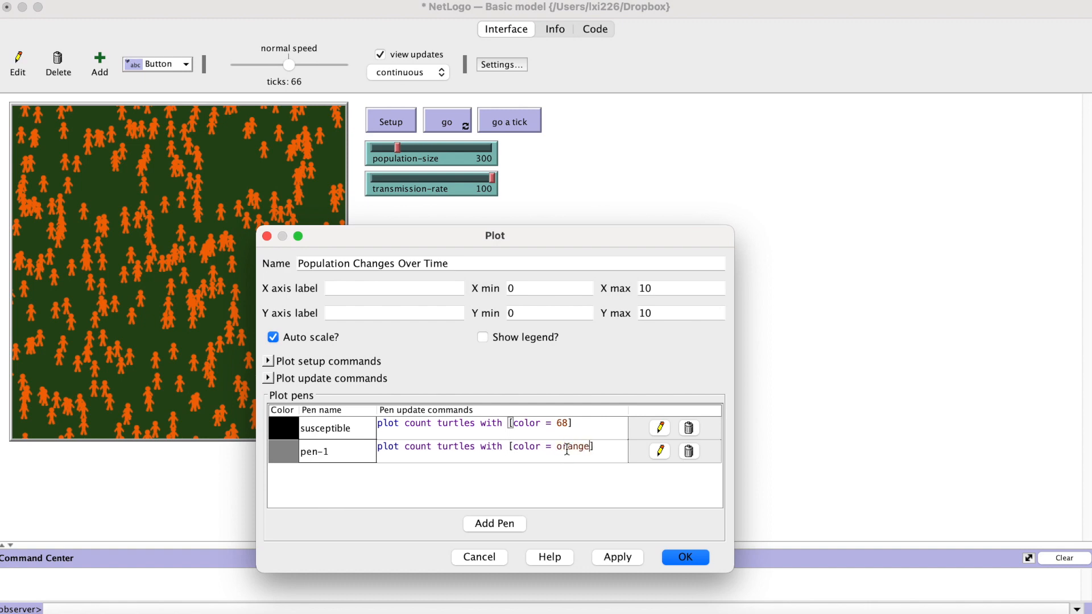
text(carrier)
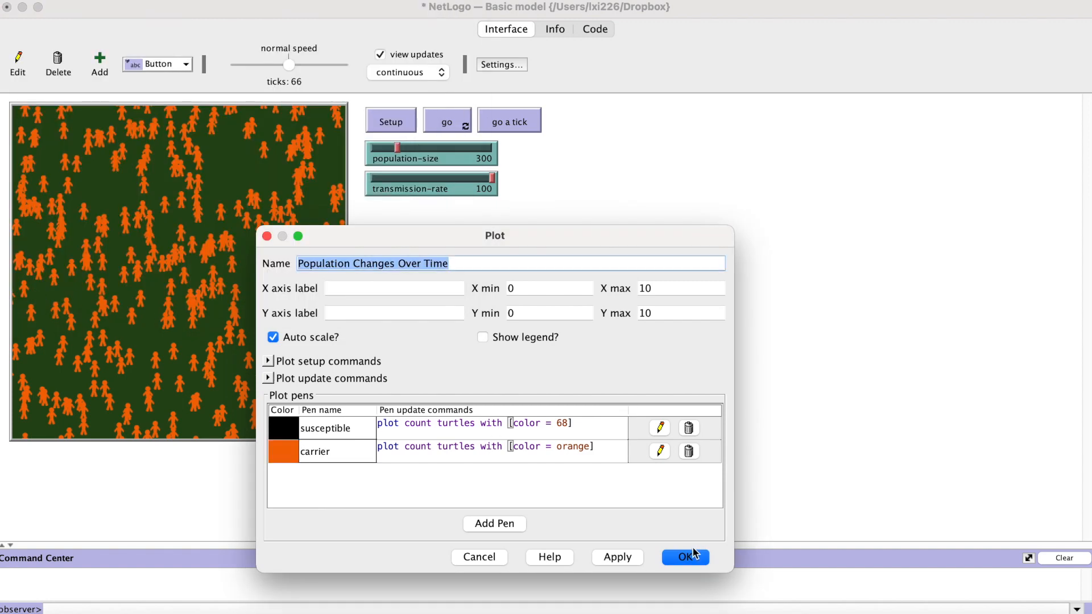
click(684, 556)
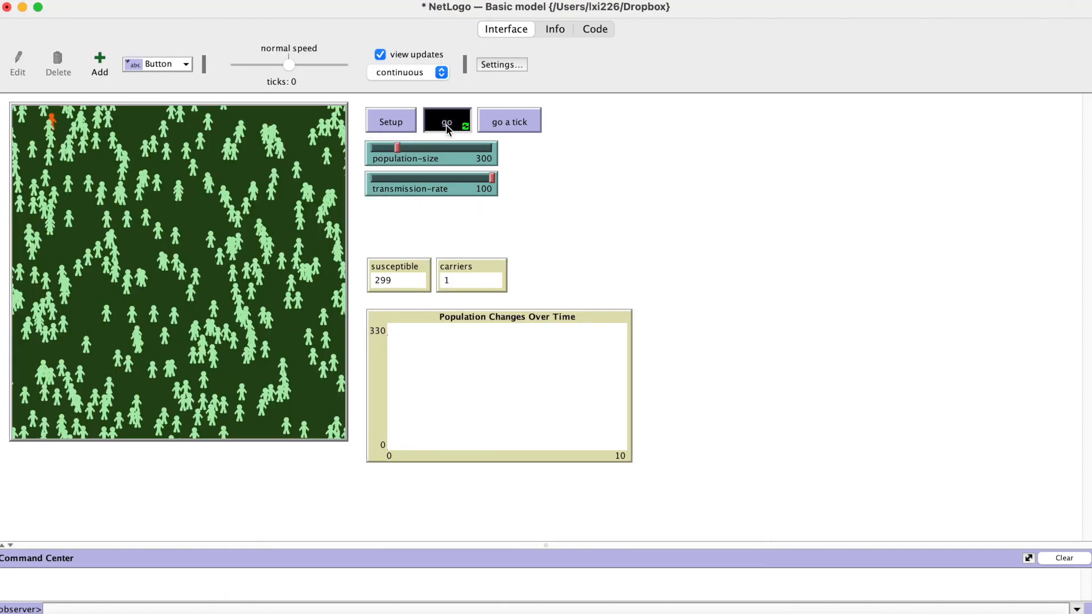
Step: Rerun the model so carriers rise as susceptibles fall on the plot
click(446, 120)
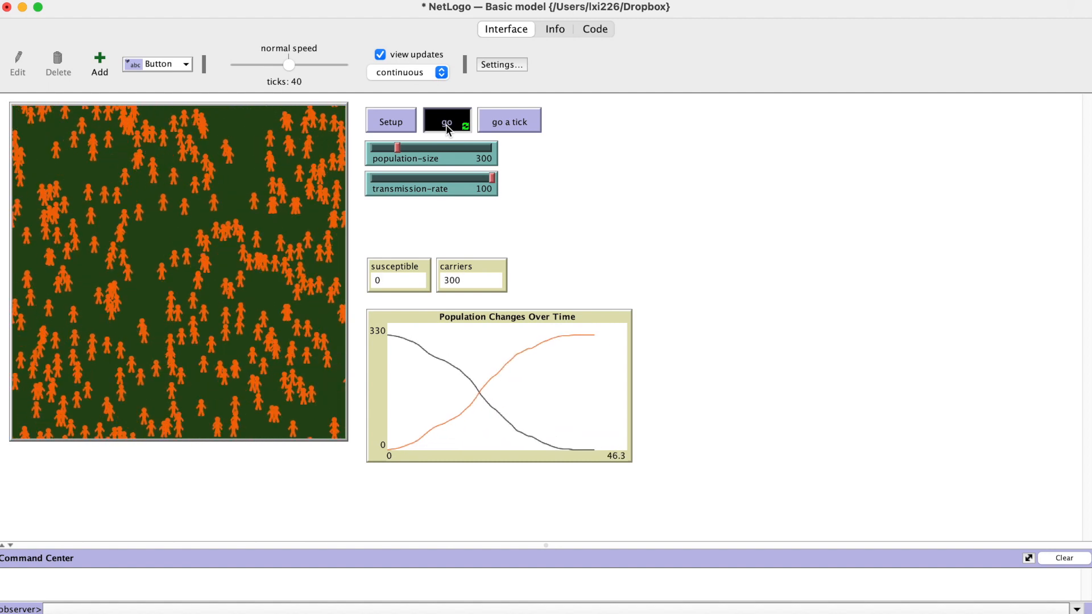
click(446, 122)
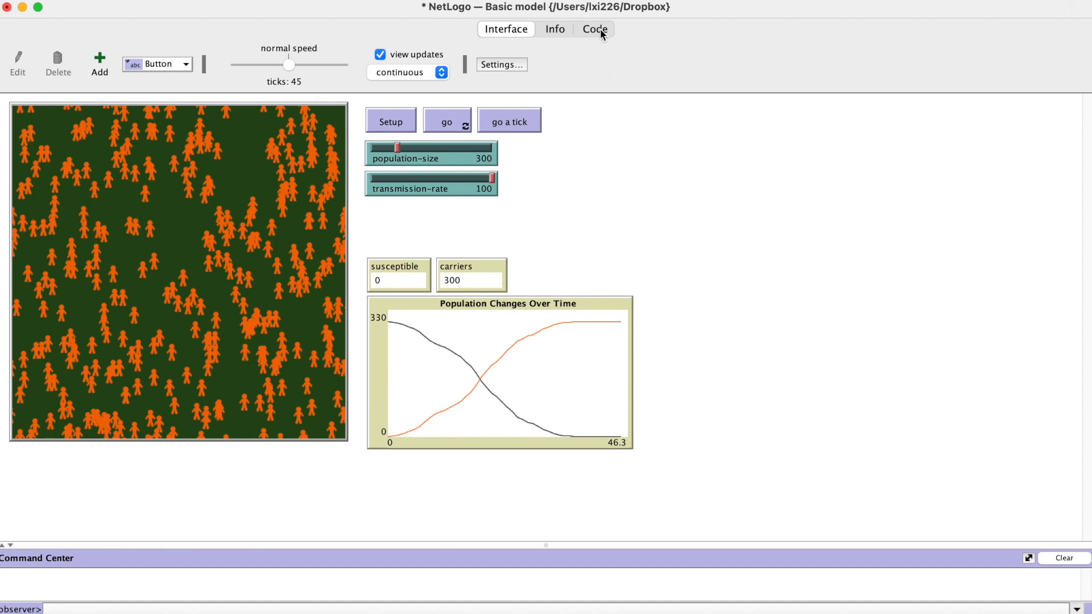
Step: Switch to the Code view showing setup, go, move and add-a-carrier procedures
click(594, 28)
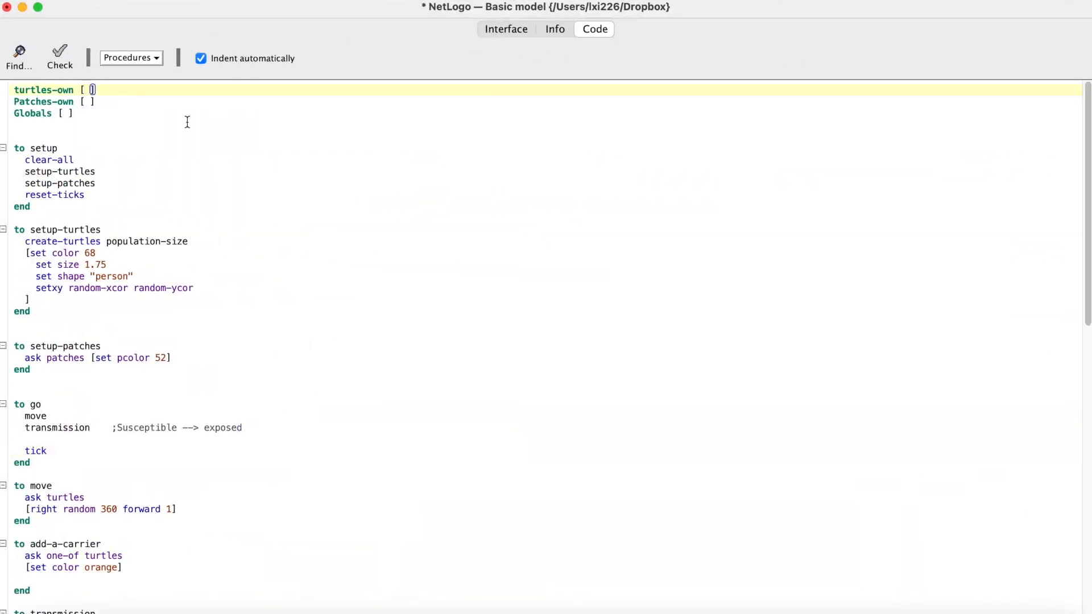
Step: Write 'to incubation': ifelse days-after-exposure < incubation-period increment it, else set color red and shape "house"
text(days-after-ex)
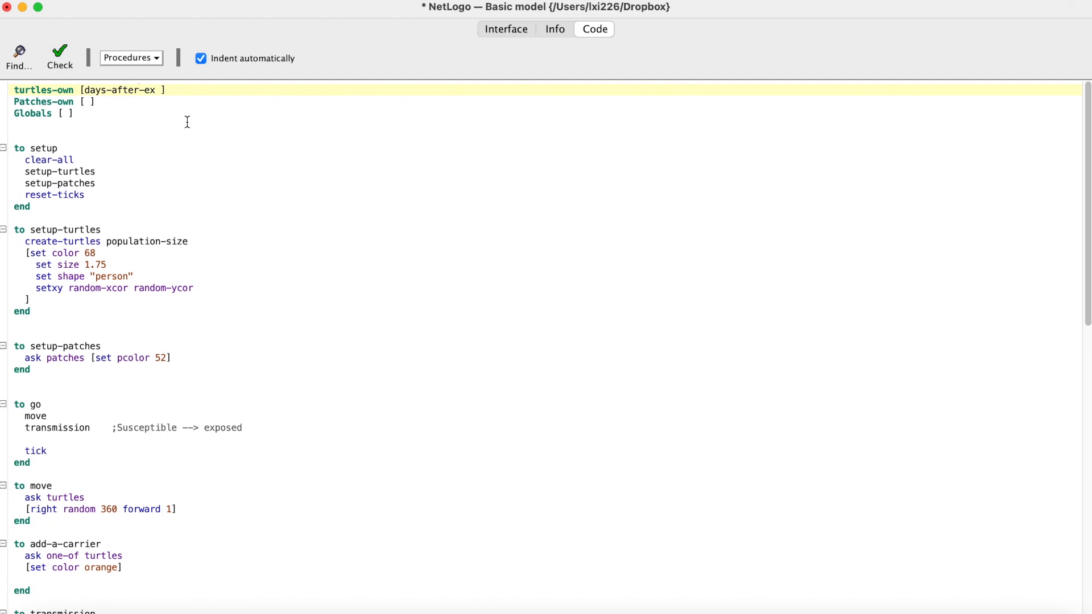
text(incubation)
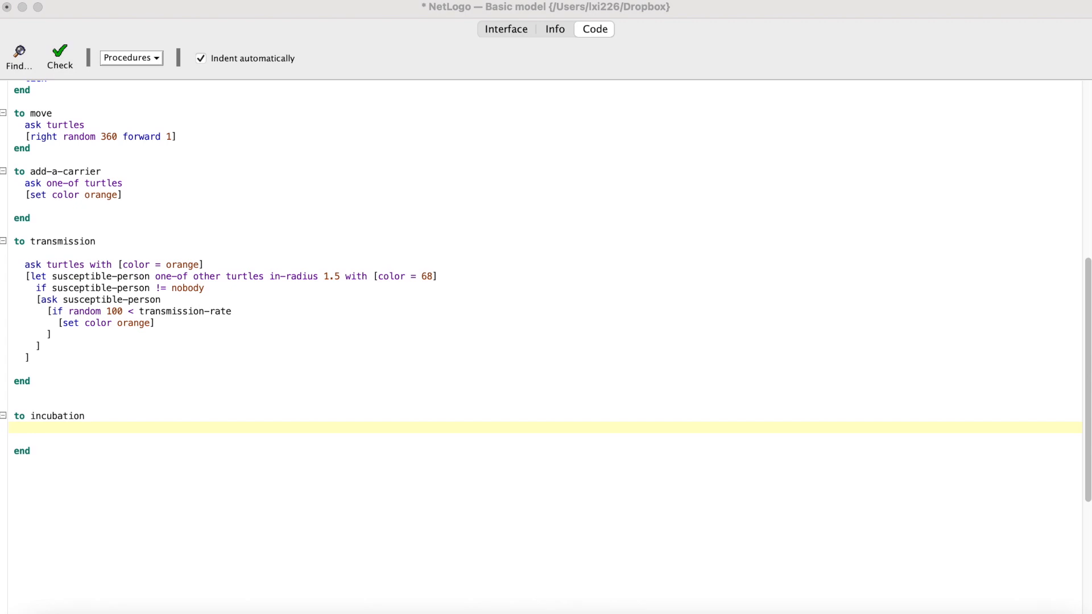
text(ask turtles with [color = orange)
text([ifelse)
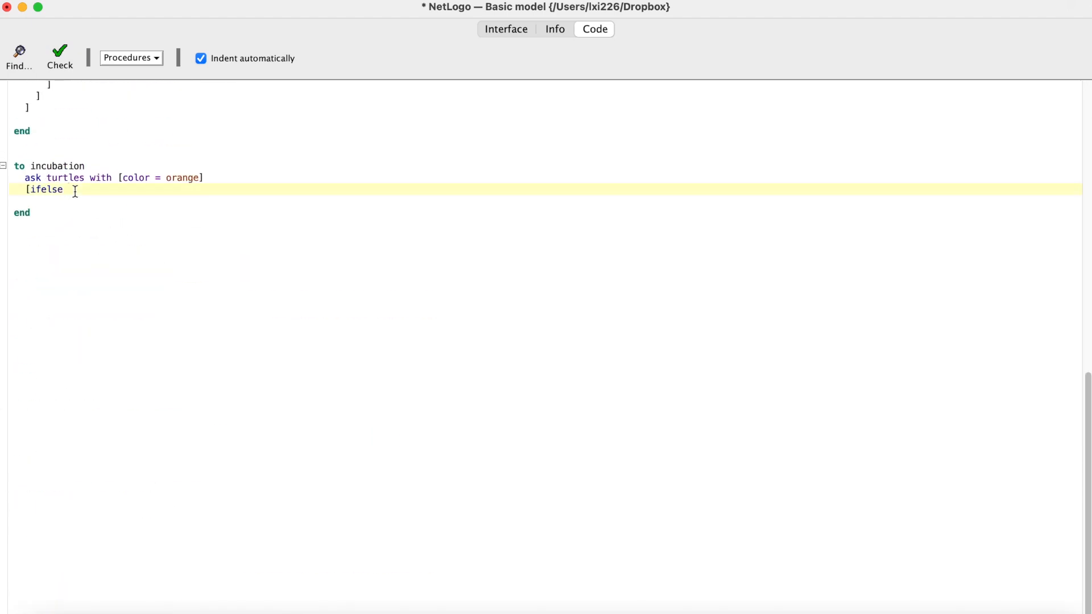
text(days-after-exposure < incubation-period)
text([   ][    )
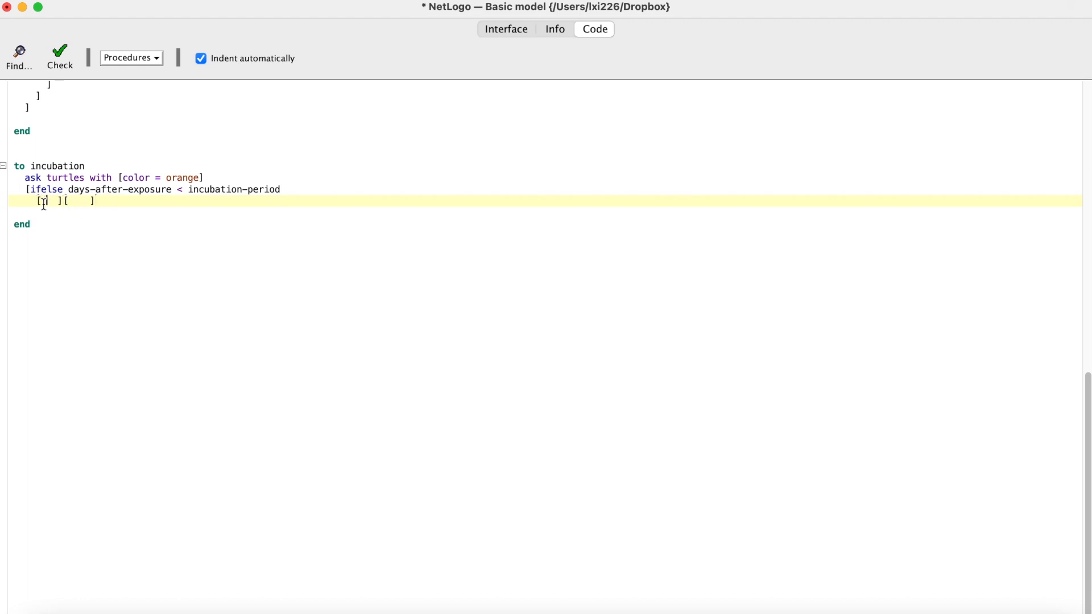
text(set days-after-exposure days-after-exposure + 1)
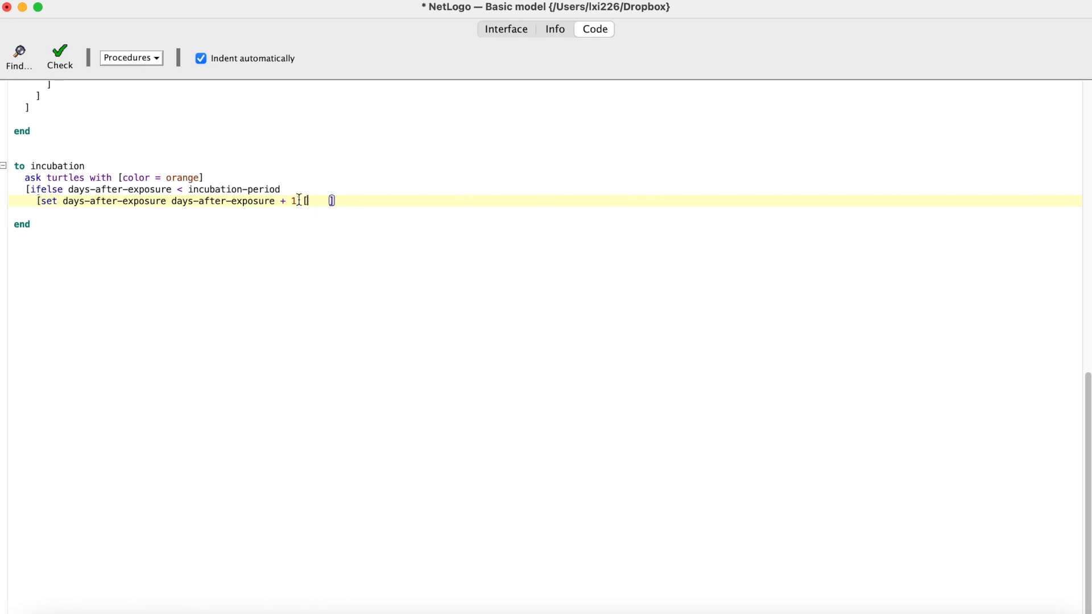
text(set color red se)
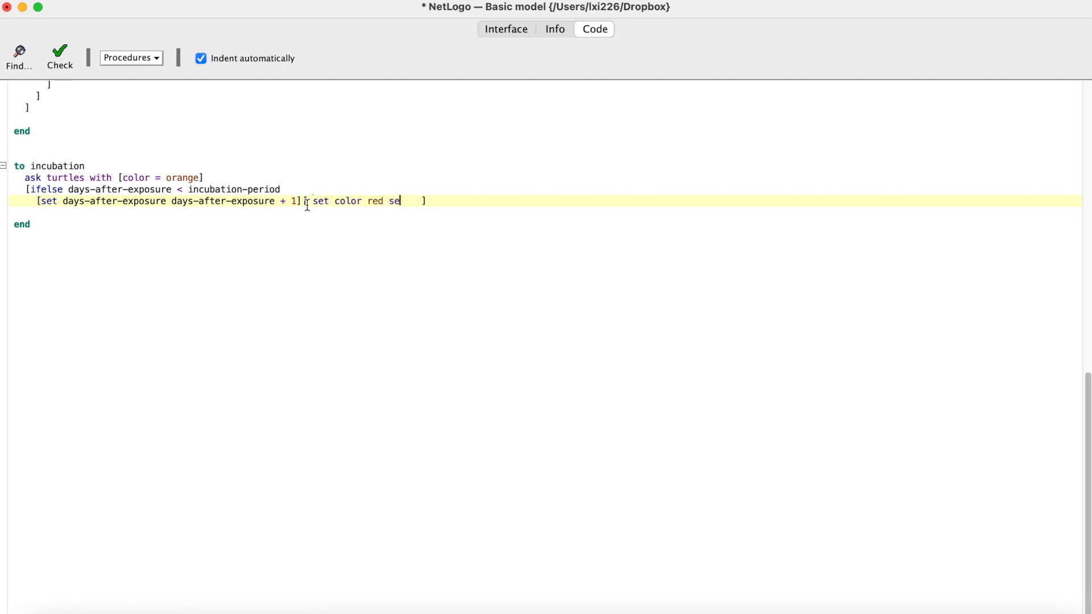
text(t shape "house")
text(])
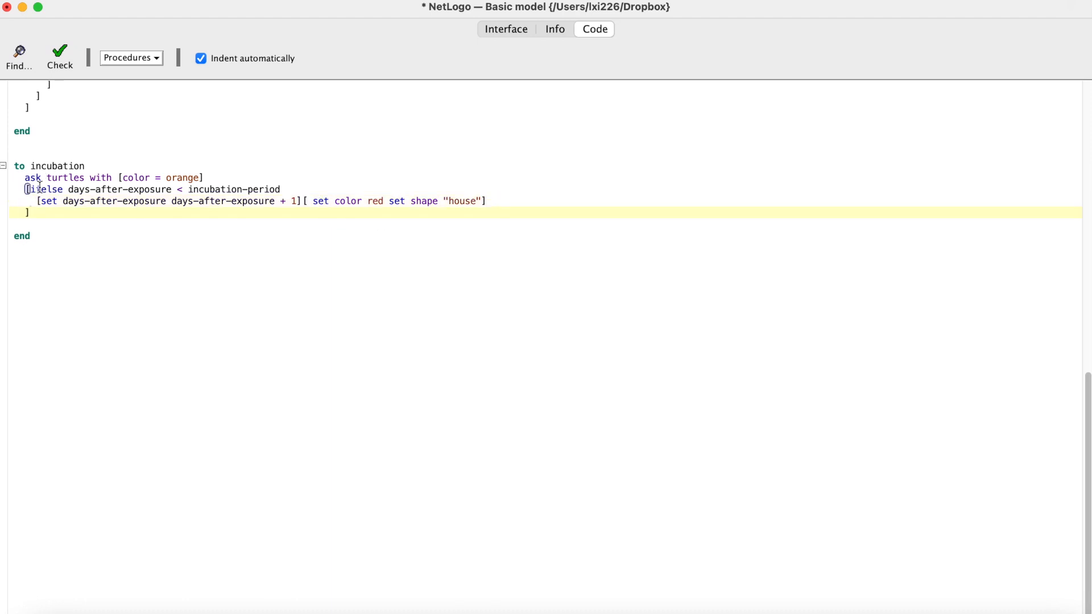
click(59, 57)
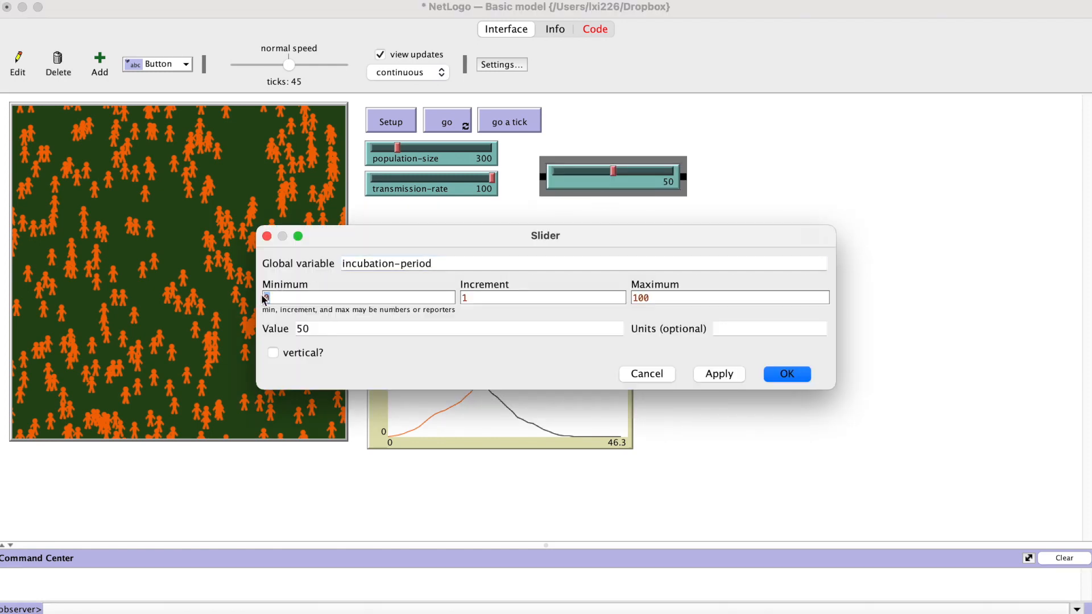
Step: Confirm the incubation-period slider, run Setup and step five ticks so carriers become red houses
click(786, 374)
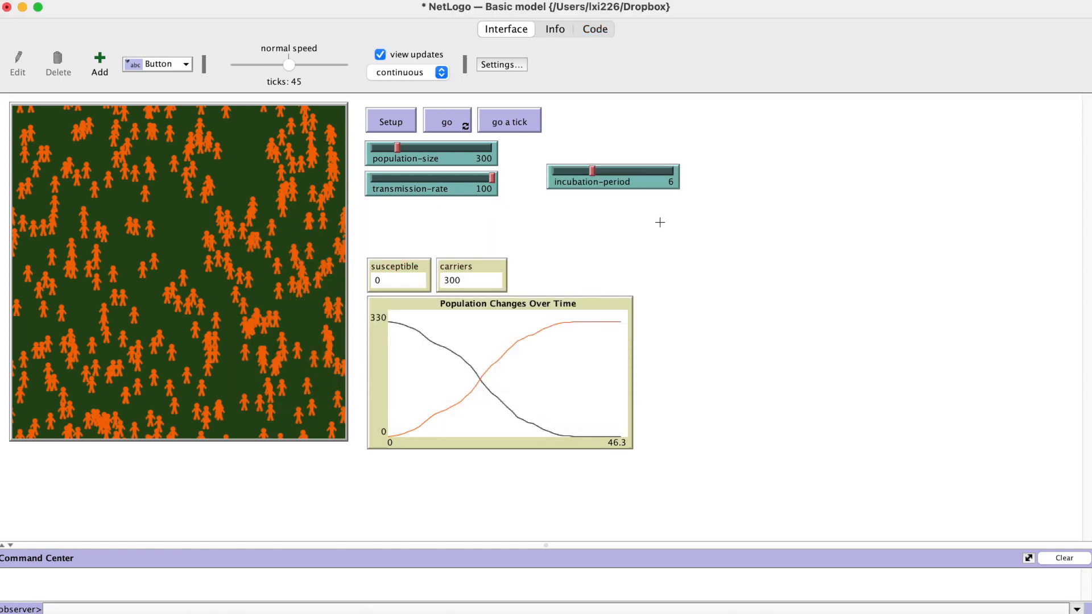
click(390, 121)
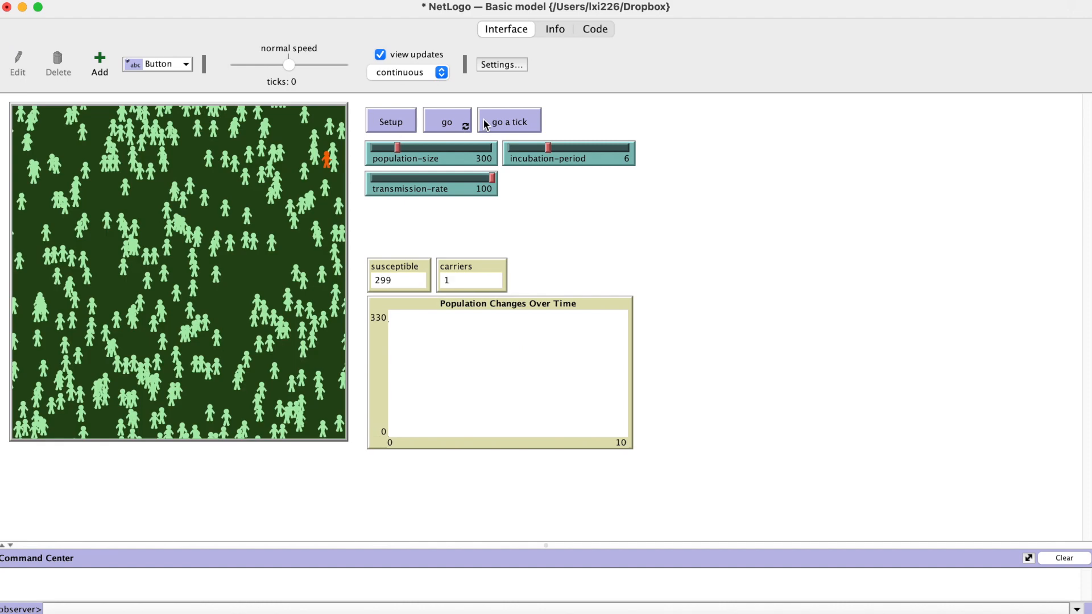
click(509, 122)
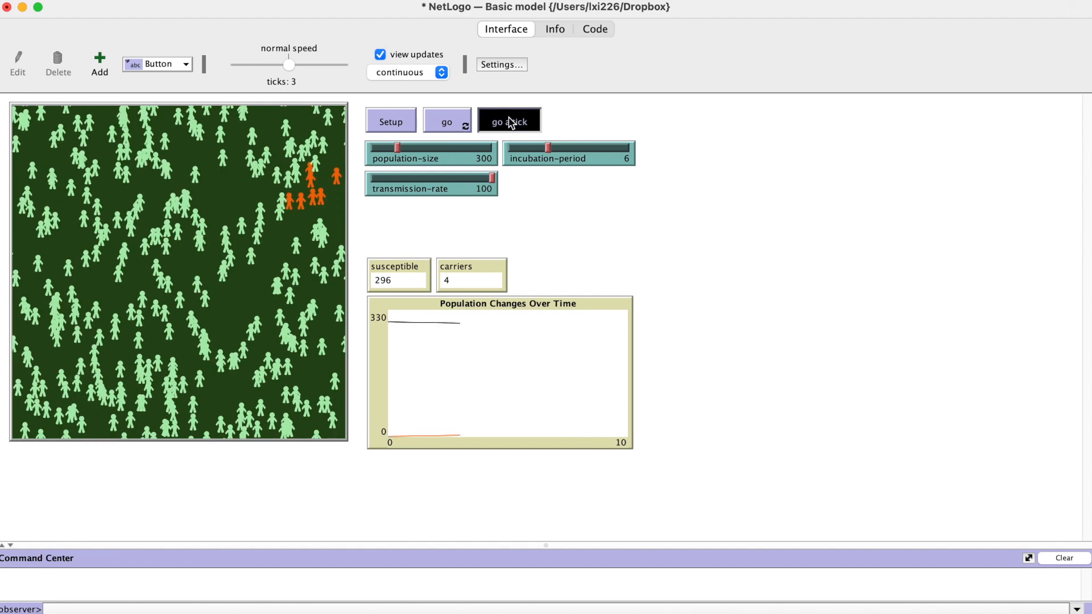
click(509, 122)
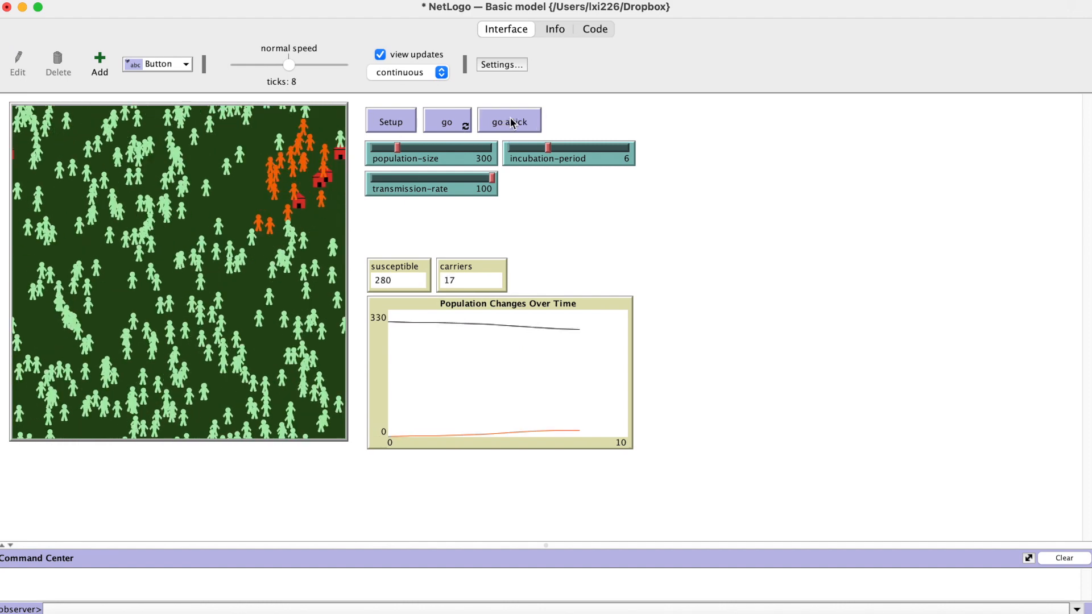
click(508, 122)
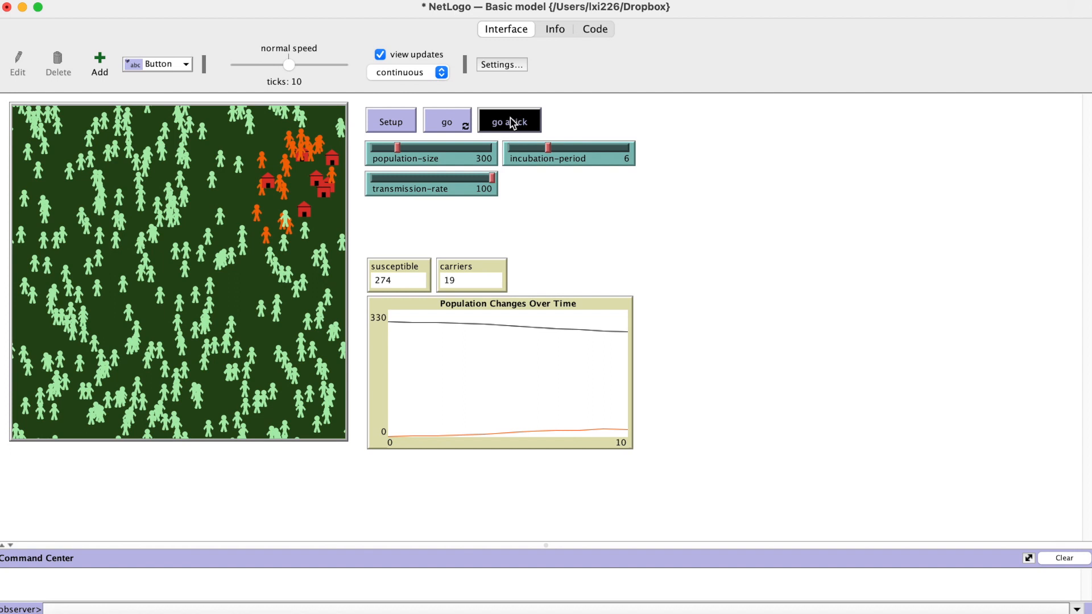
click(508, 121)
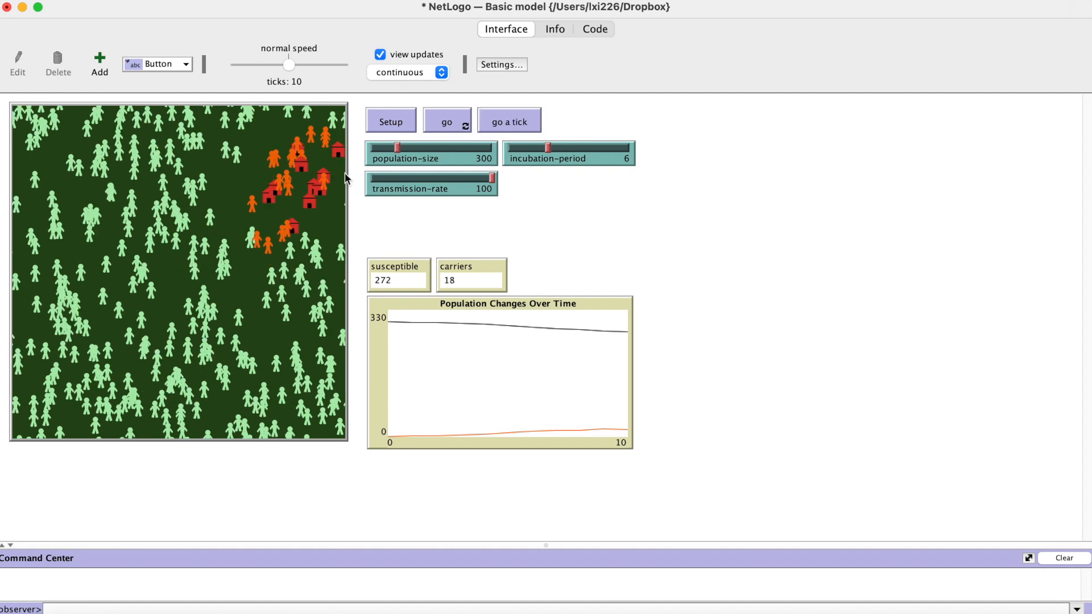
click(509, 122)
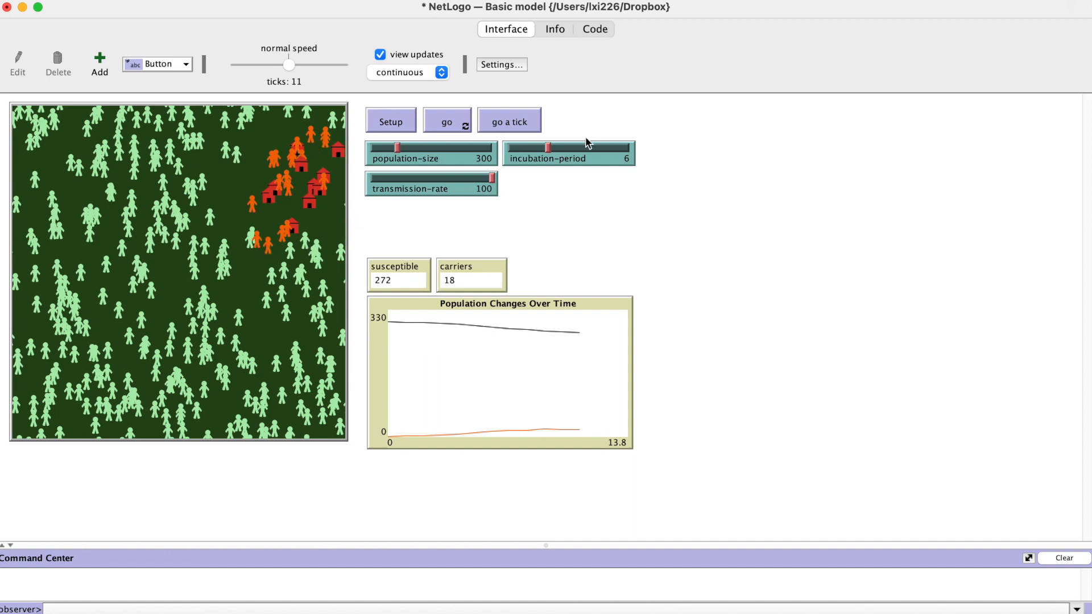
mouse_move(597, 38)
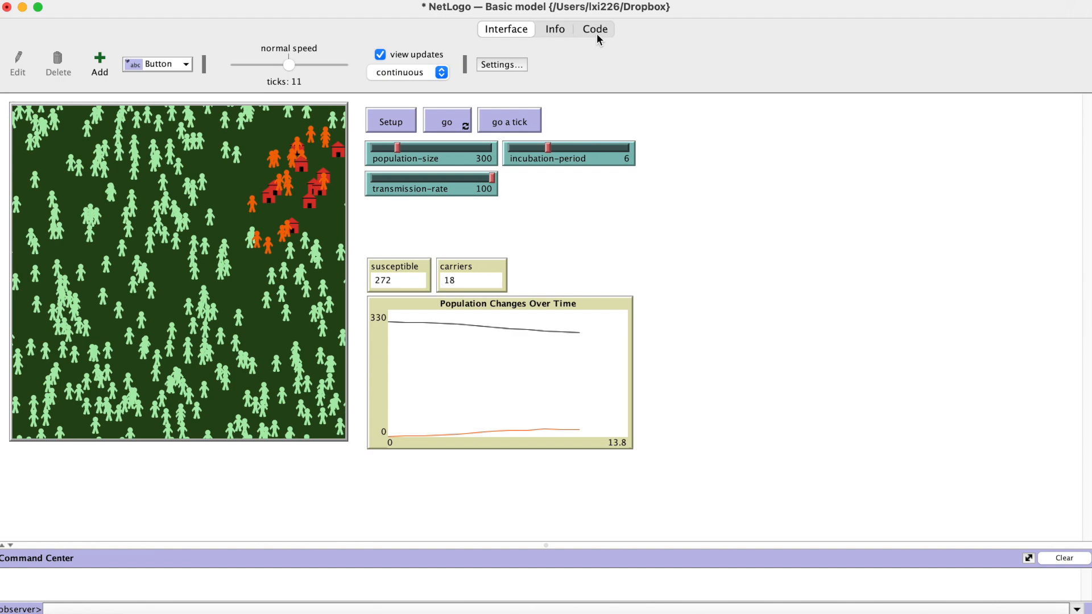
Step: Restrict move to 'ask turtles with [shape = "person"]'
click(594, 29)
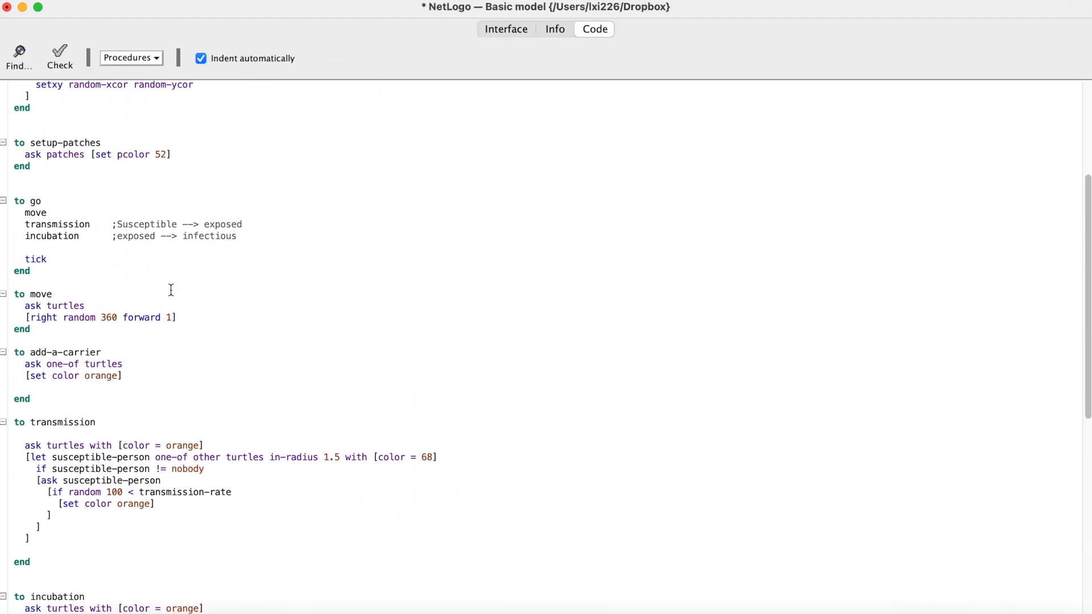
click(52, 294)
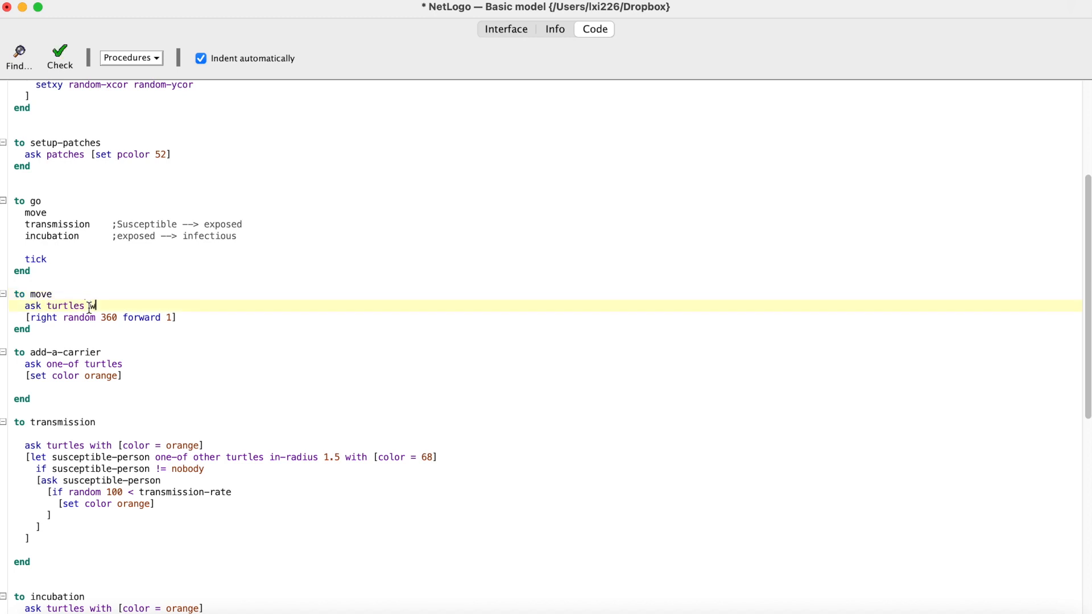
text(with [)
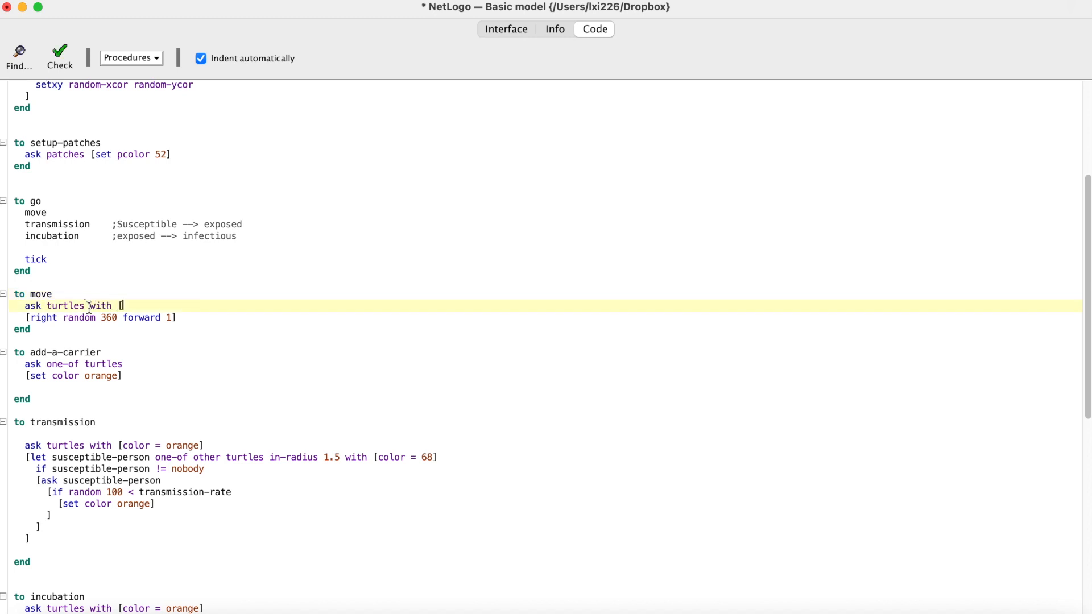
text(shape = "person)
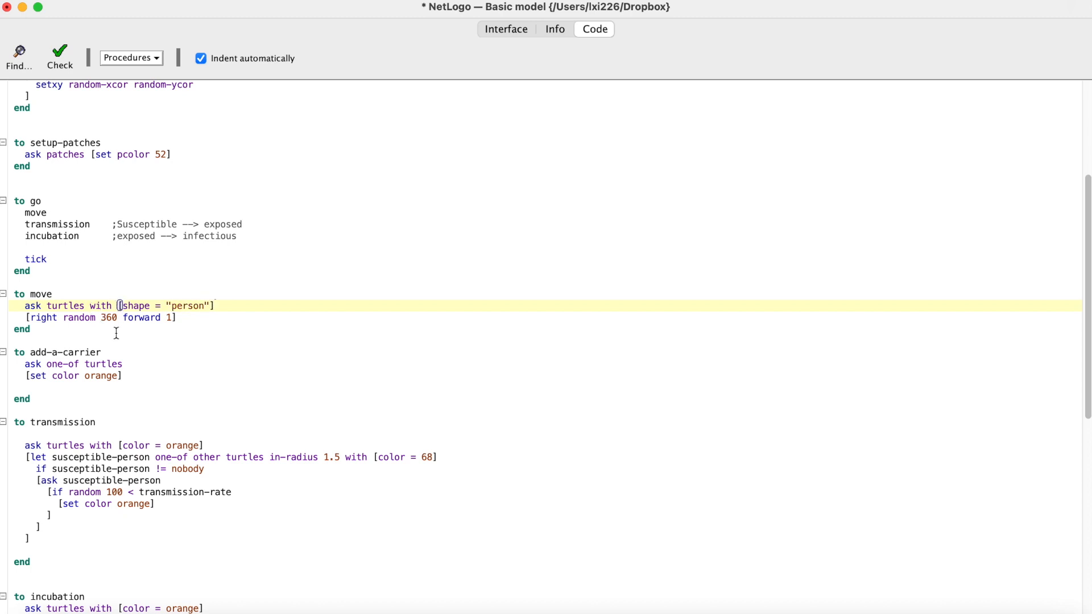
Step: Step the model tick by tick from the Interface until the outbreak grows
click(505, 28)
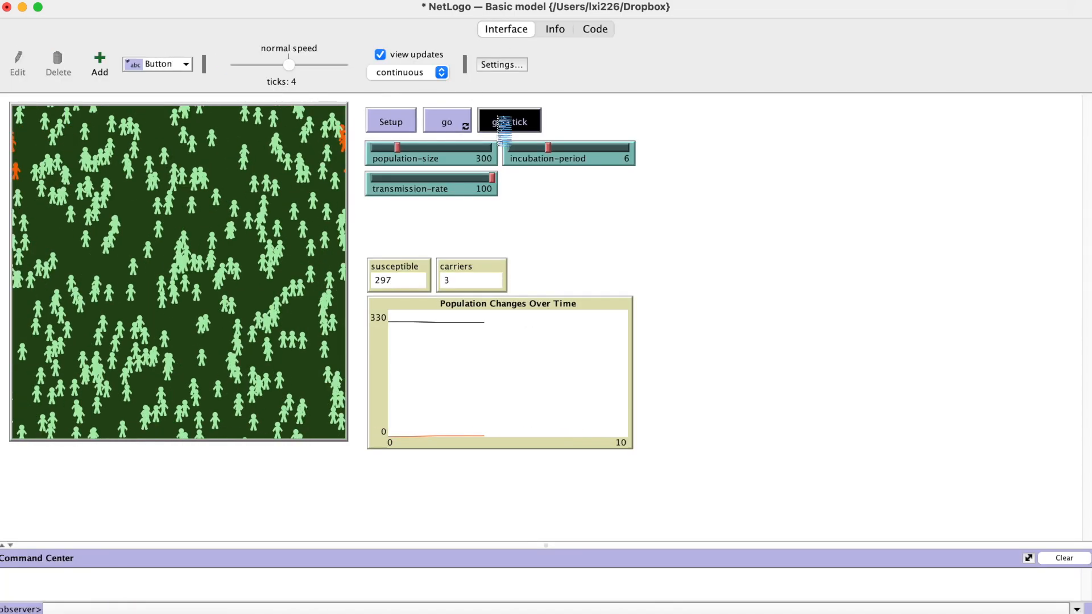
click(510, 122)
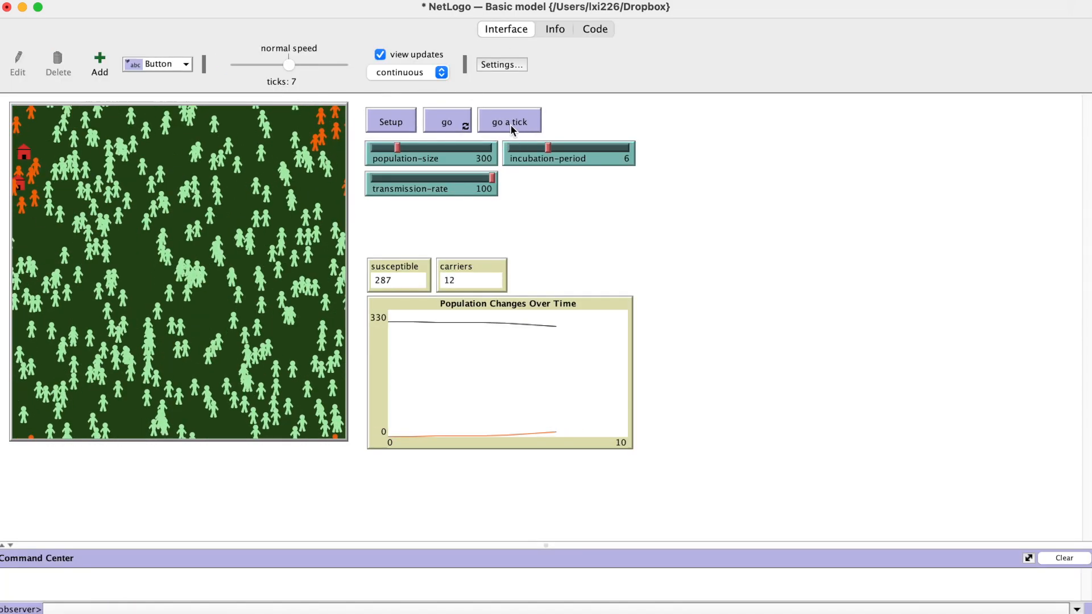
click(510, 121)
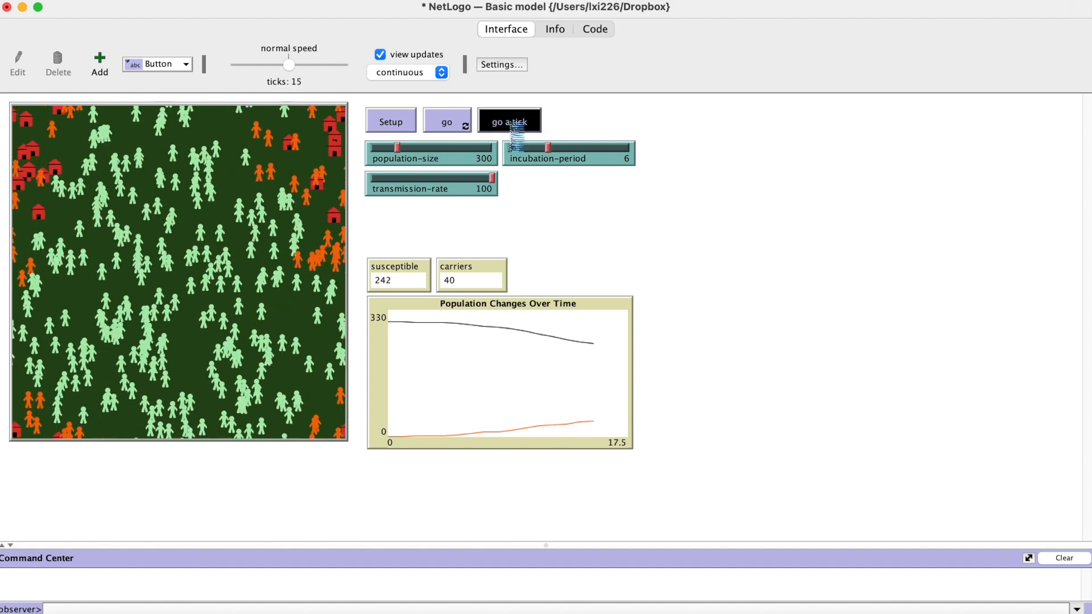
click(510, 122)
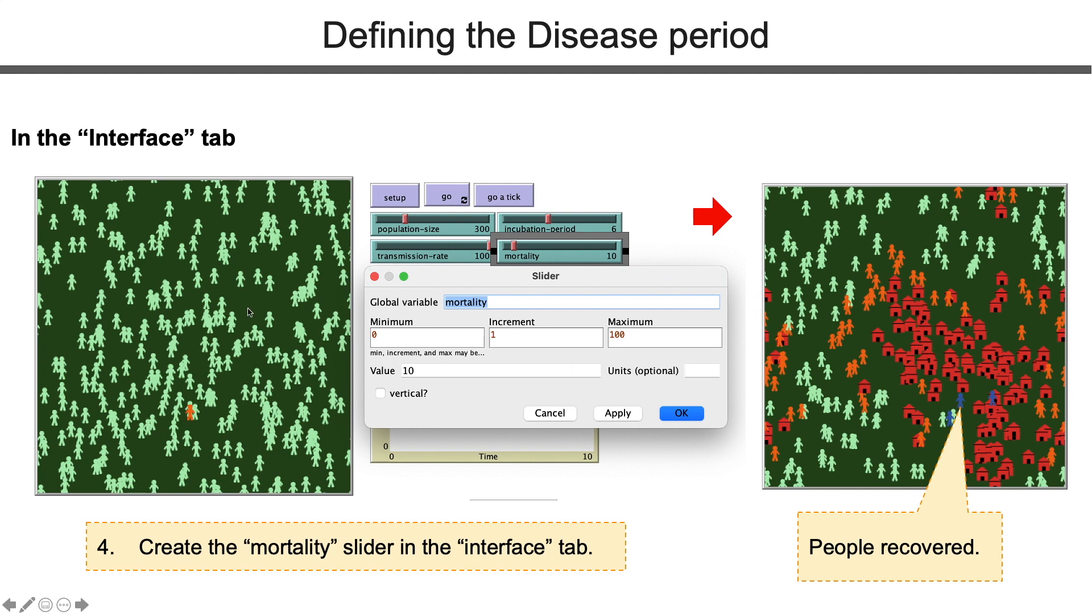
mouse_move(626, 265)
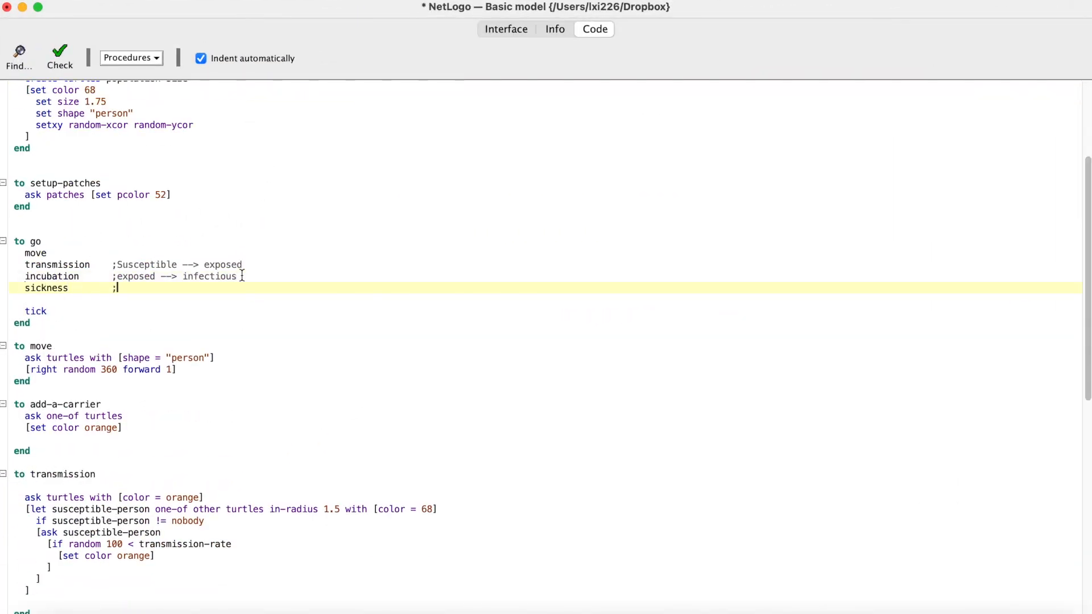
Step: Begin 'to sickness': ask red turtles, ifelse days-of-sick < 14 increment days-of-sick
text(infectious --> recov)
text(to sickness)
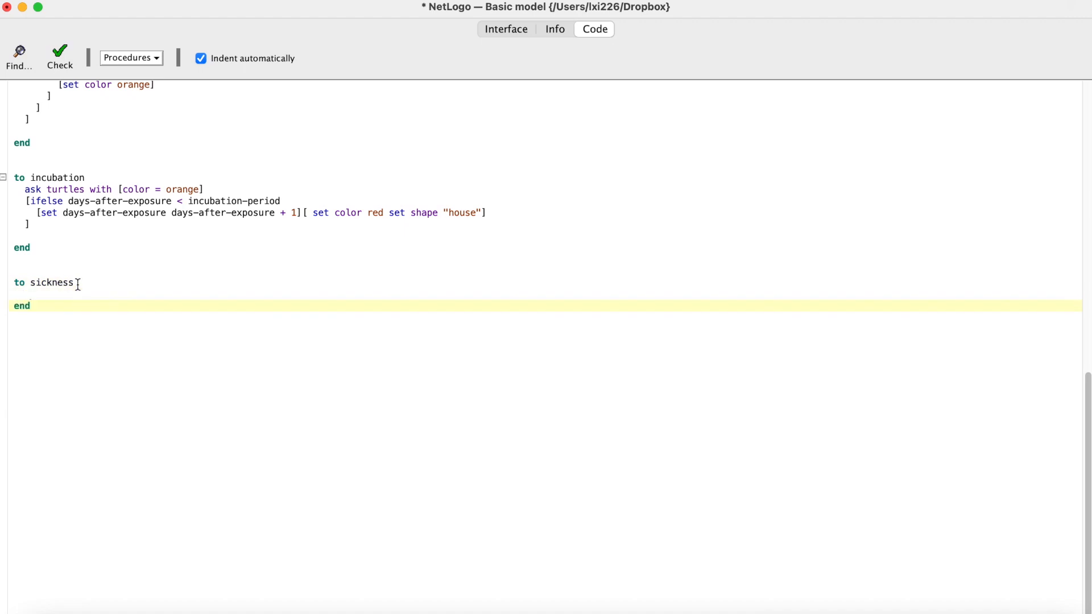
text(ask turtles wi)
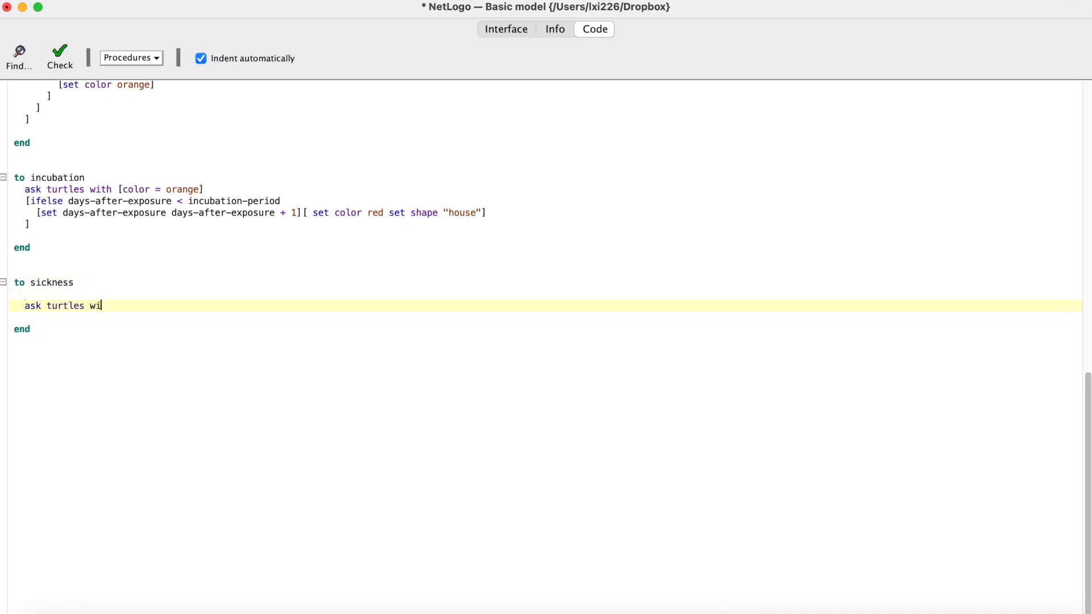
text(th [color = red])
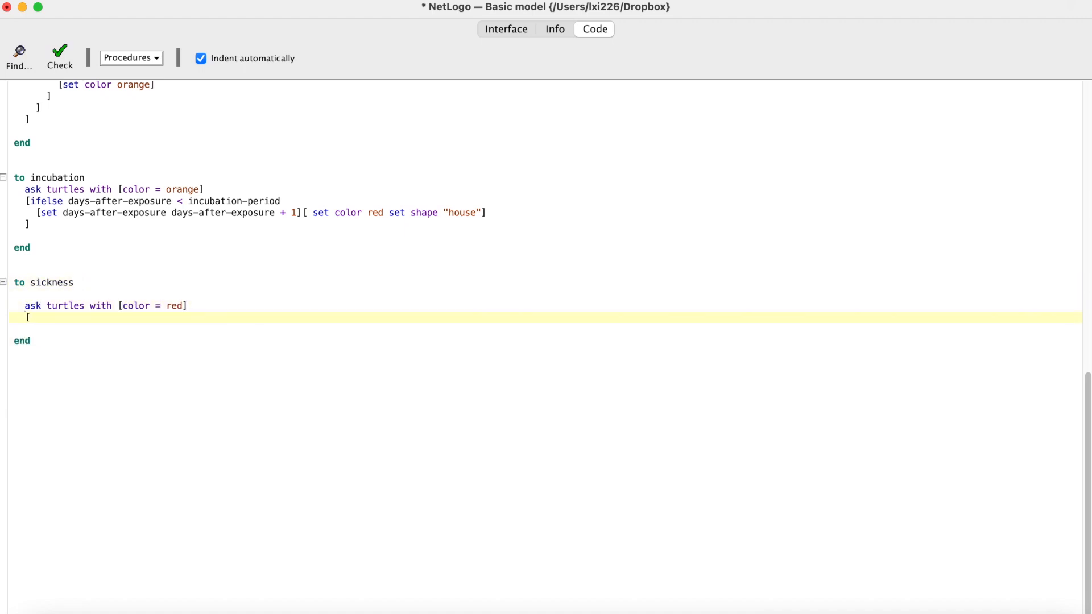
text(ifelse days-of-sick < 14)
click(546, 328)
text([   ] [   )
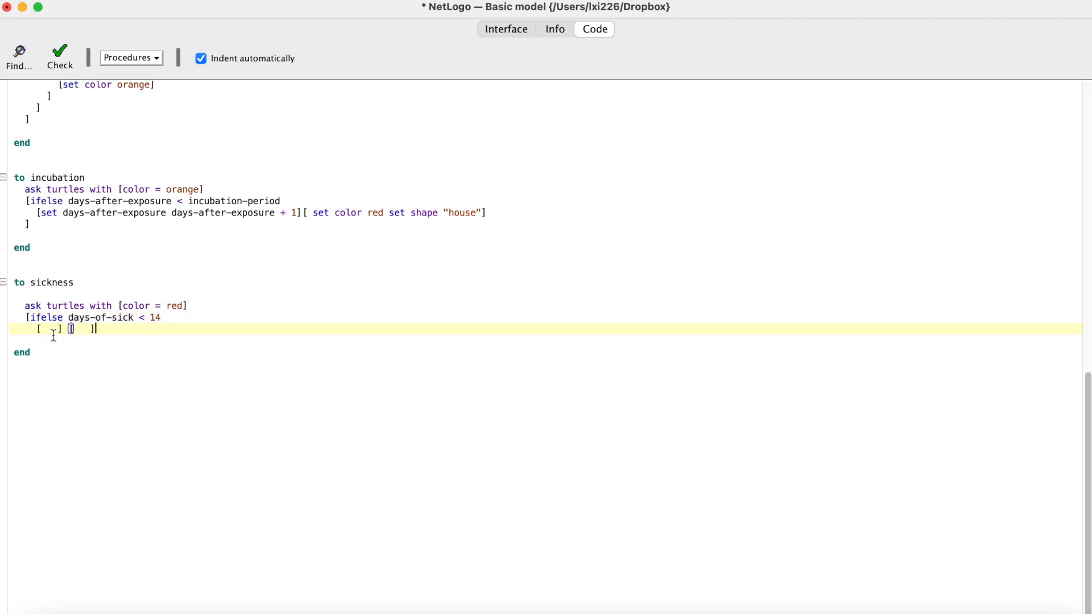
text(set days-of-sick days-of-sick)
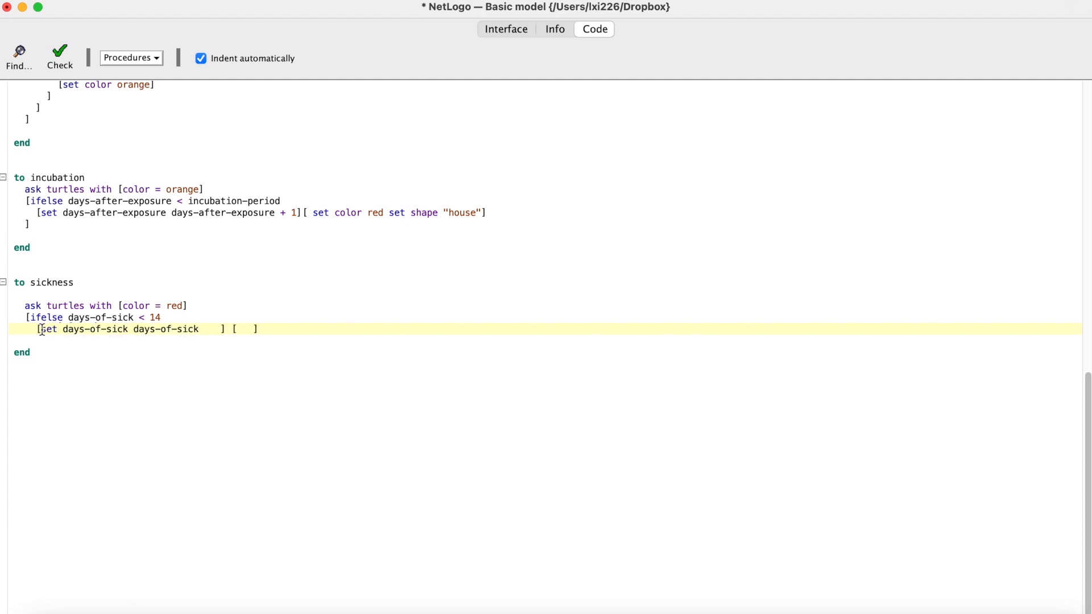
text(+ 1 ] [ ifelse random 1)
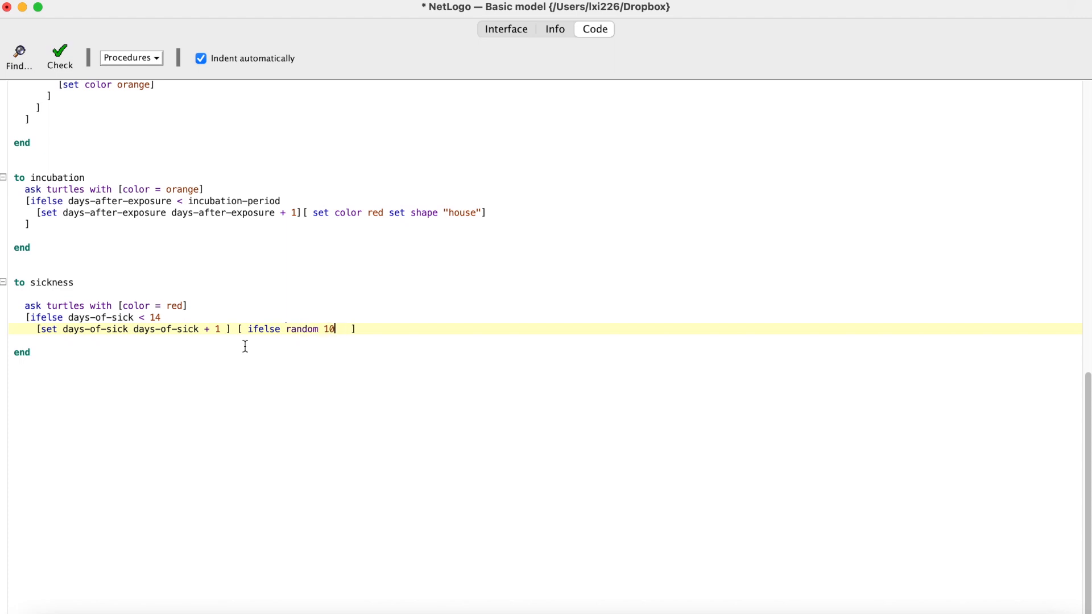
Step: Finish sickness: die if random 100 < mortality else set color blue, shape "person"; check the code
text(0 < mortality [ ][)
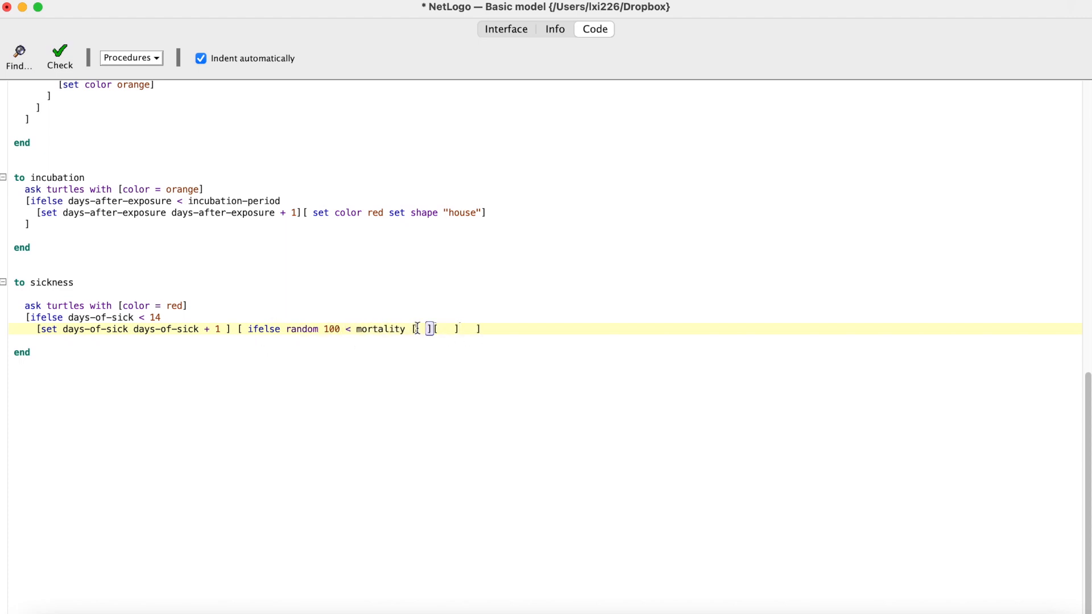
text(die ][set color blue set)
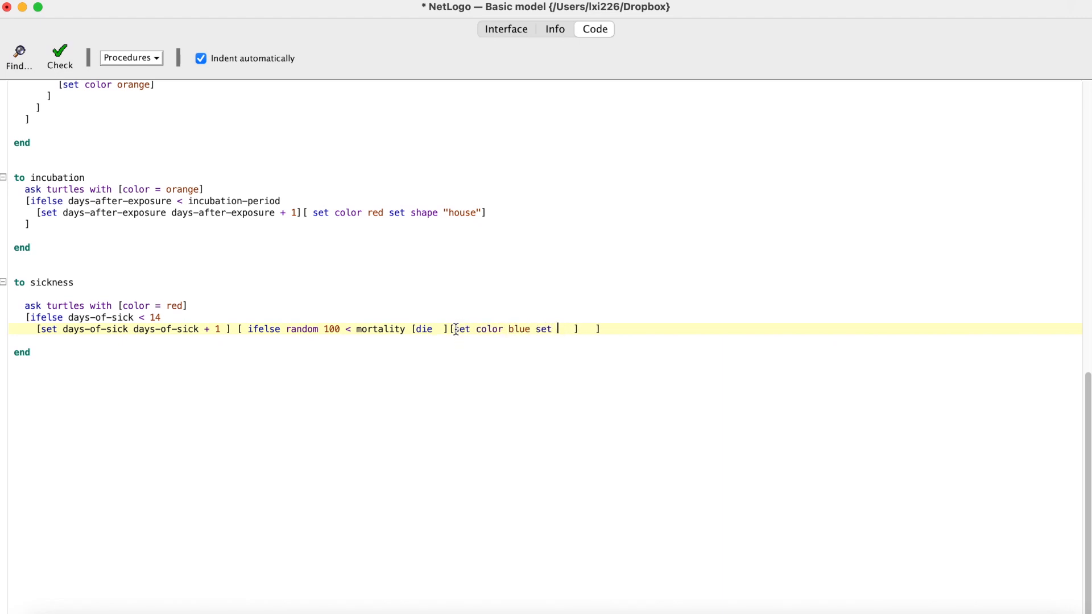
text(shape "person")
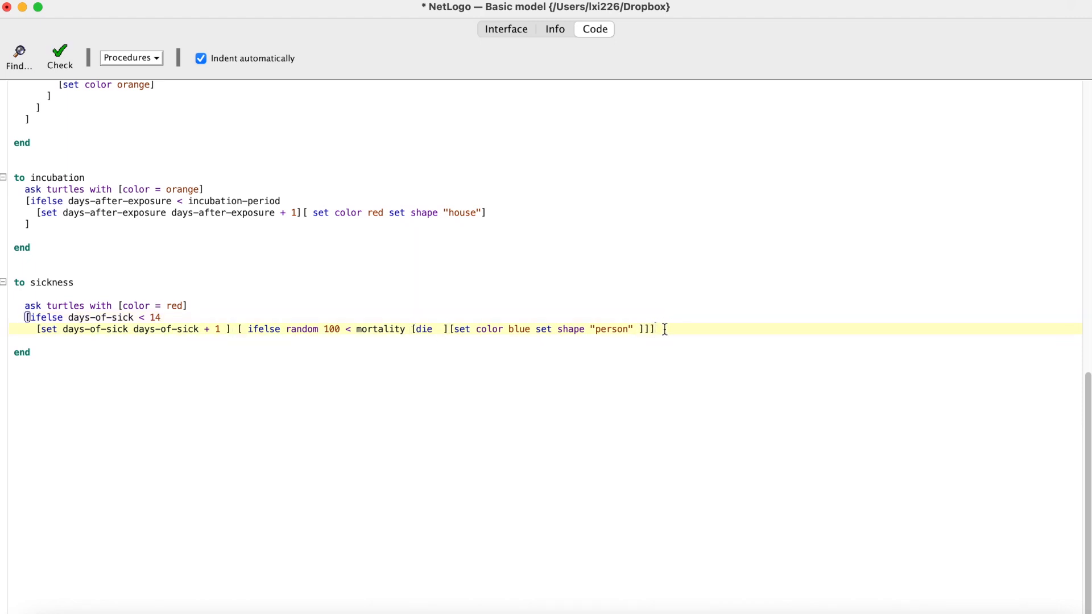
click(59, 54)
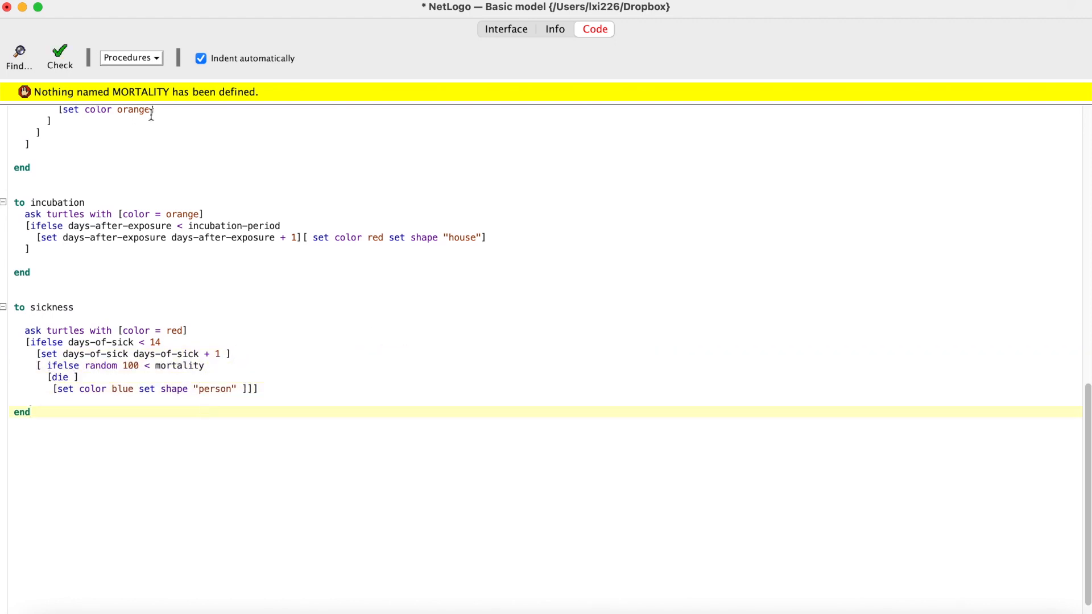
Step: Run the epidemic from a fresh Setup with go and stop once carriers reach 0
click(505, 28)
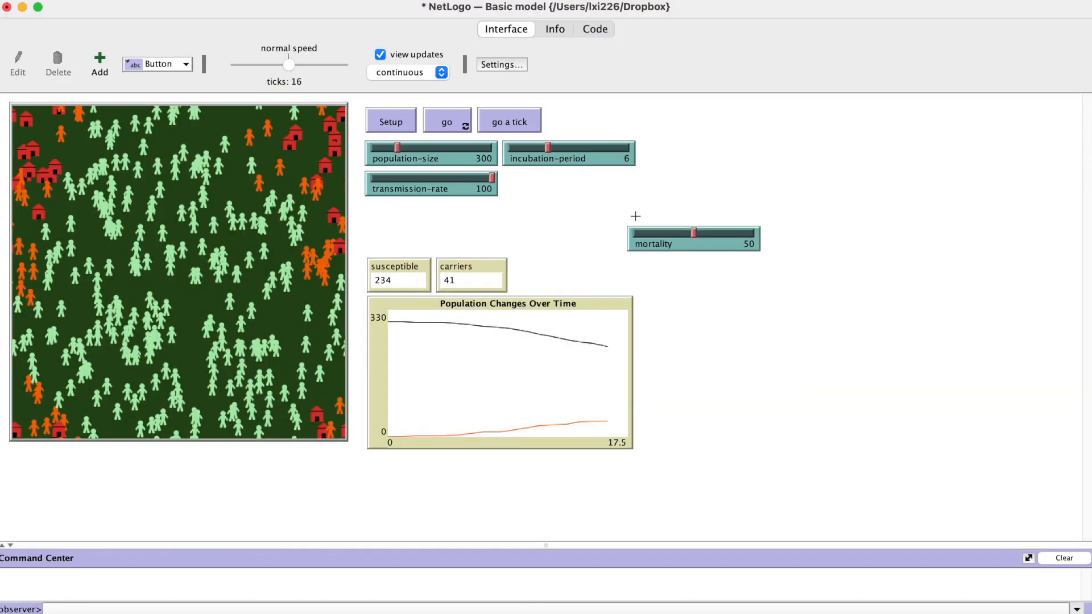
click(390, 122)
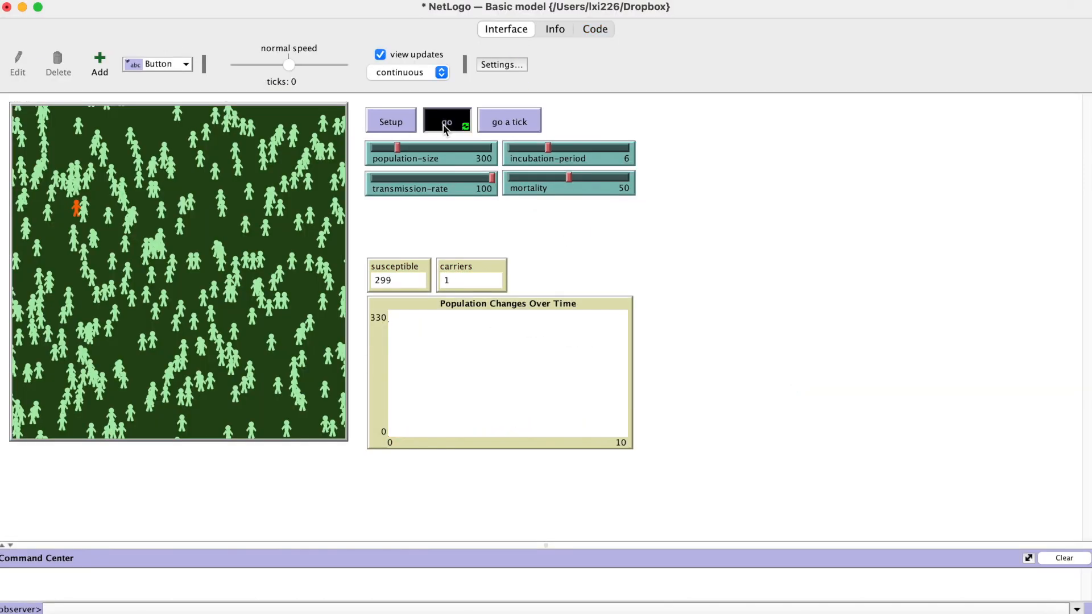
click(445, 121)
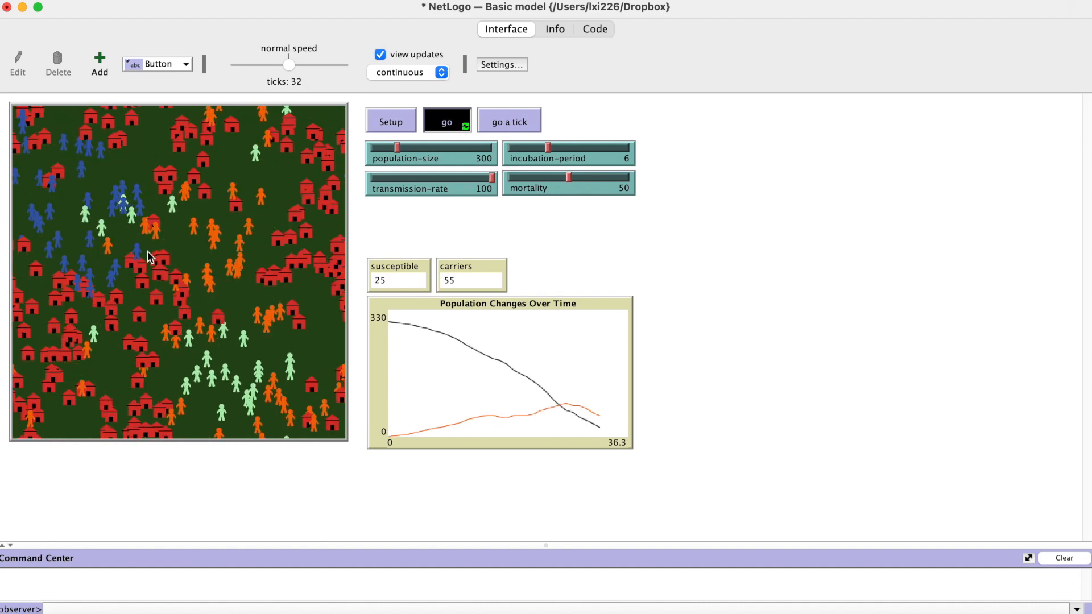
click(446, 121)
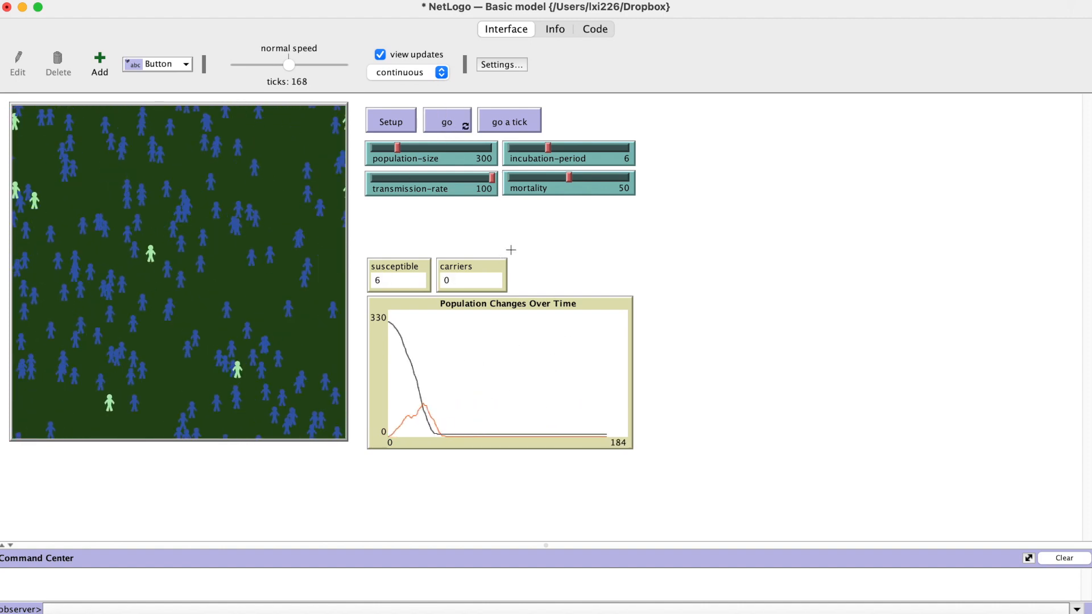
mouse_move(691, 232)
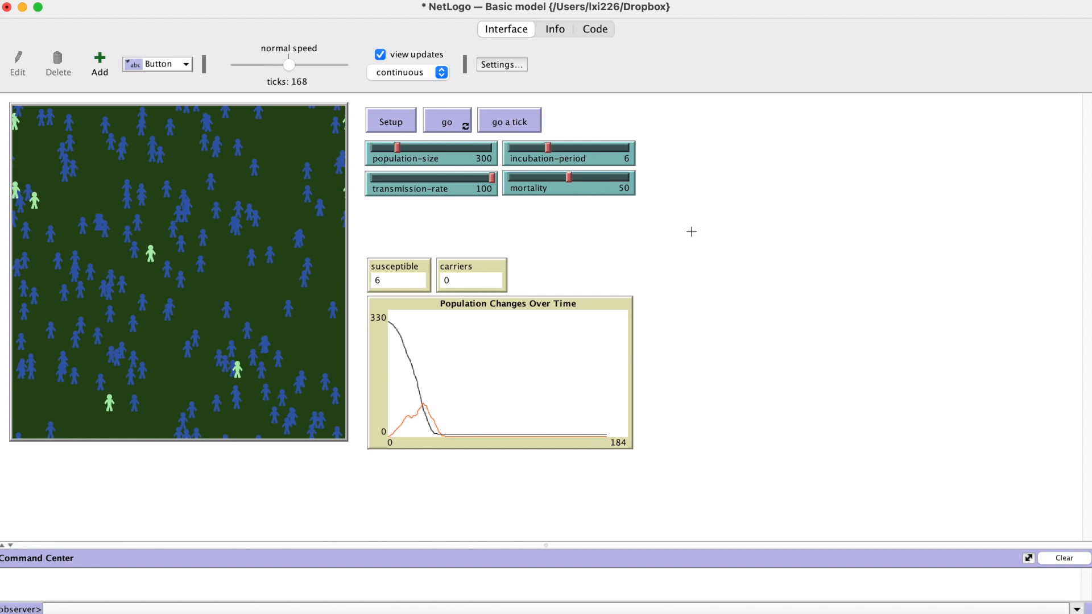
Step: Add an 'infectious' monitor and a recovered count of turtles with [color = blue]
right_click(691, 231)
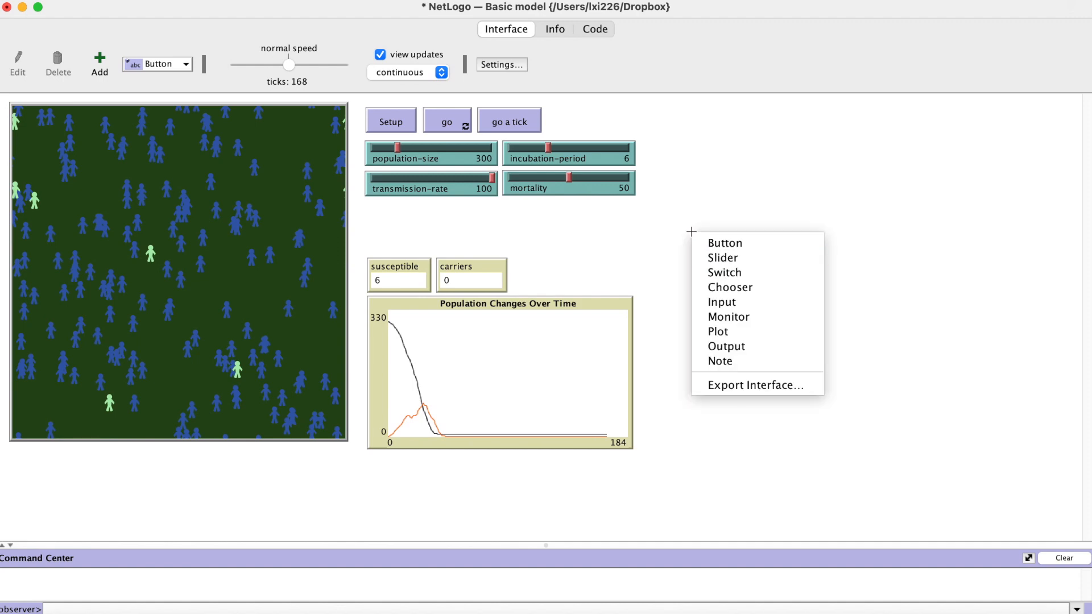
click(728, 317)
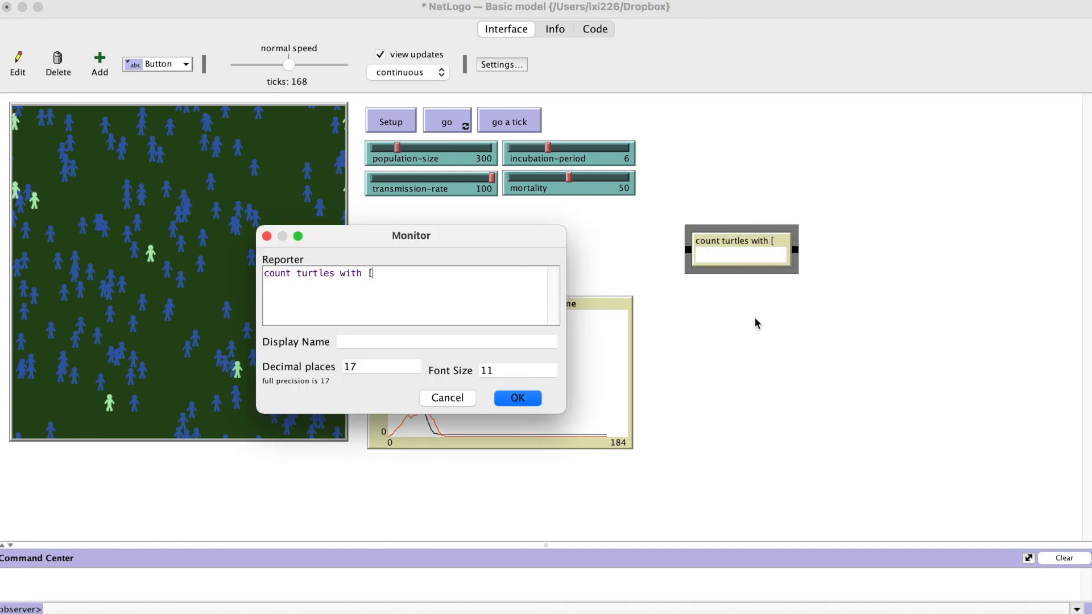
text(infectious)
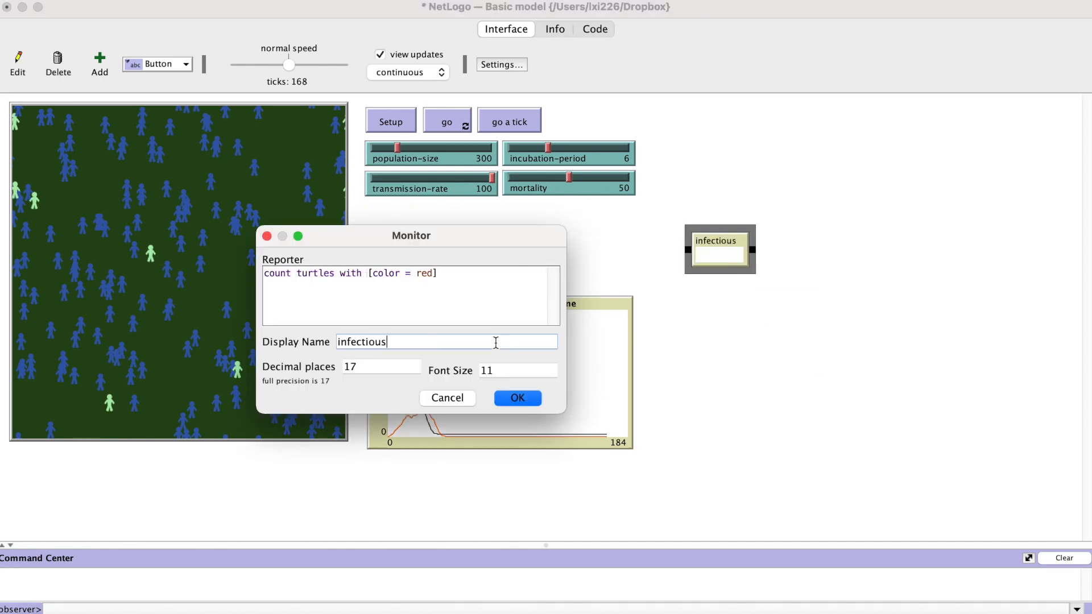
click(517, 398)
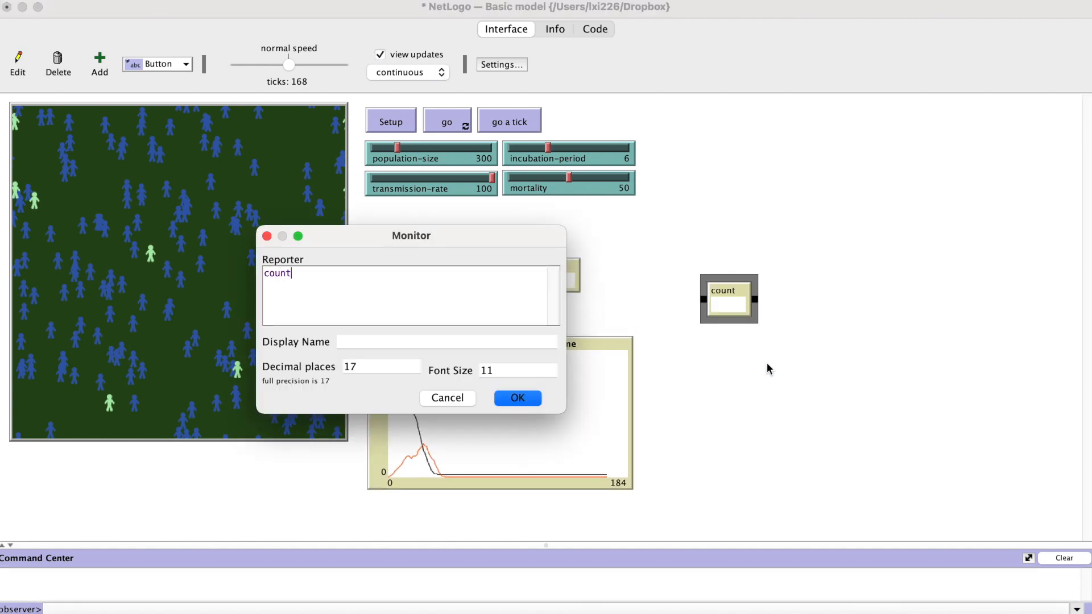
text(turtles with [color = blue])
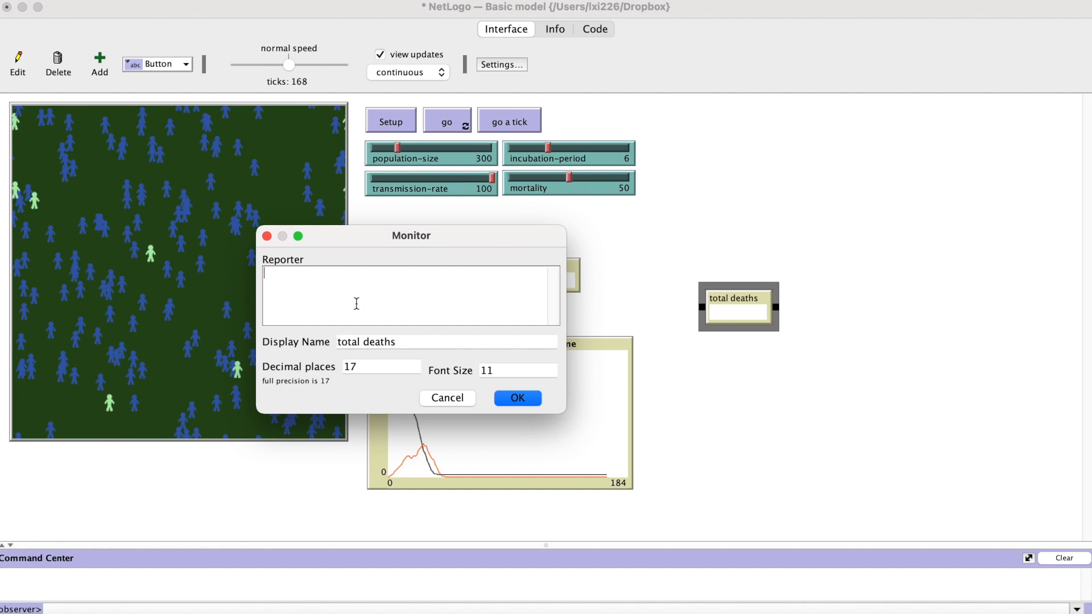
mouse_move(427, 180)
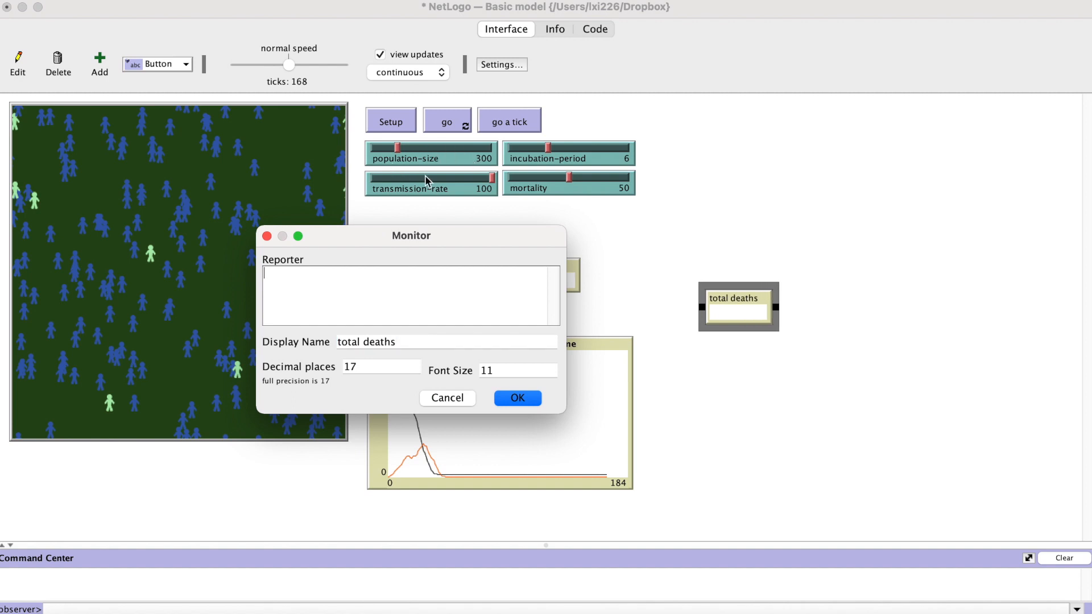
Step: Set the total deaths reporter to 'population-size - count turtles with [color = blue]'
drag(411, 236, 610, 331)
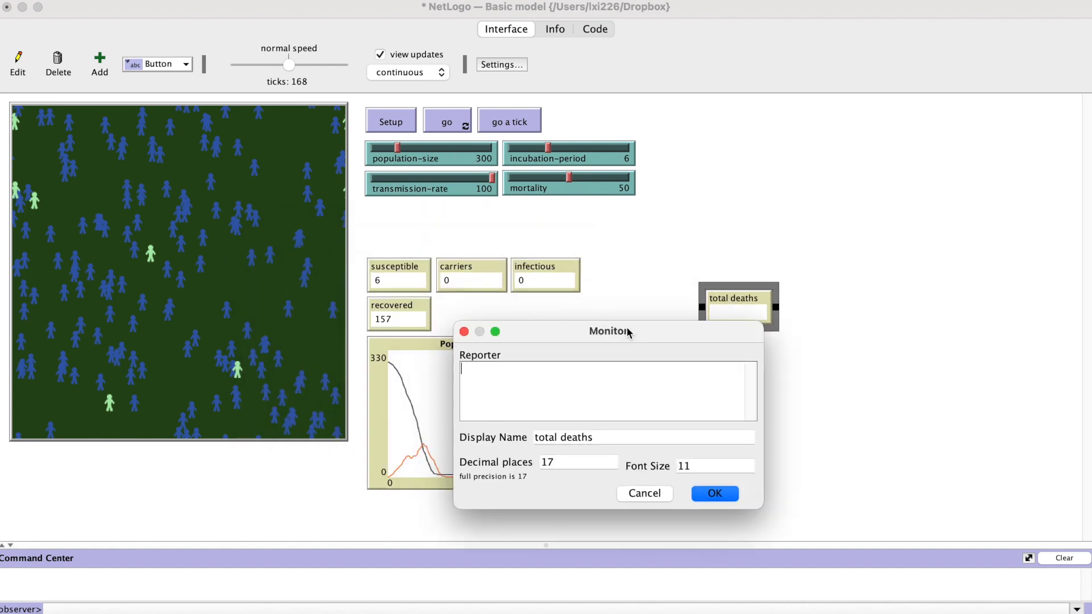
drag(607, 331, 704, 380)
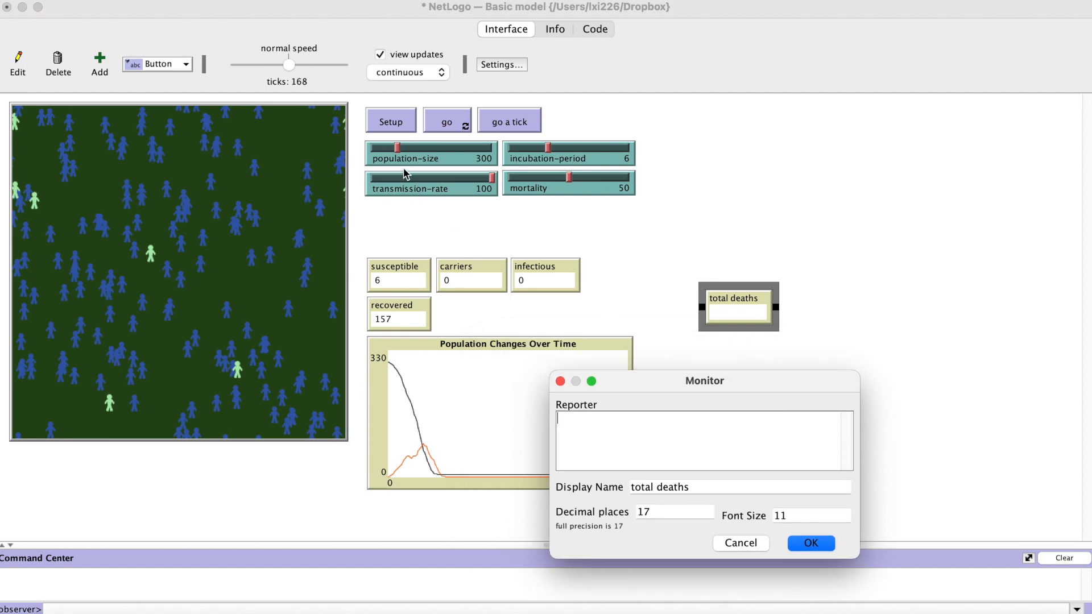
mouse_move(430, 317)
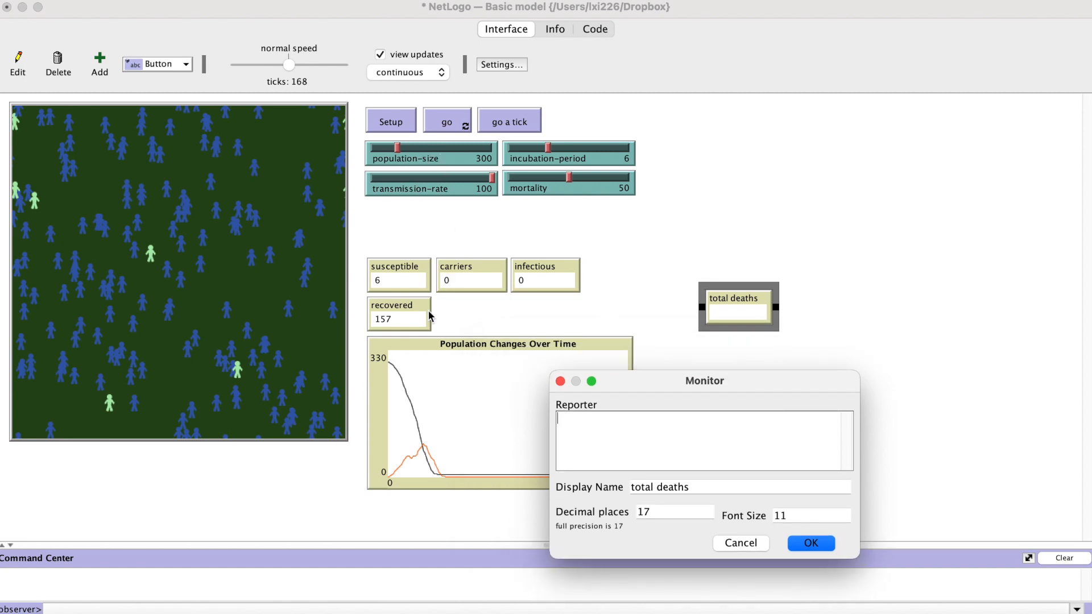
drag(704, 379, 624, 330)
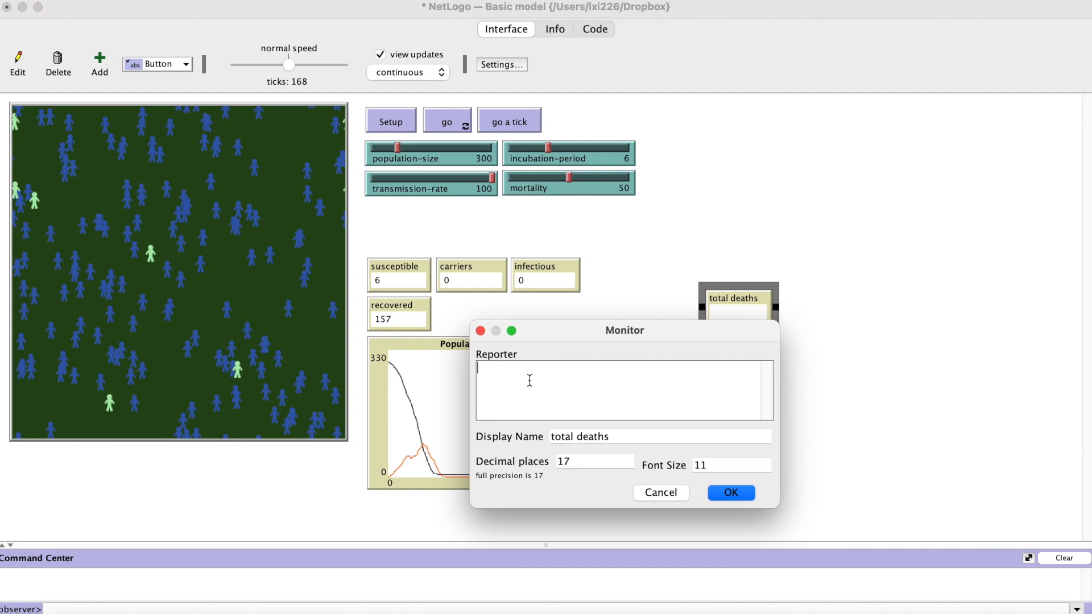
text(population-size)
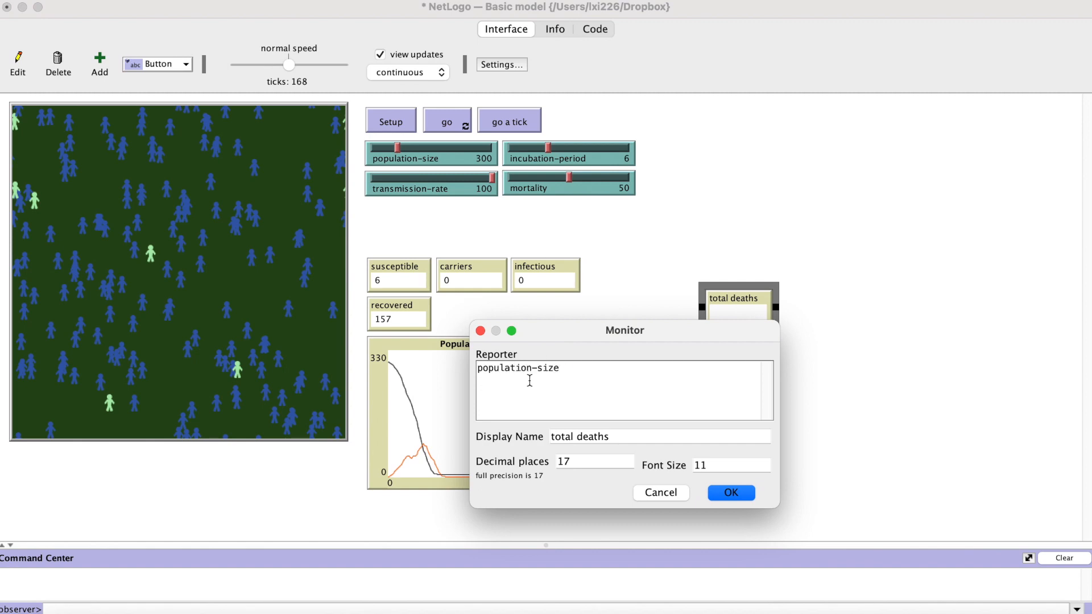
text(- count turtles with [color =)
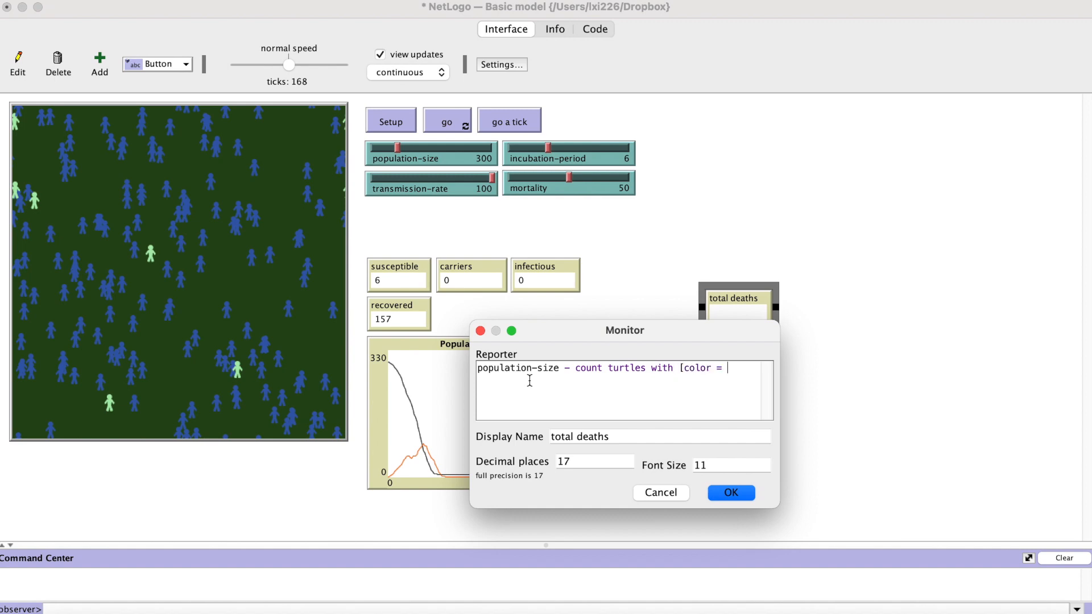
text(blue])
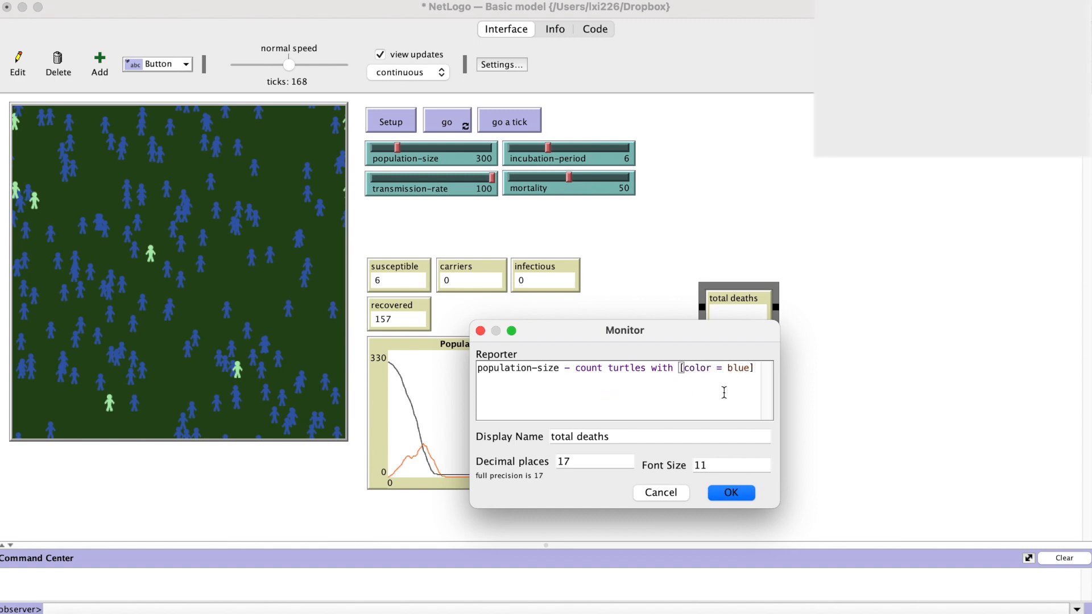
click(730, 492)
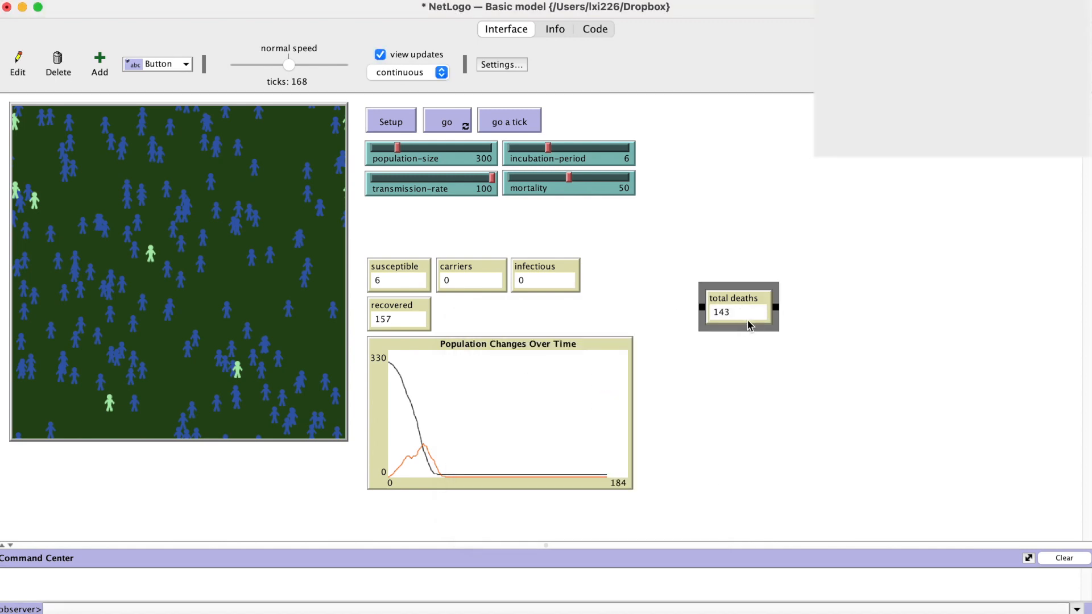
Step: Place total deaths beside recovered, rename the plot pen infectious and add a recovered pen
drag(738, 306, 469, 314)
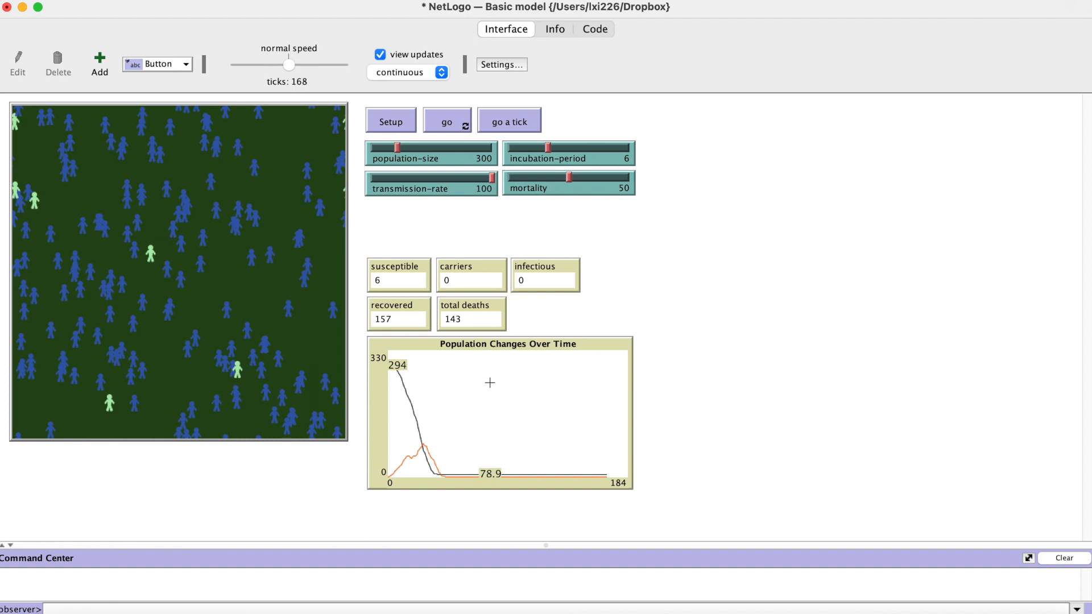
right_click(489, 384)
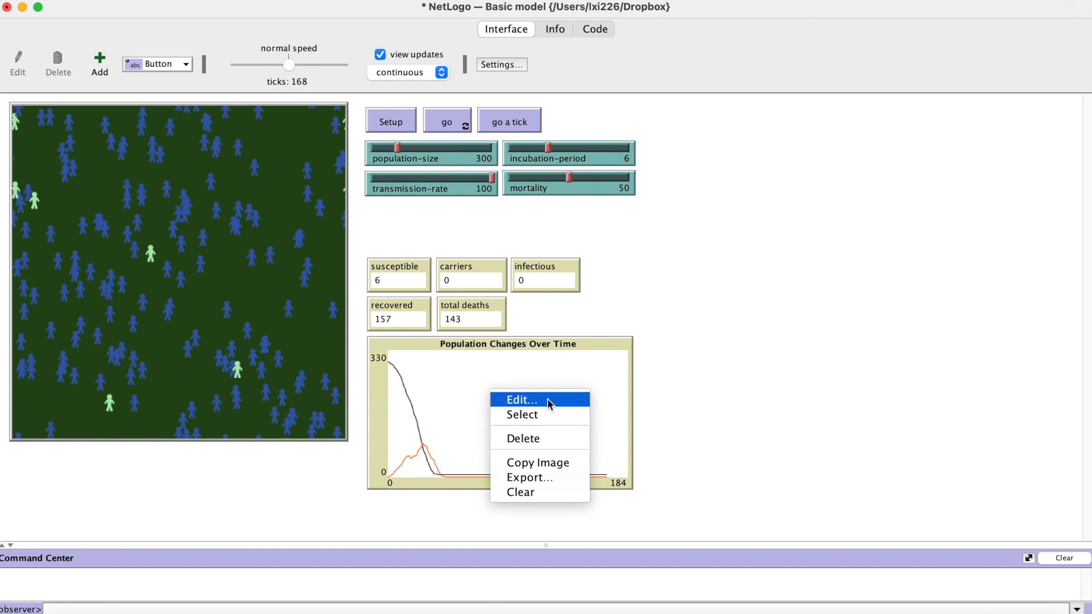
click(521, 399)
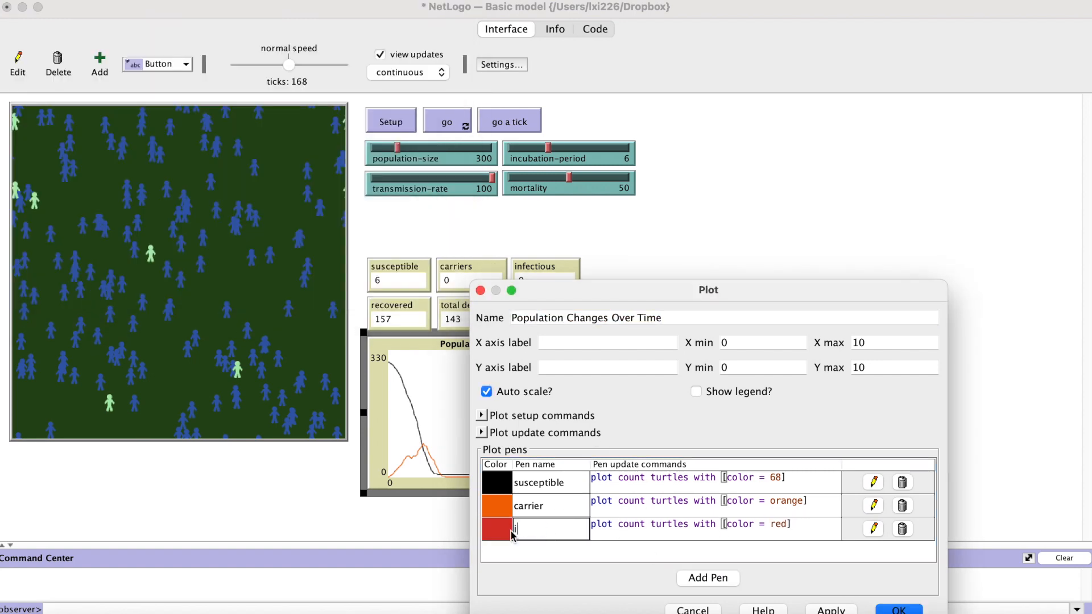
text(infectious)
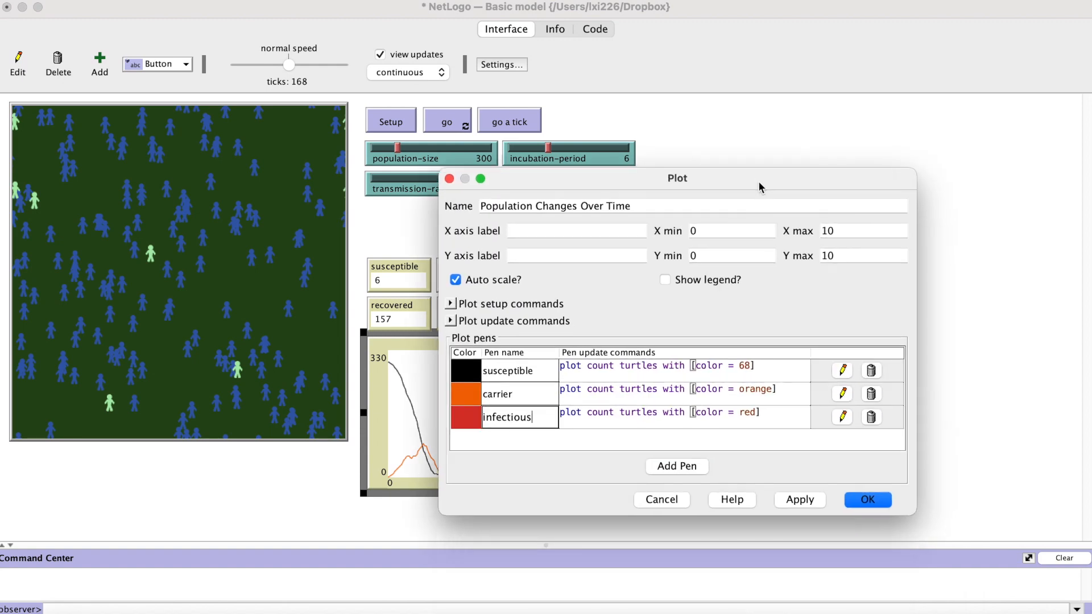
click(675, 467)
text(recovered)
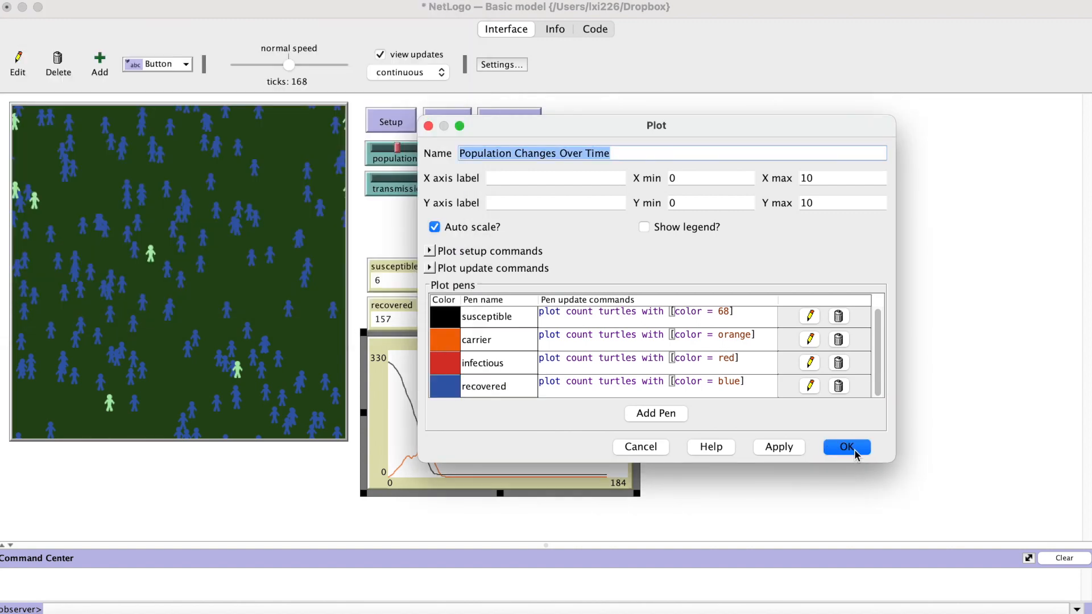
Step: Label the plot axes Time and Count and show the four-pen legend
text(Time)
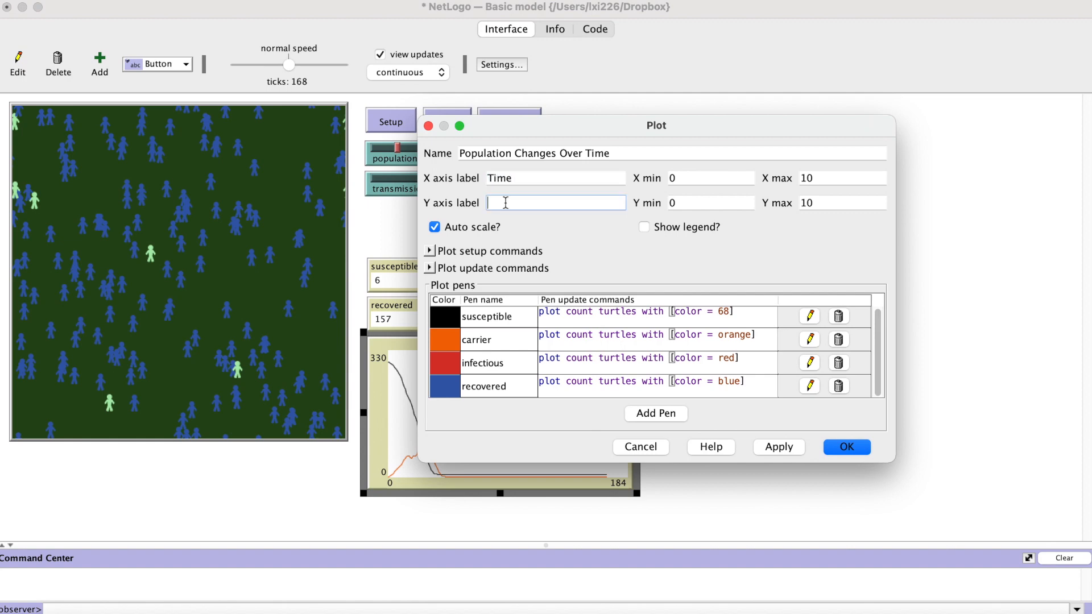
text(Count)
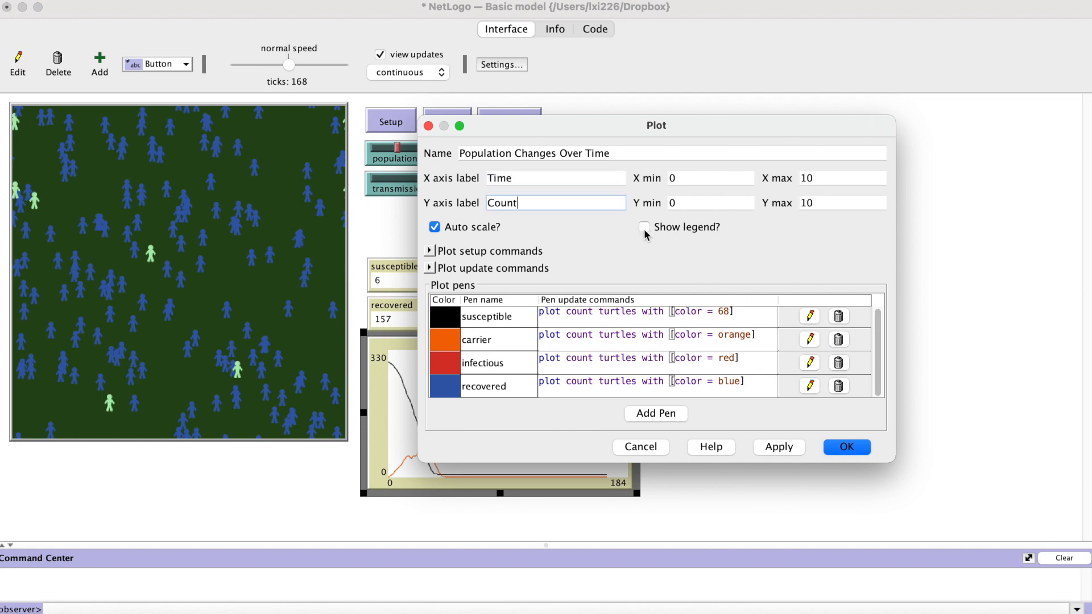
click(845, 445)
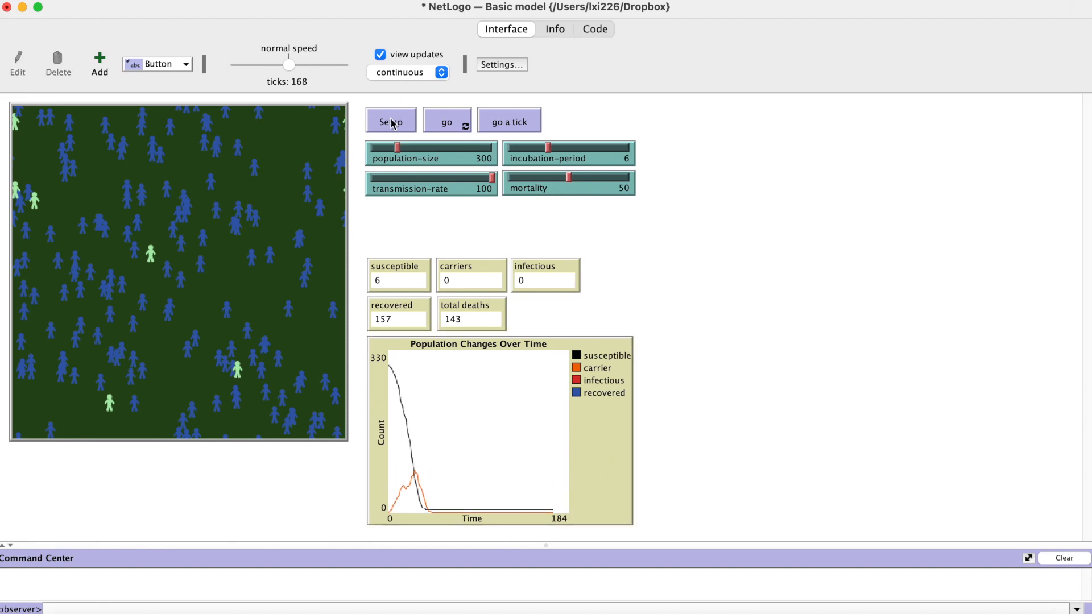
Step: Rerun the simulation from Setup and stop it, reaching 154 deaths
click(446, 121)
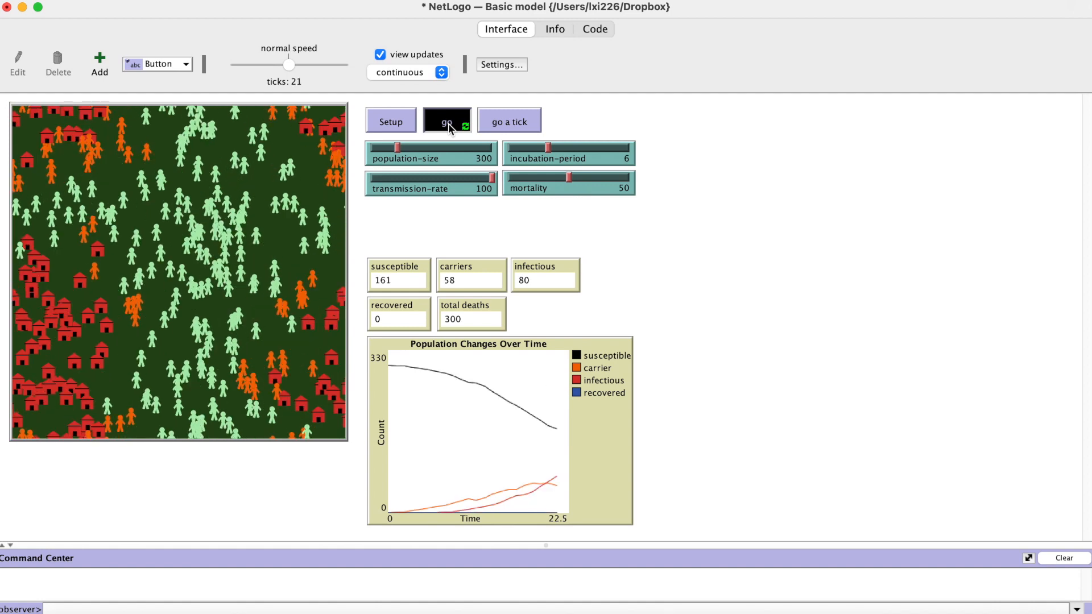
click(446, 120)
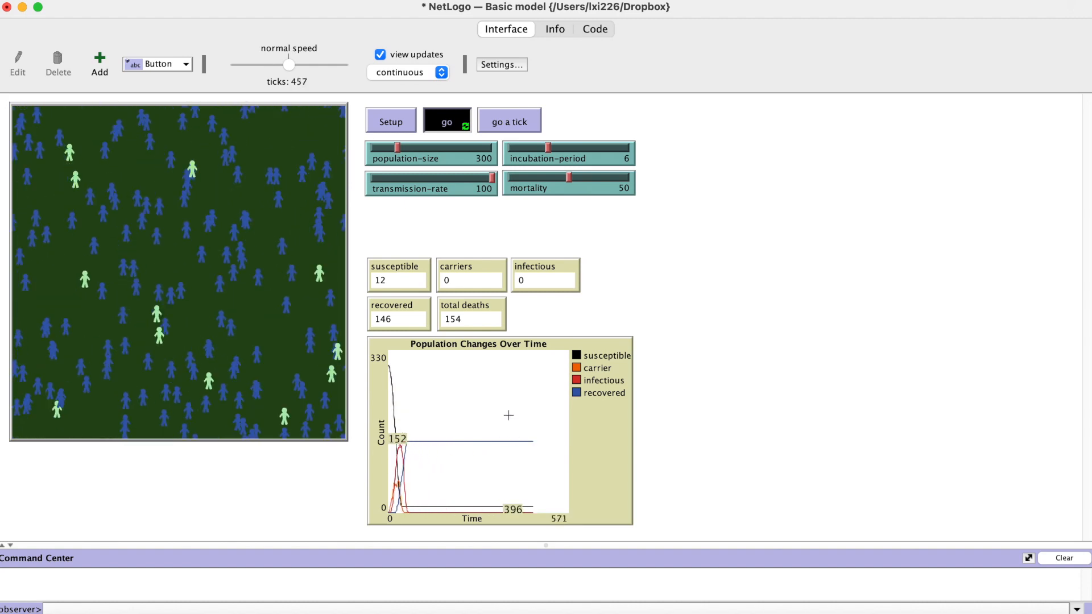
click(446, 121)
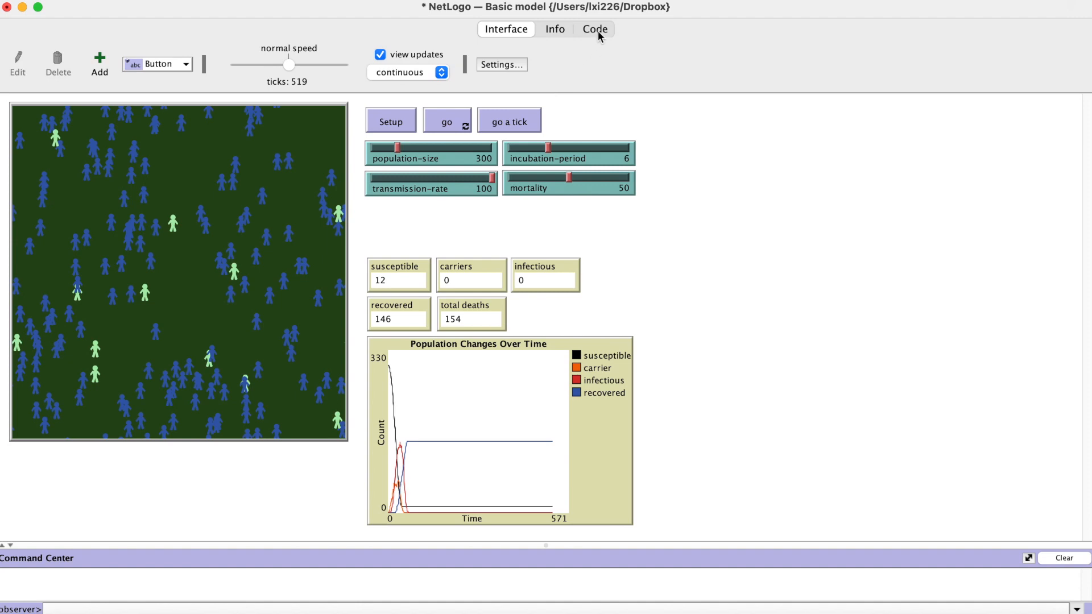
click(593, 29)
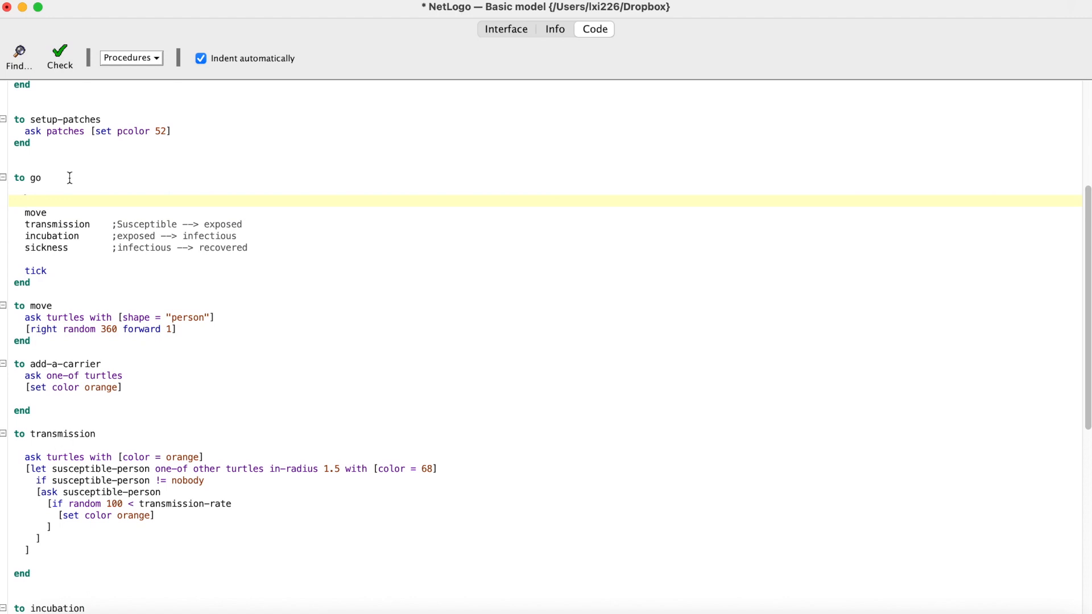
Step: Add to go: 'if ticks > incubation-period and count turtles with [color = red] = 0 [stop]'
text(if)
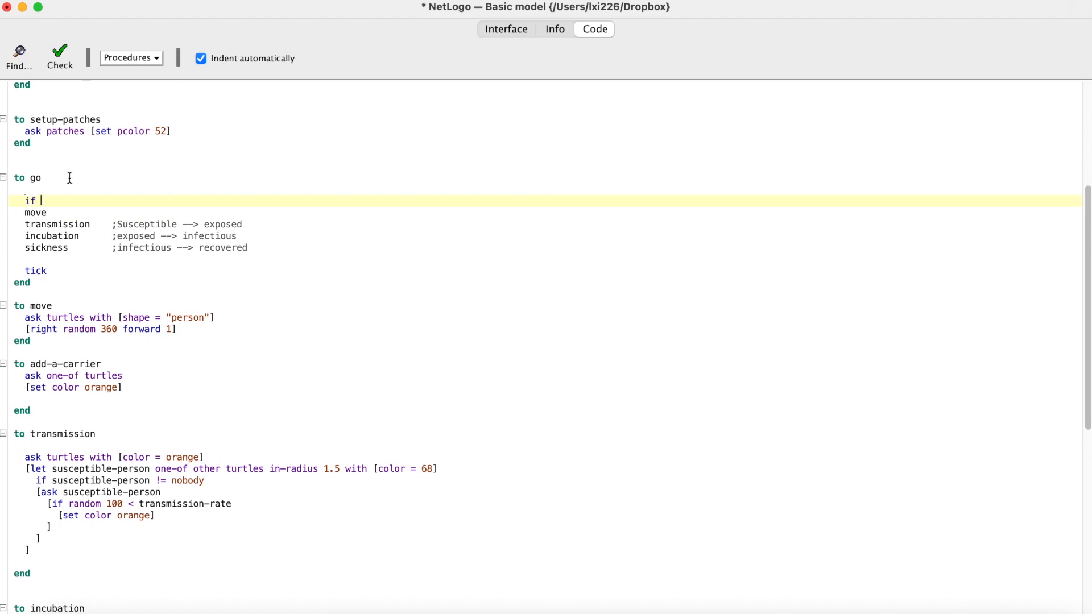
text(ticks > i)
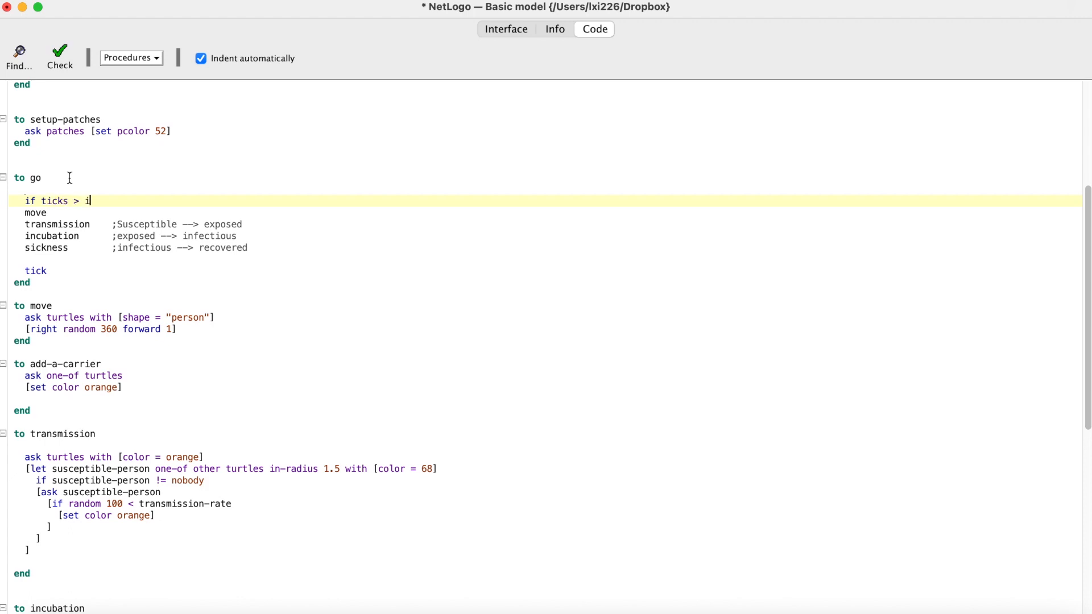
text(ncubation-)
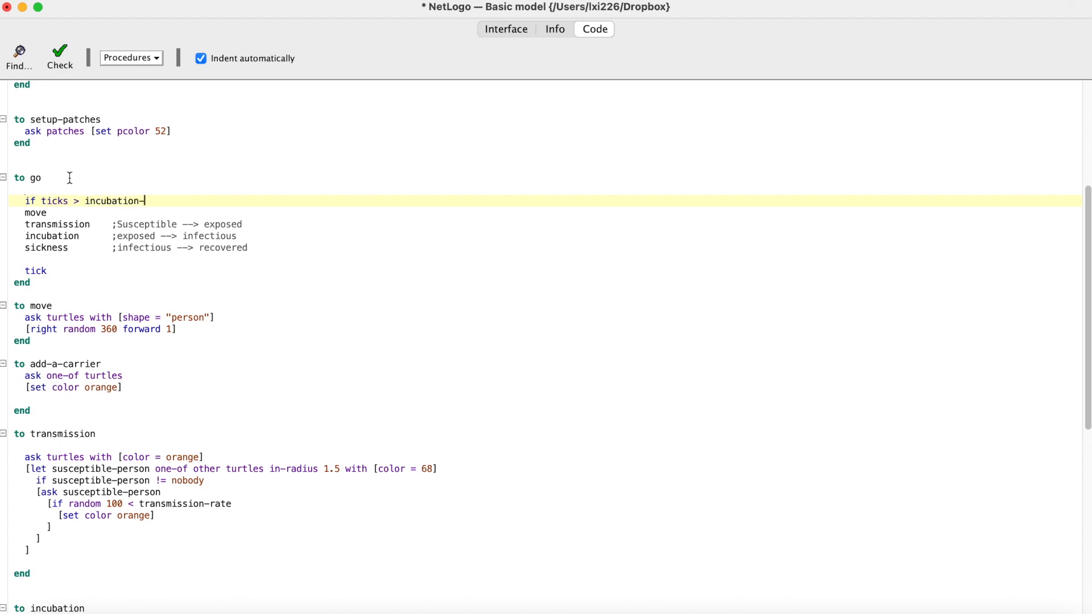
text(period and)
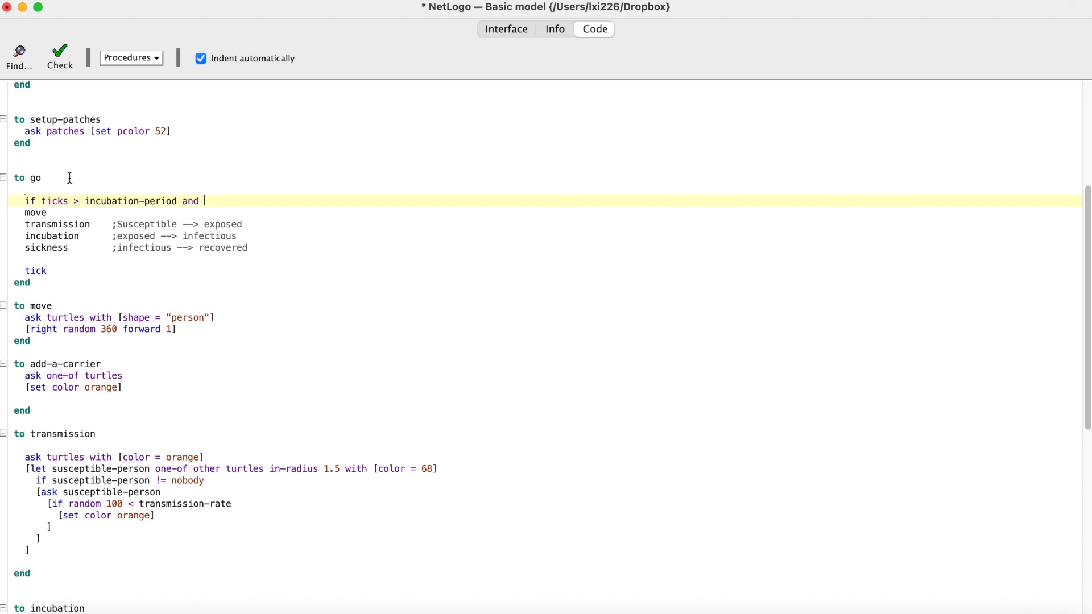
text(count)
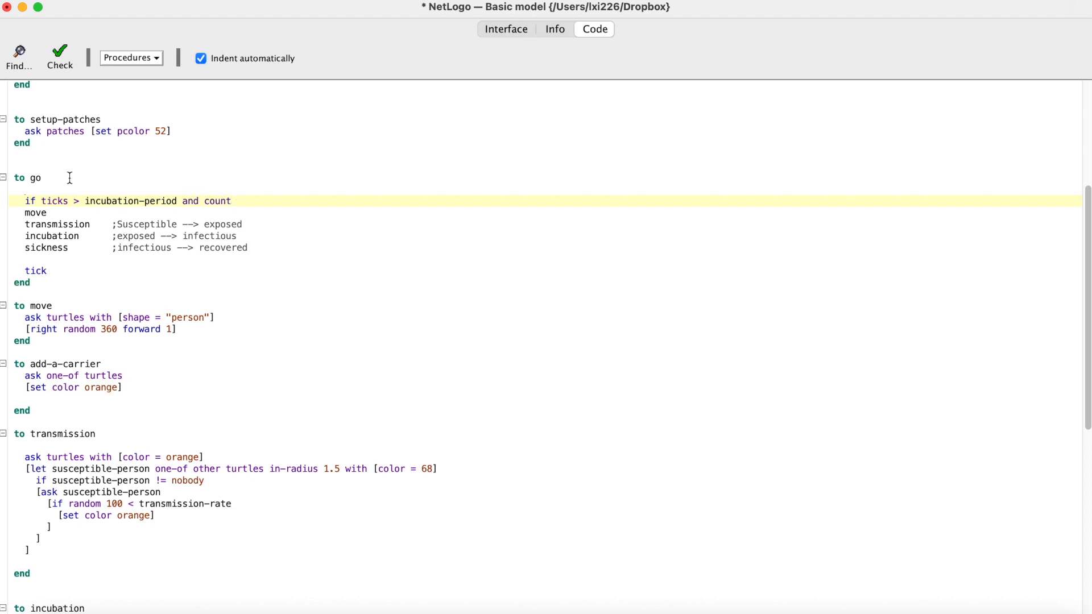
text(turtles)
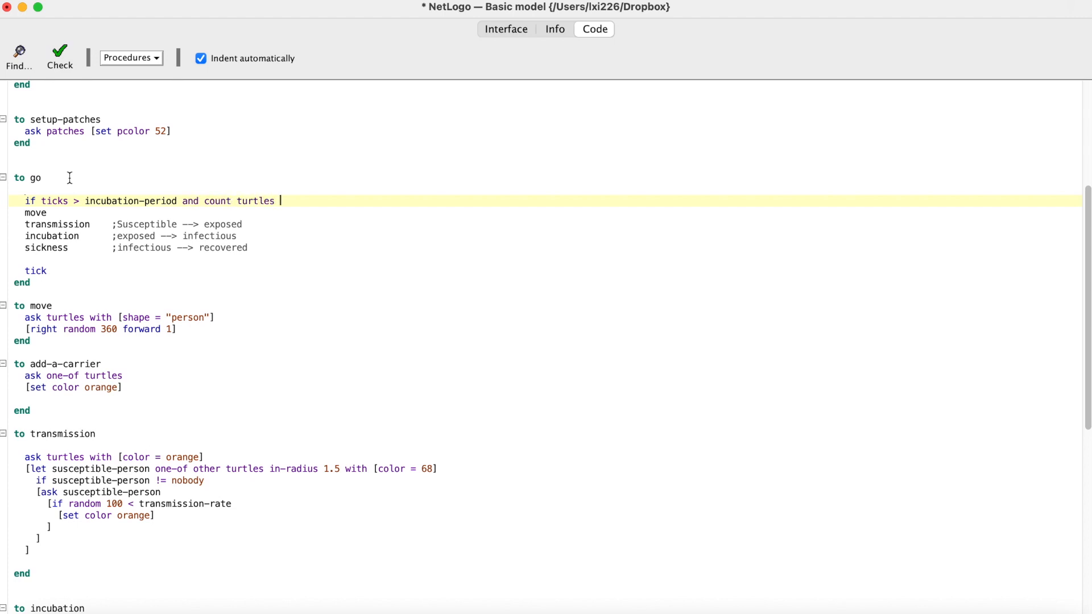
text(with [color)
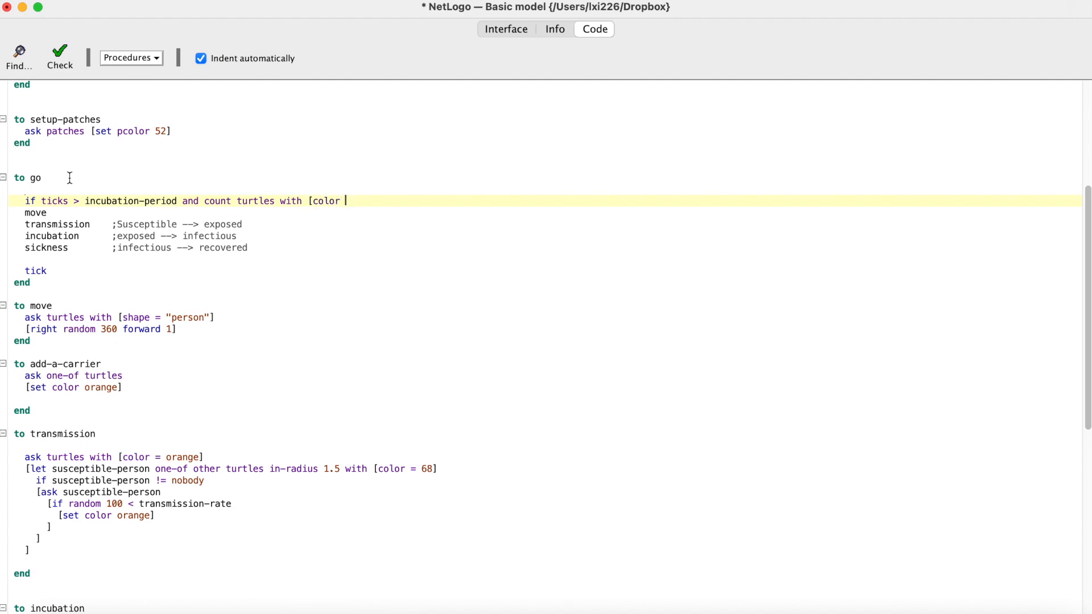
text(= red])
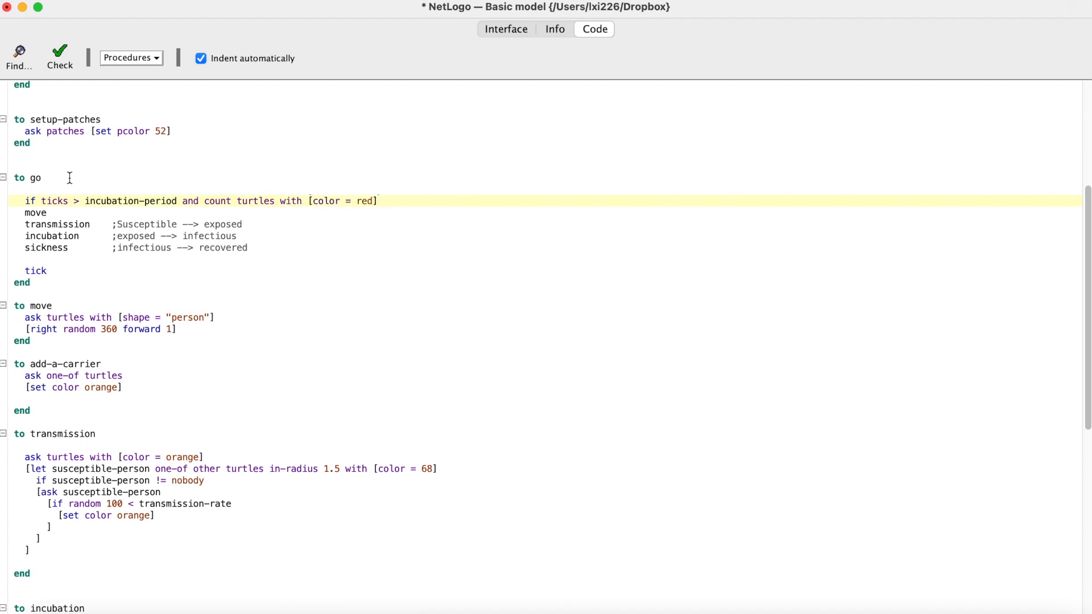
text(= 0)
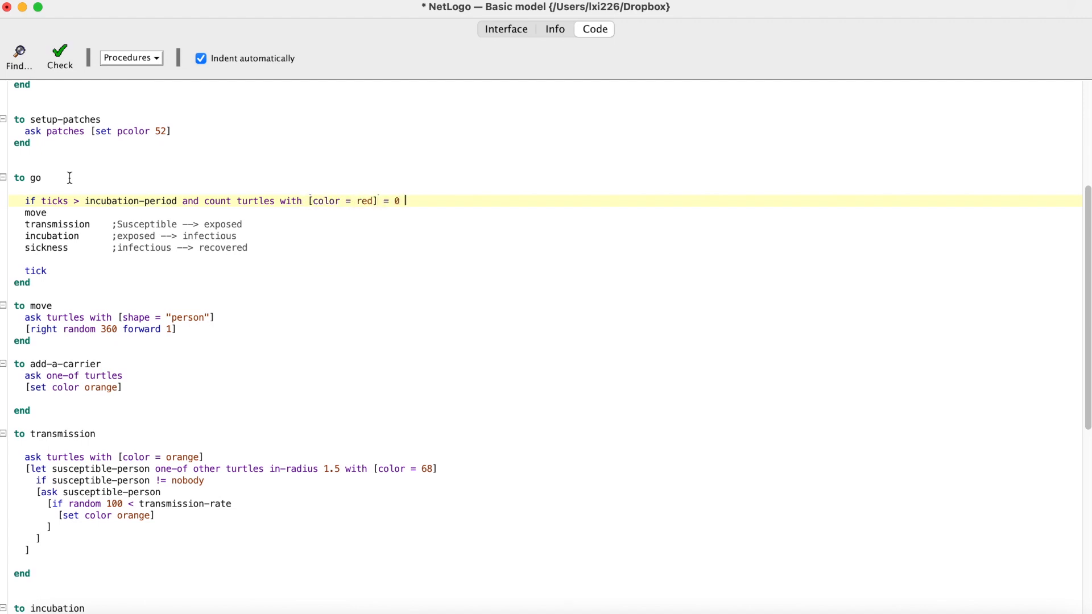
text([stop)
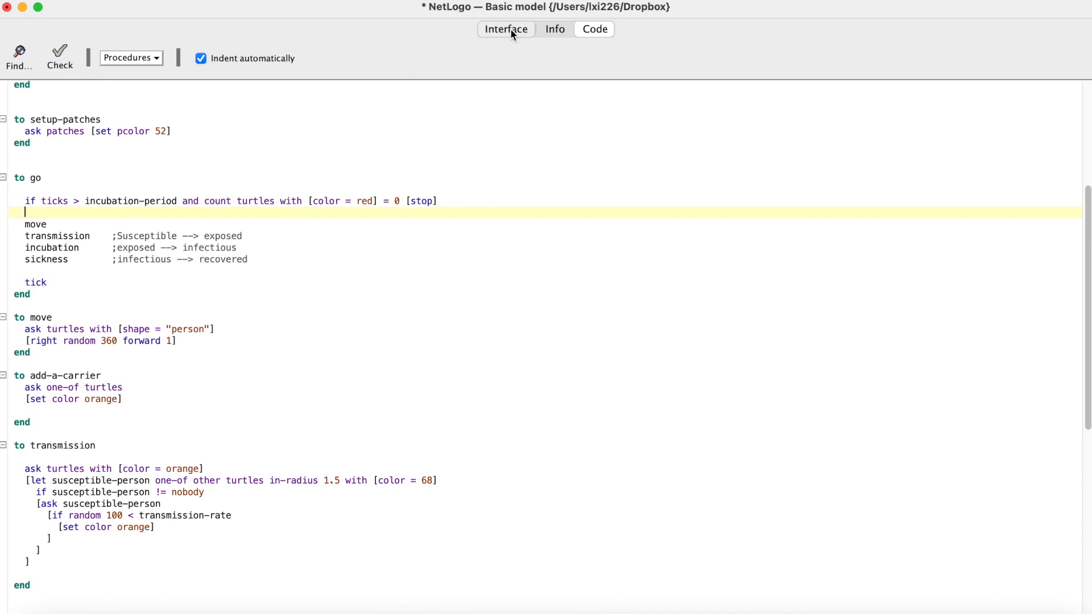
click(505, 28)
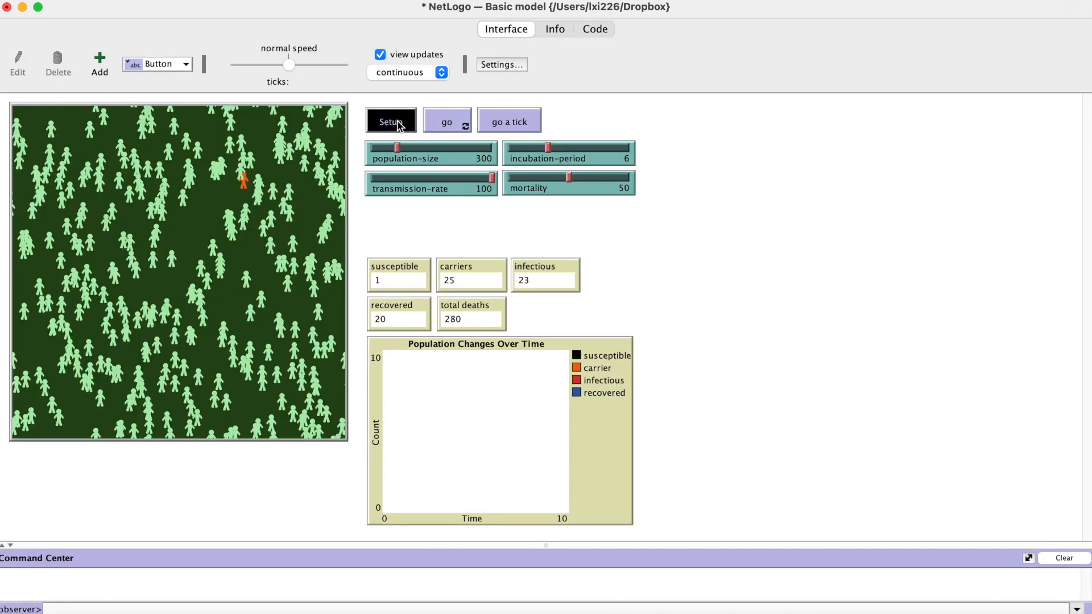
Step: Run from a fresh Setup until the model halts itself at tick 72 with no infectious left
click(446, 121)
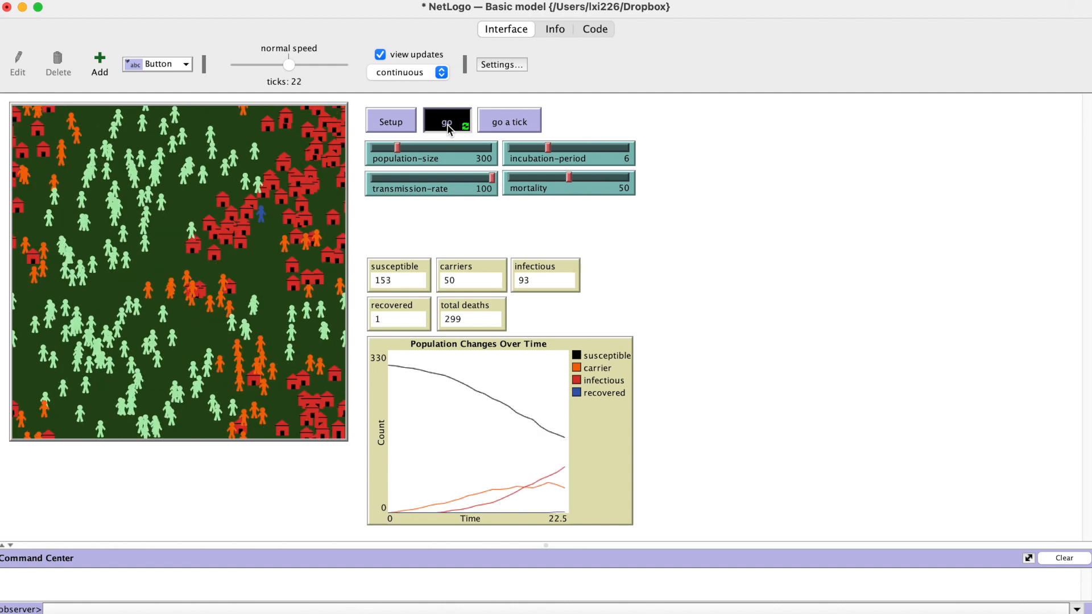
click(447, 122)
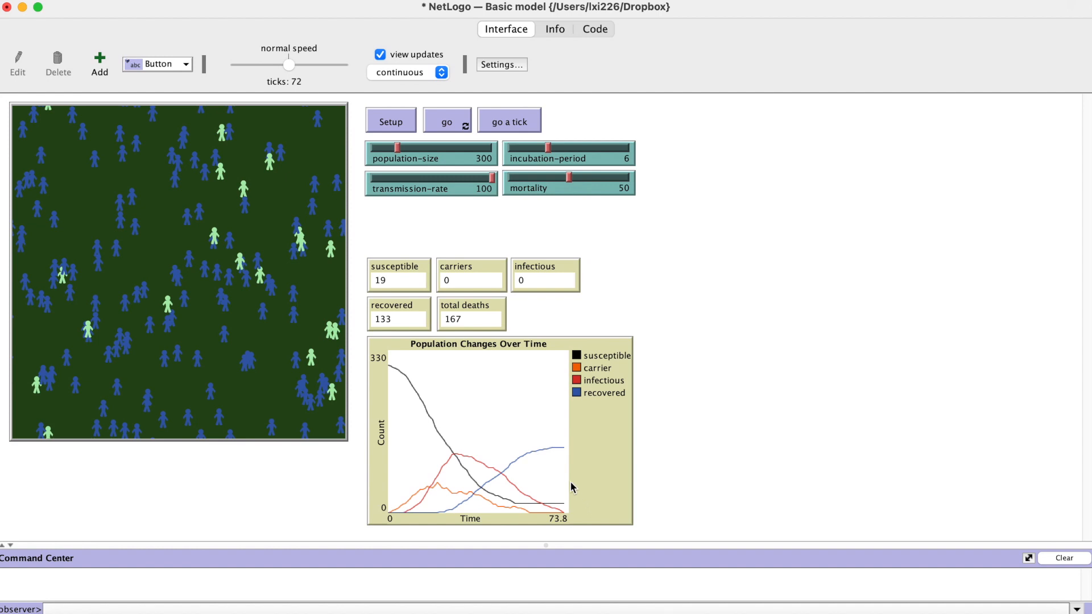
mouse_move(712, 478)
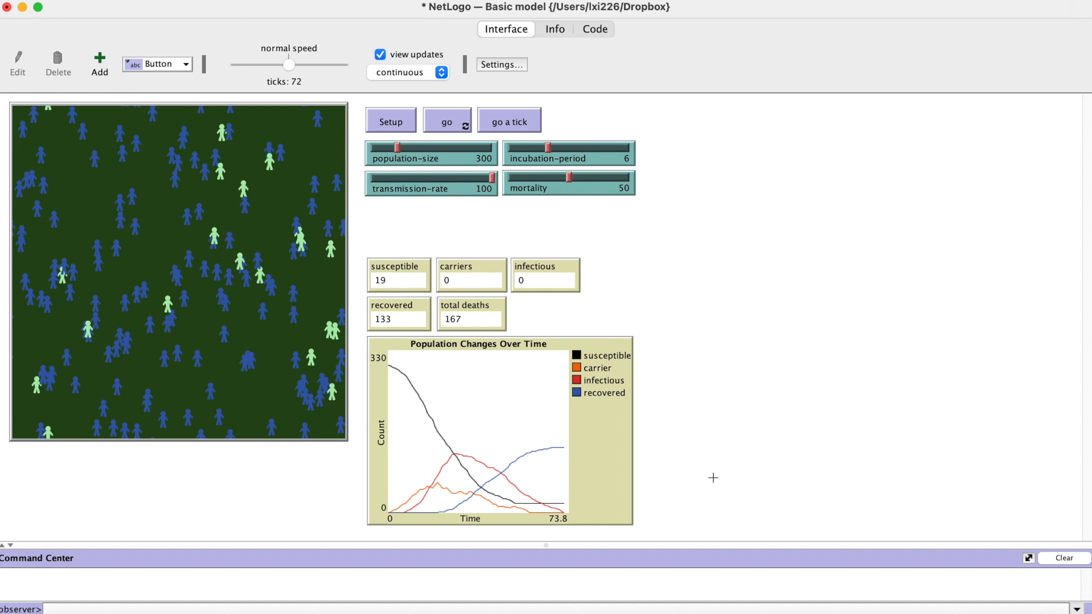
mouse_move(704, 146)
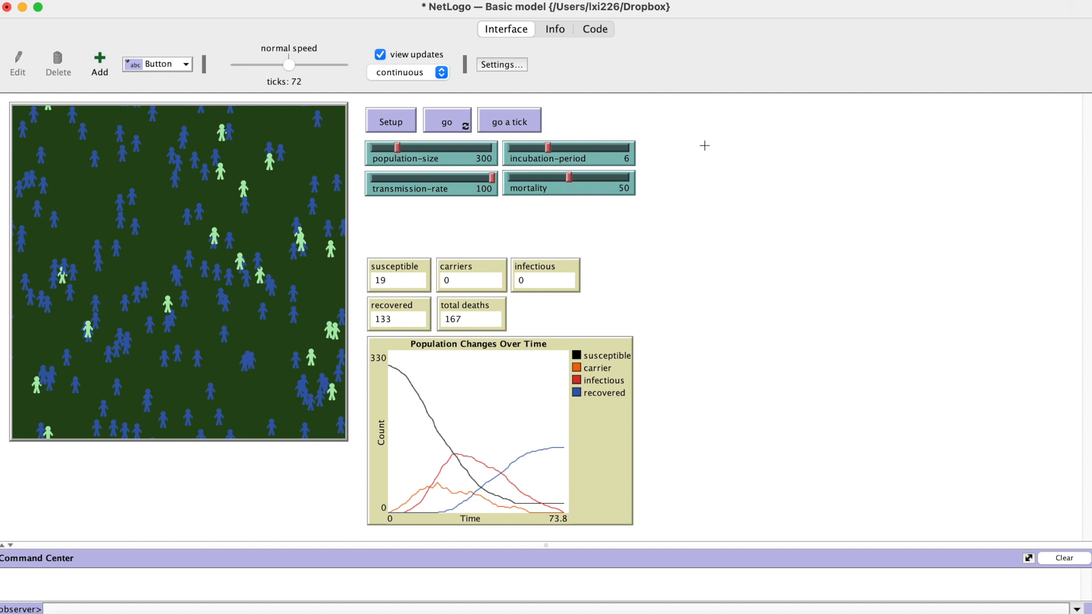
mouse_move(609, 33)
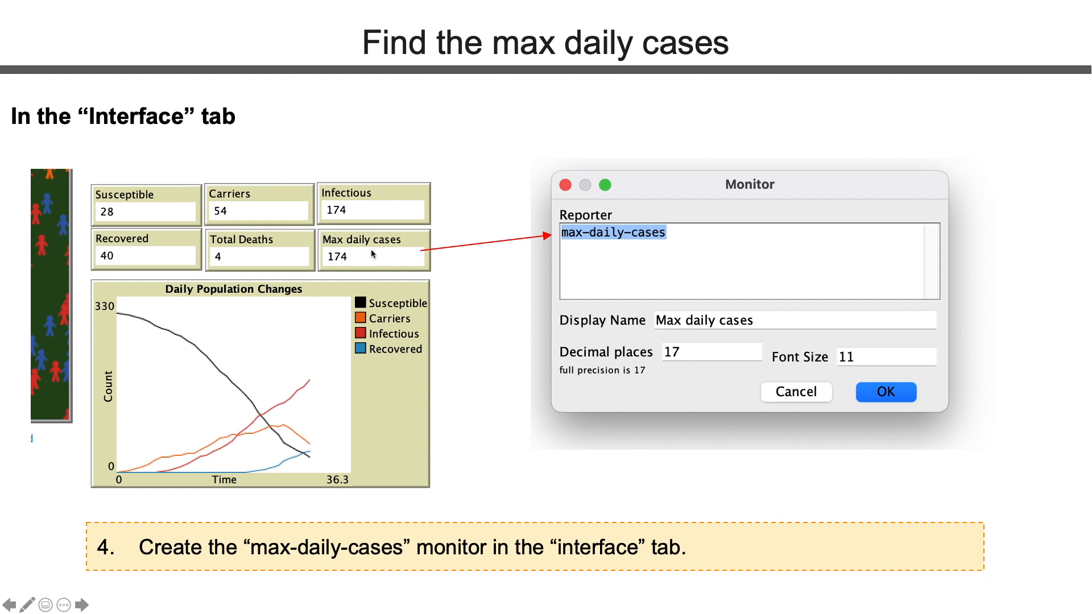
mouse_move(727, 337)
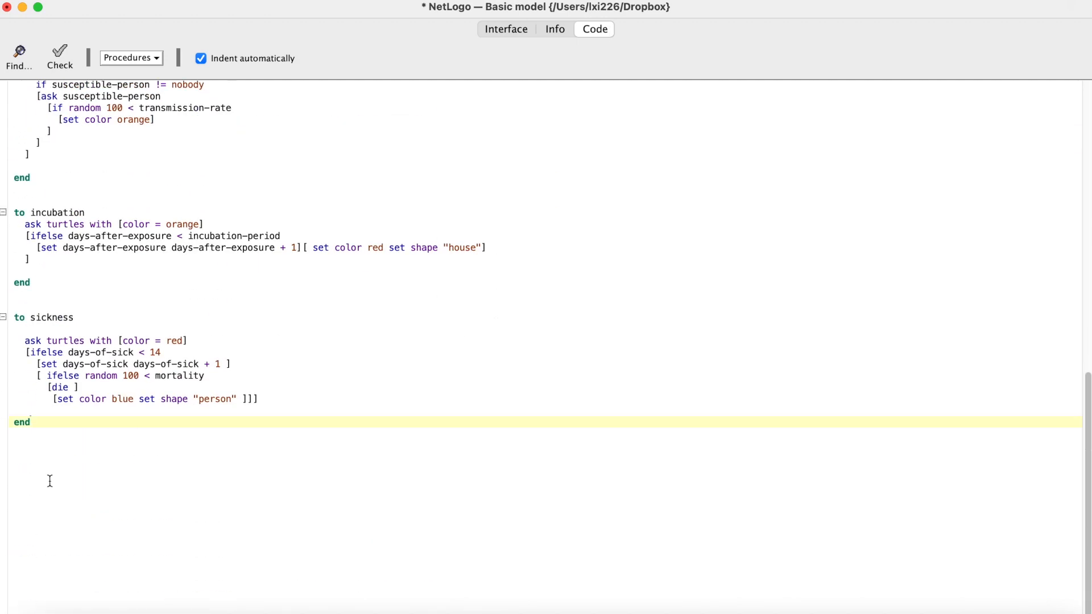
Step: Write 'to find-max-daily-cases' with an if comparing count turtles with [color = red] against the global
text(to find-max-dai)
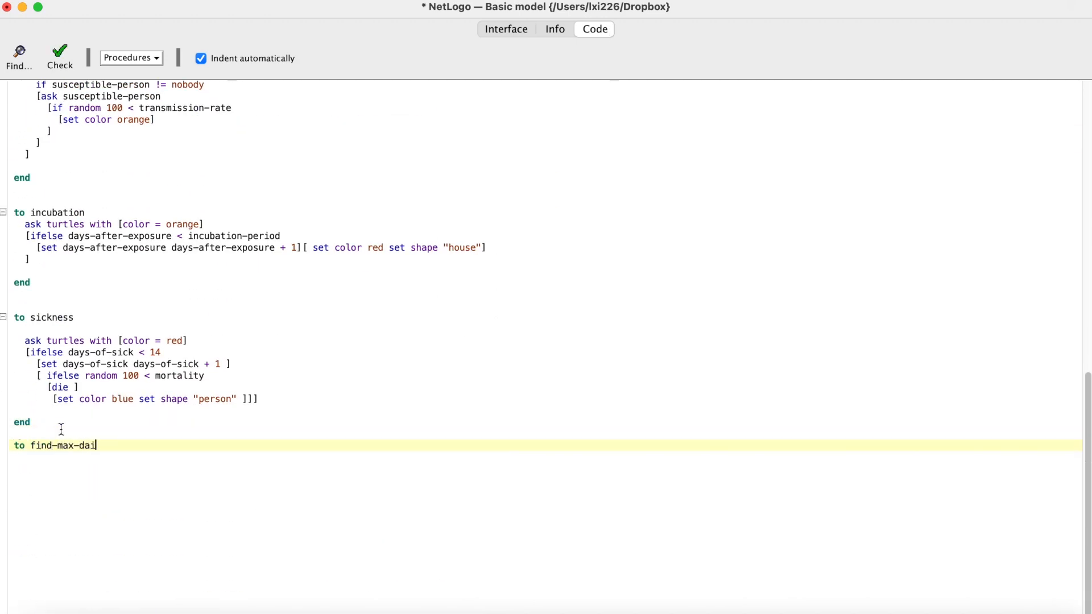
text(ly-cases)
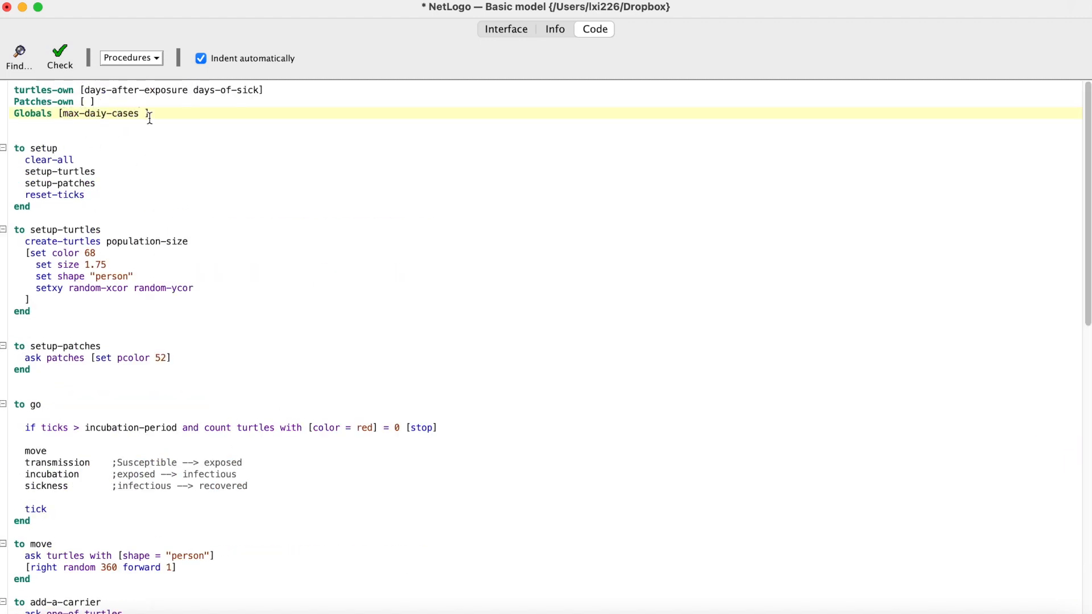
scroll(down, 3)
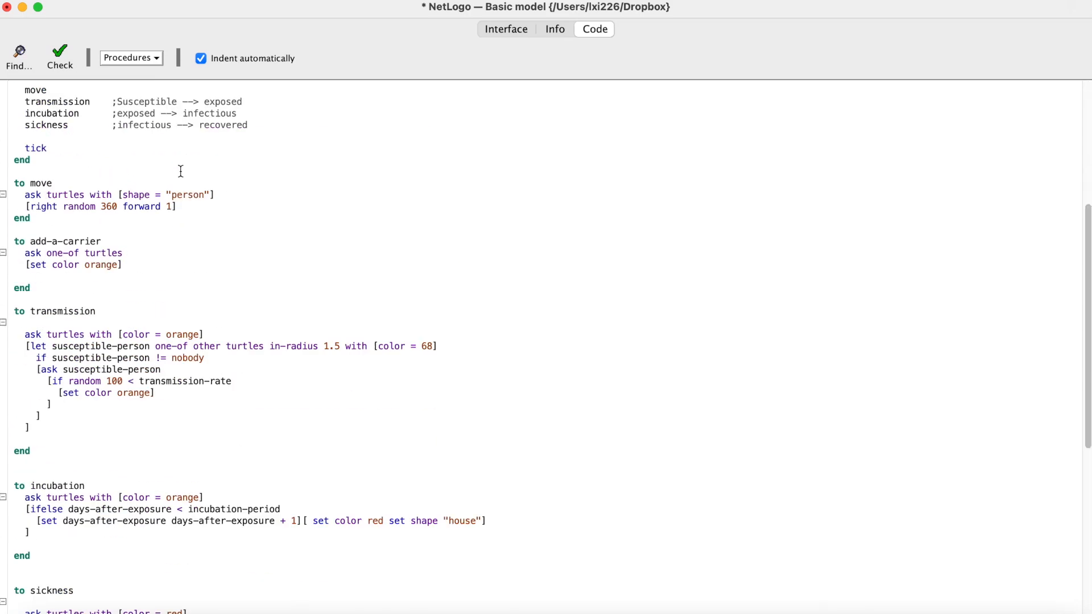
text(if count tu)
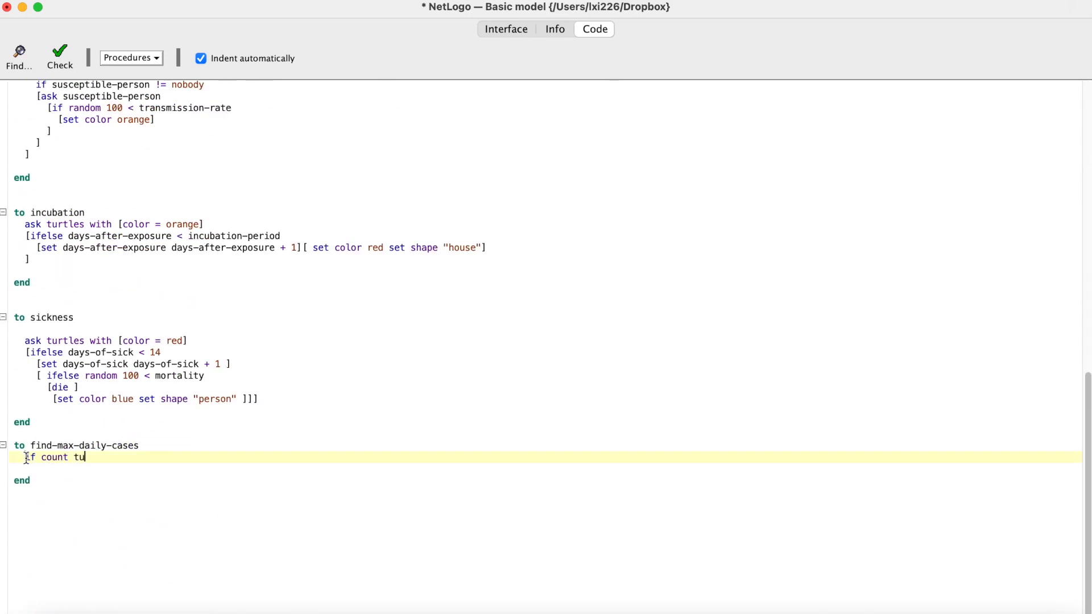
text(rtles with [color = red] > max-daiy-cases)
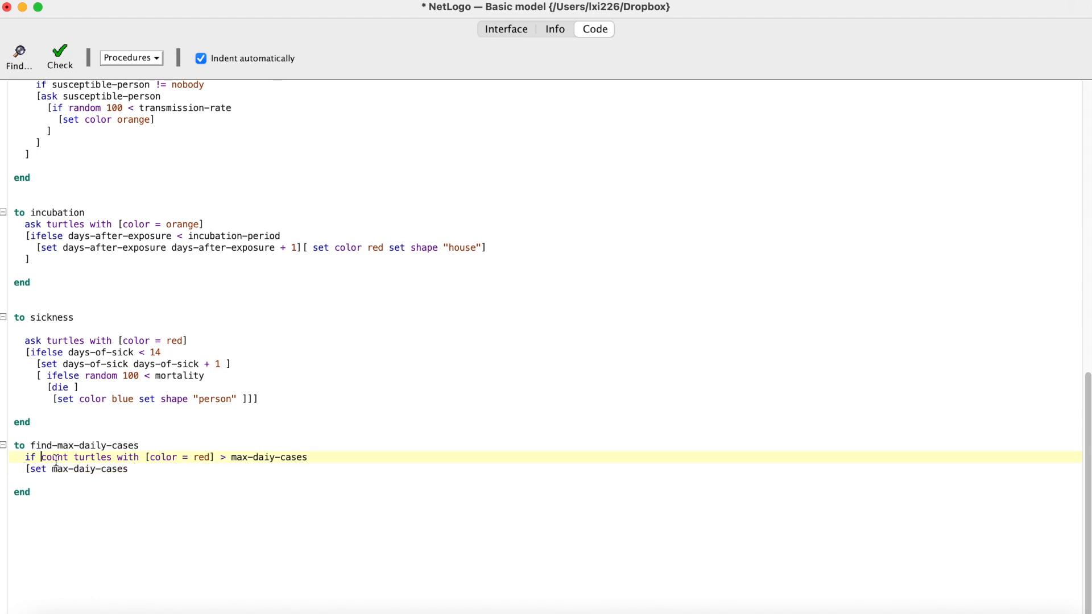
text(count turtles with [color = red)
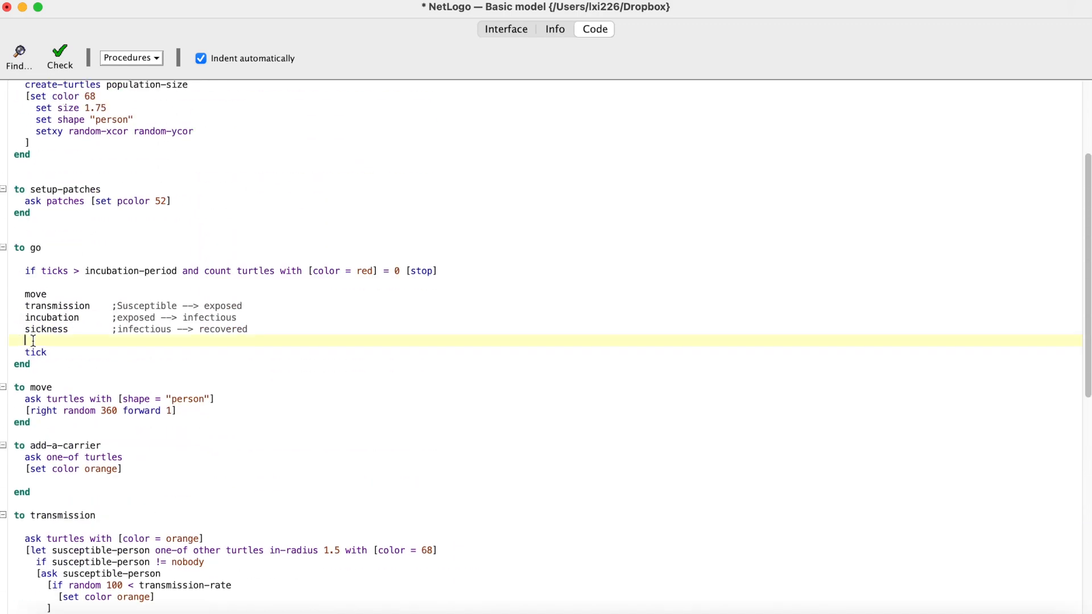
Step: Call find-max-daily-cases from the go procedure before tick
text(find-max-daily-cases)
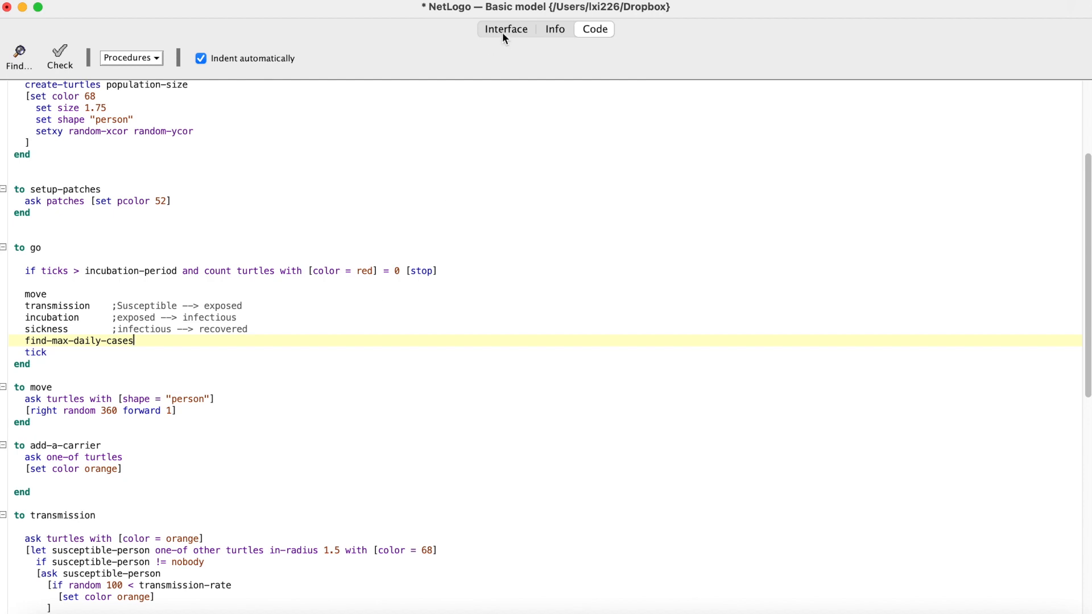
Step: Add a 'max daily cases' monitor reporting max-daily-cases on the Interface
click(505, 28)
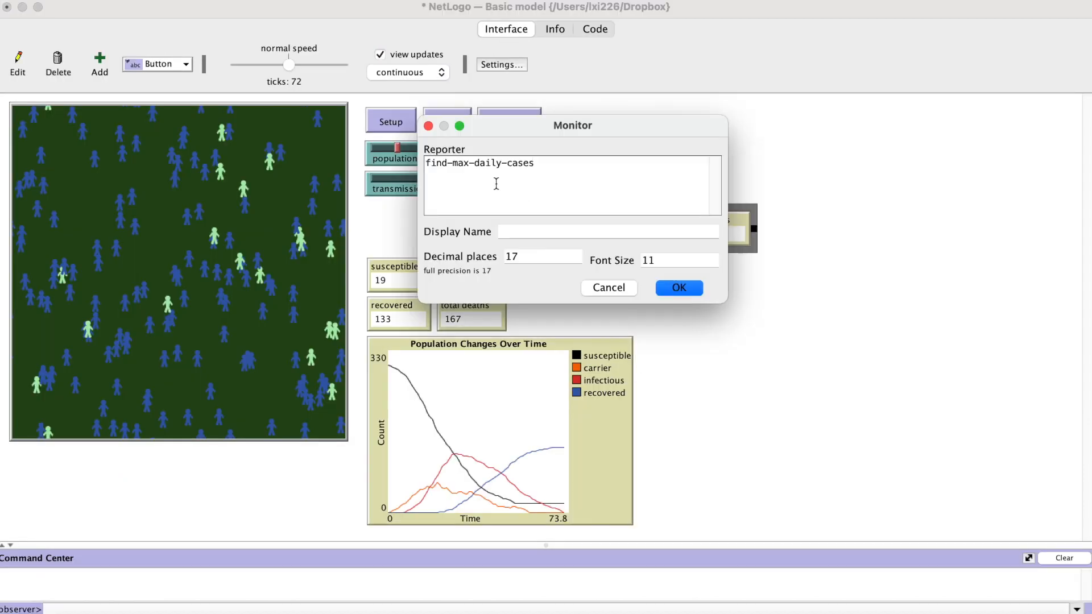
text(ma)
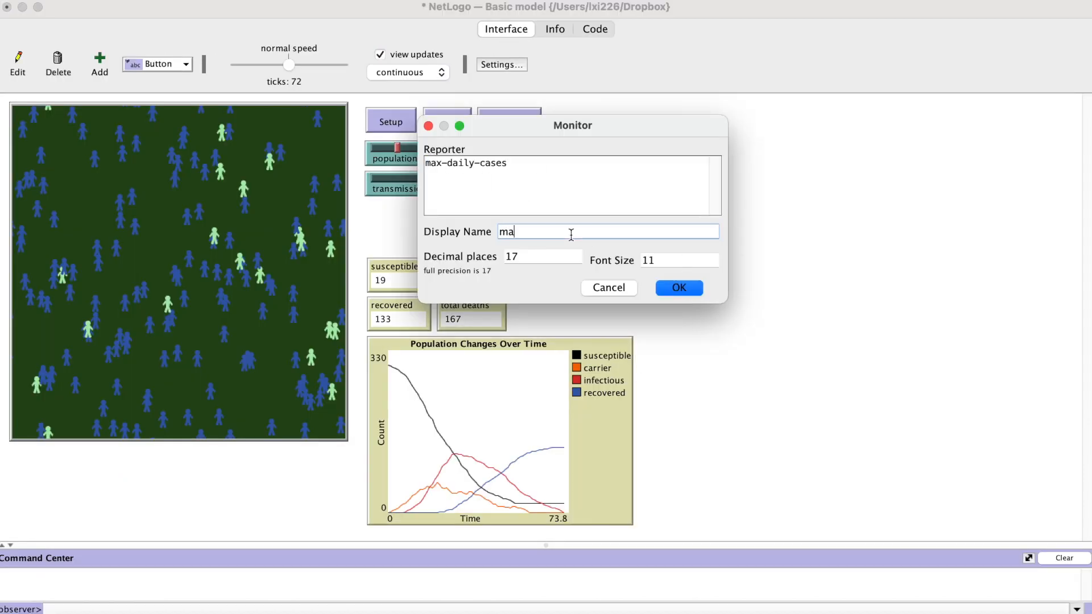
click(678, 288)
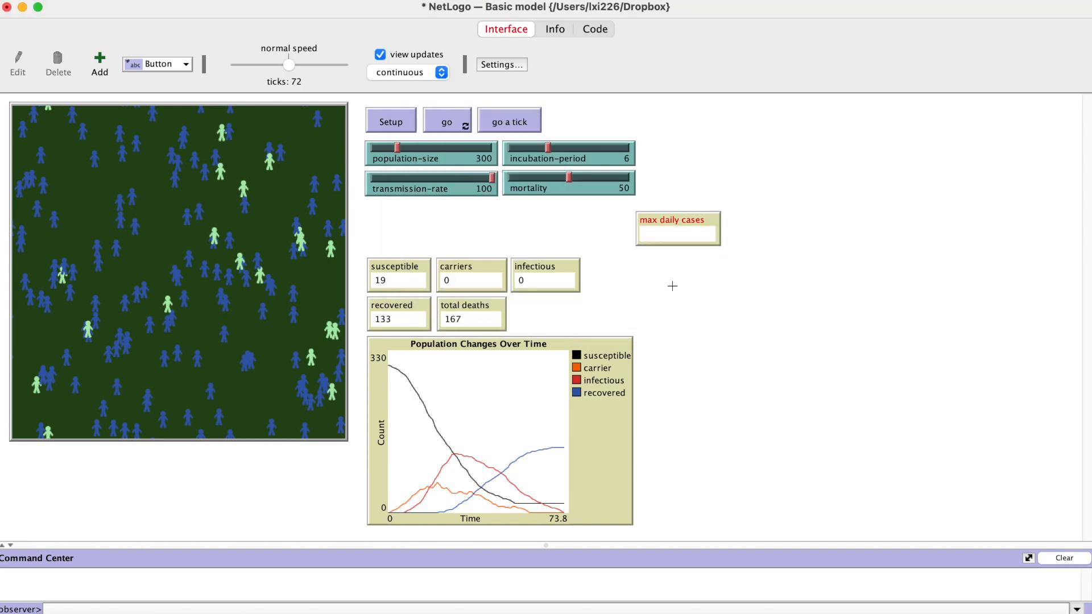
Step: Correct the misspelled max-daily-cases global in the Code, then confirm the monitor settings
click(594, 28)
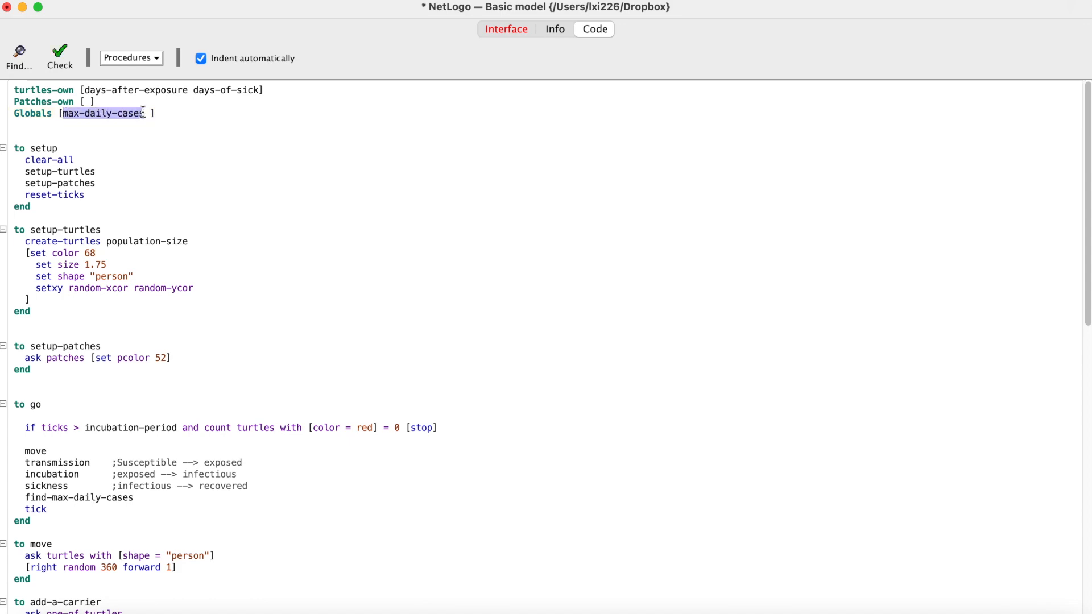
scroll(down, 3)
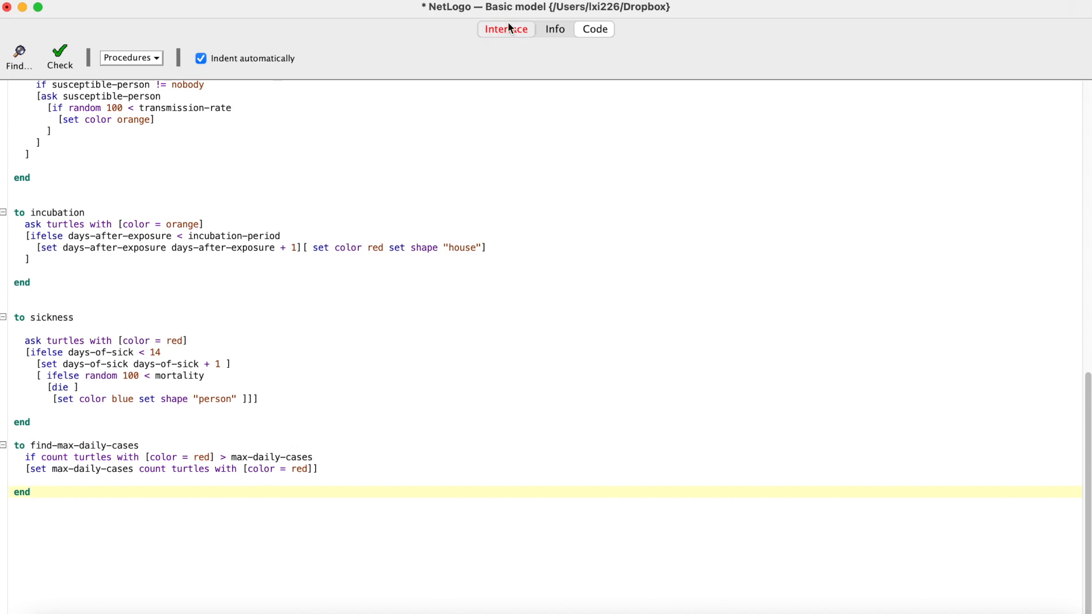
click(505, 29)
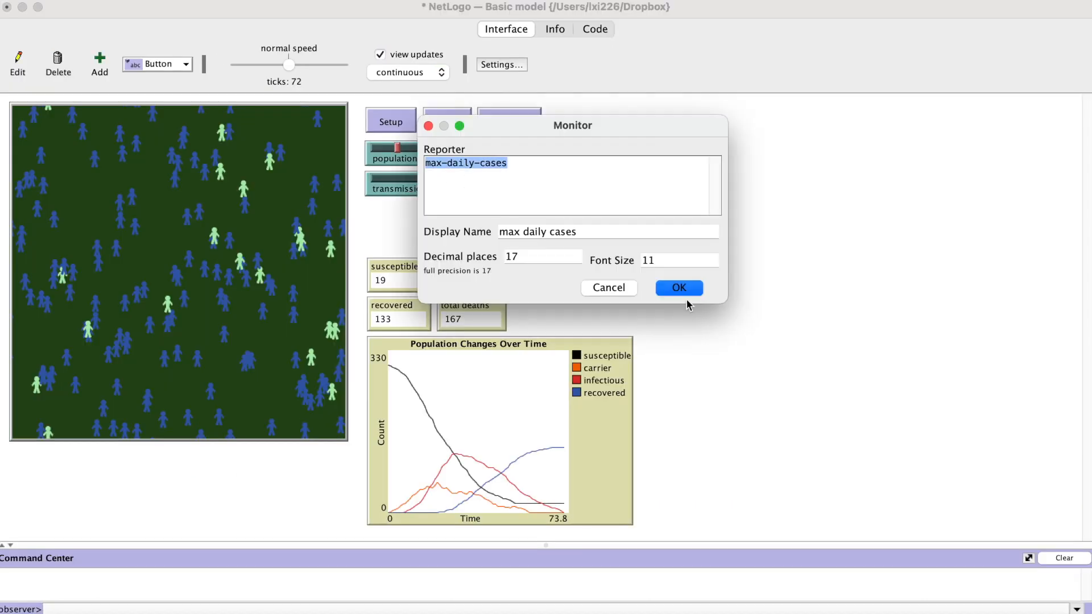
click(677, 288)
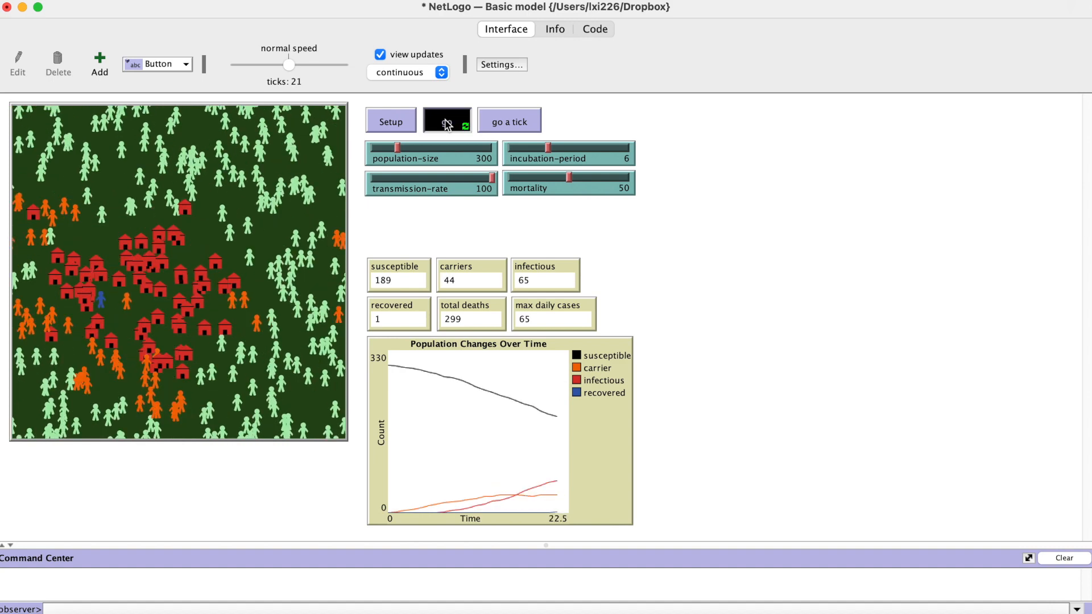
Step: Rerun to halt at tick 70 and confirm the infectious peak matches 147 max daily cases
click(446, 122)
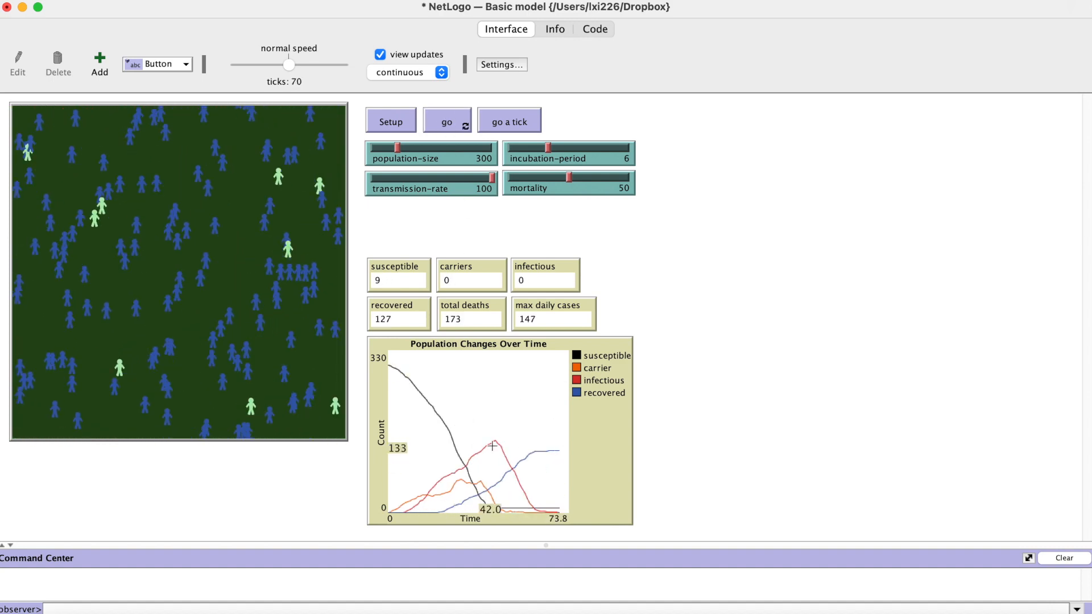
mouse_move(535, 328)
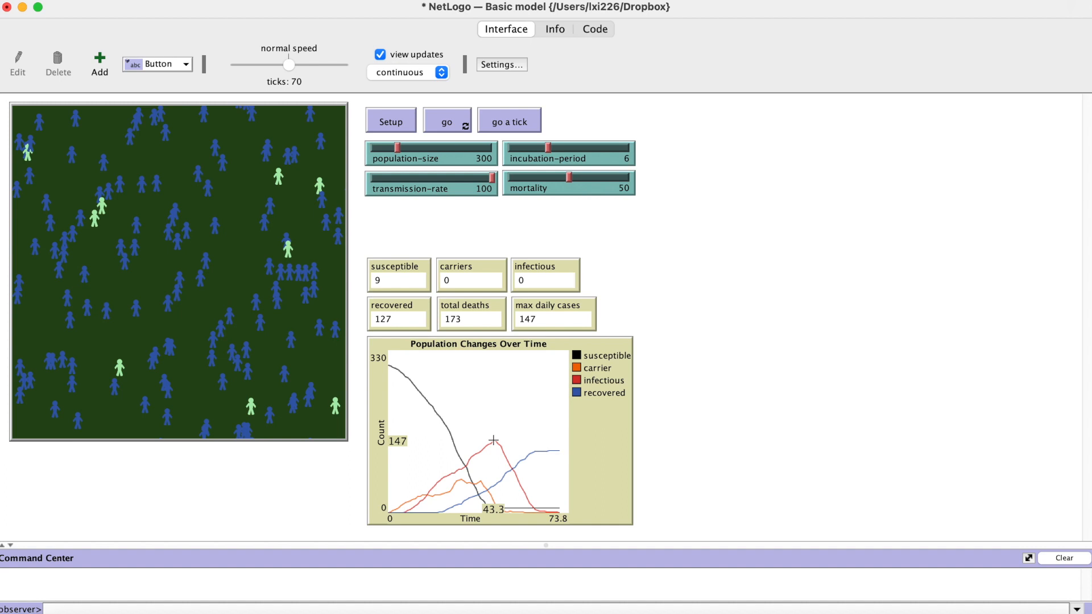
mouse_move(532, 331)
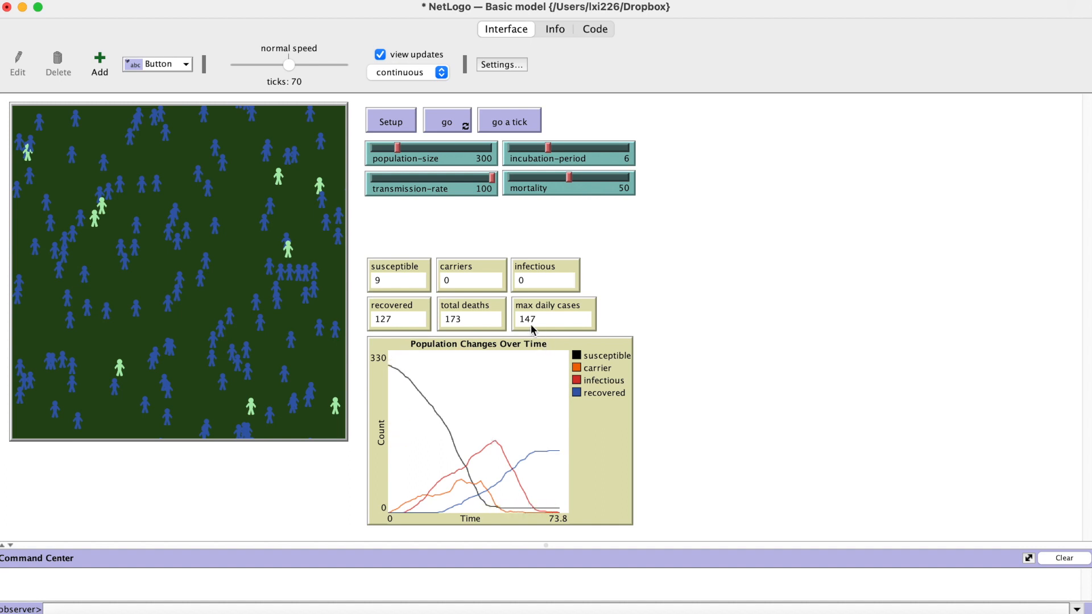